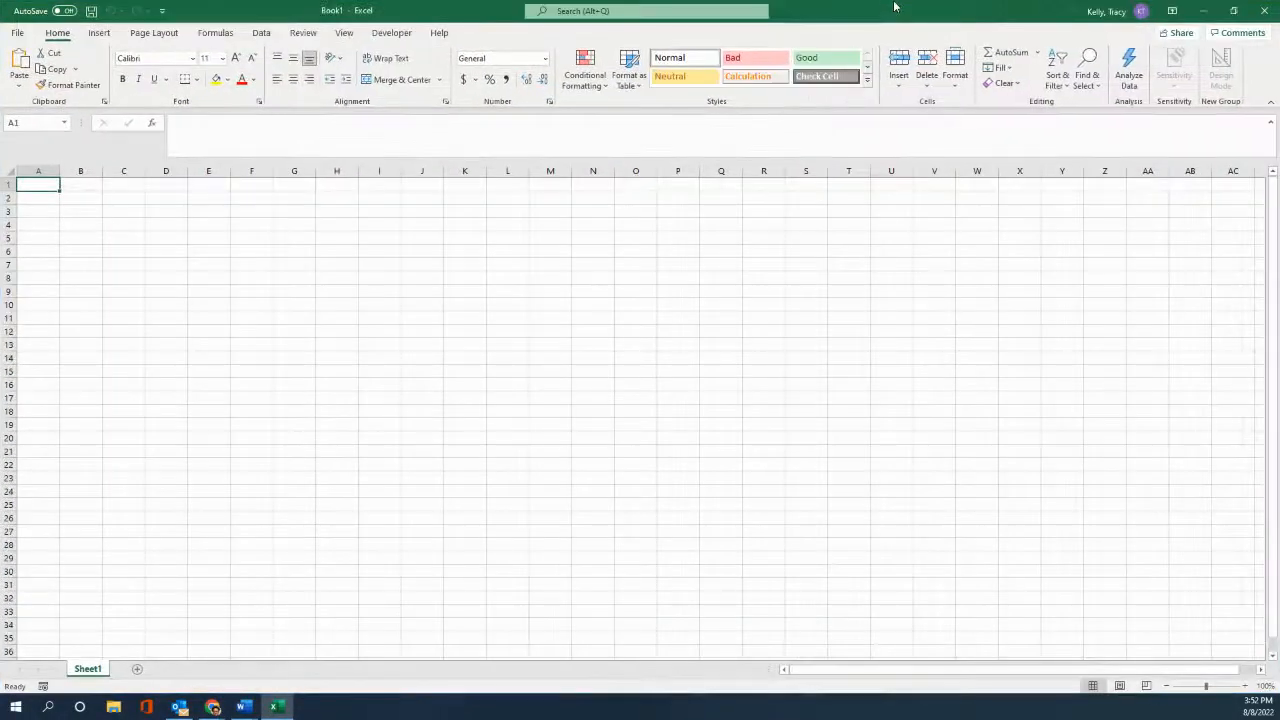
mouse_move(363, 267)
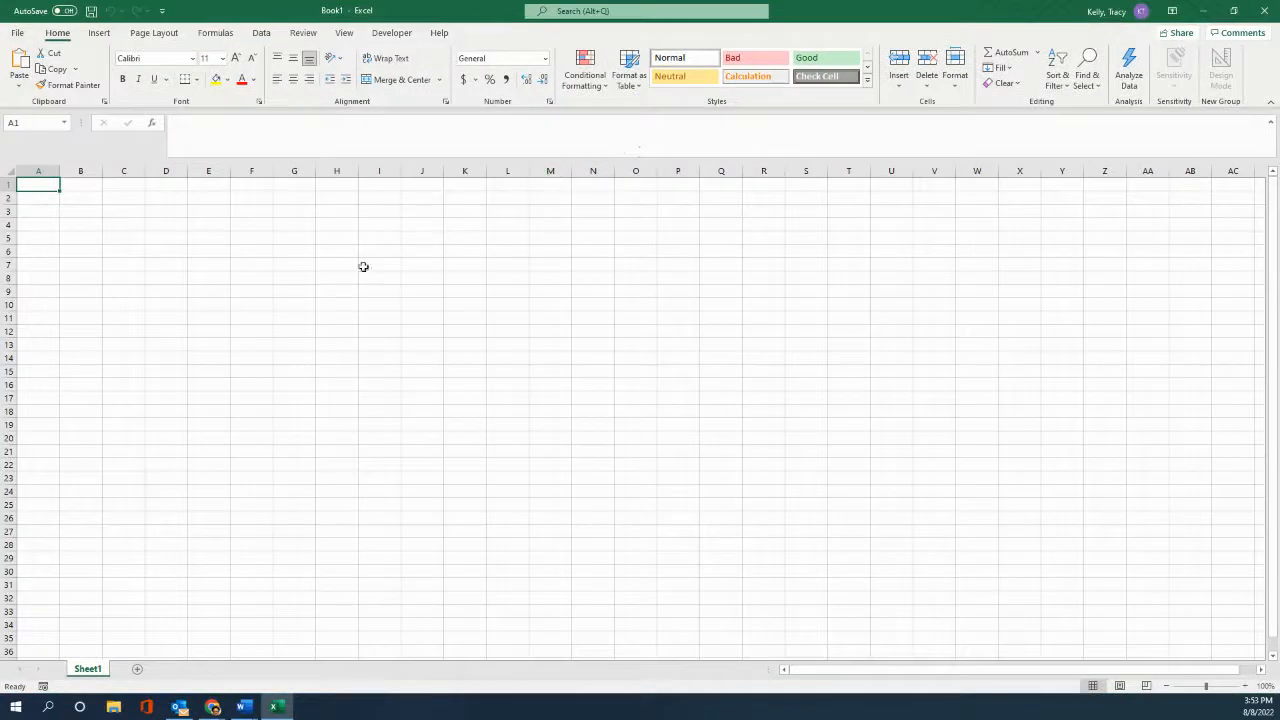
mouse_move(334, 282)
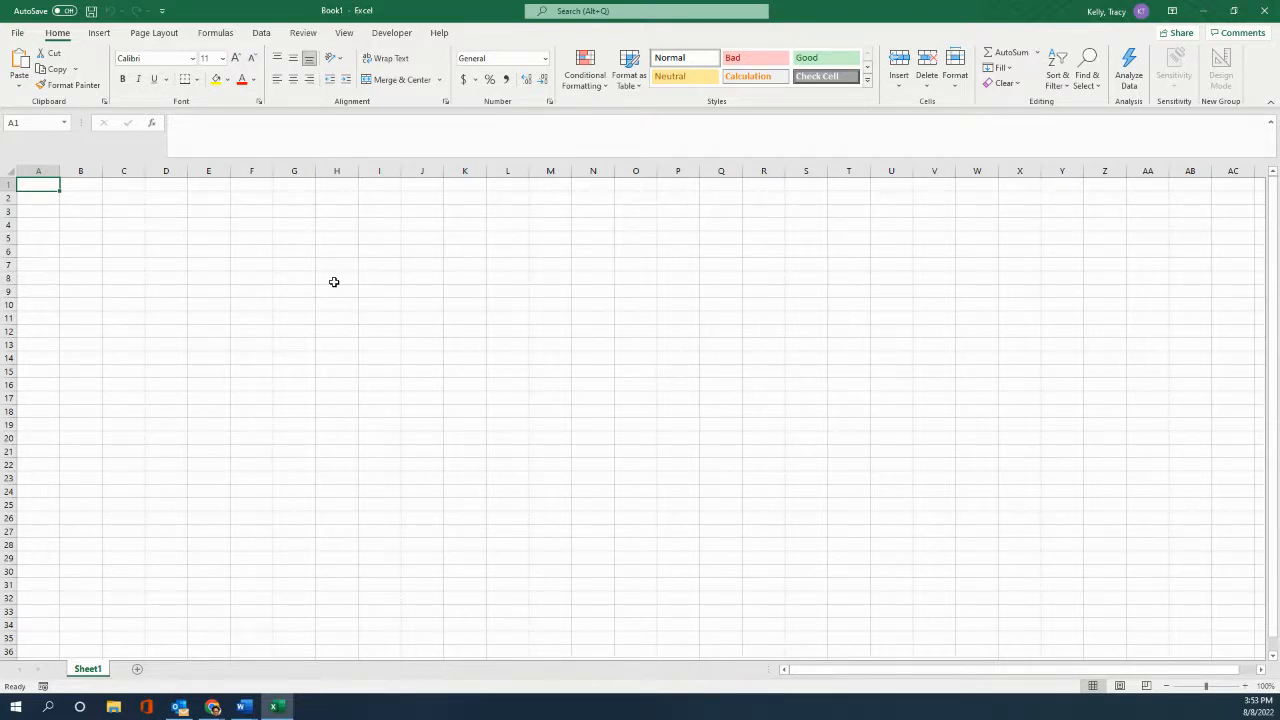
mouse_move(232, 311)
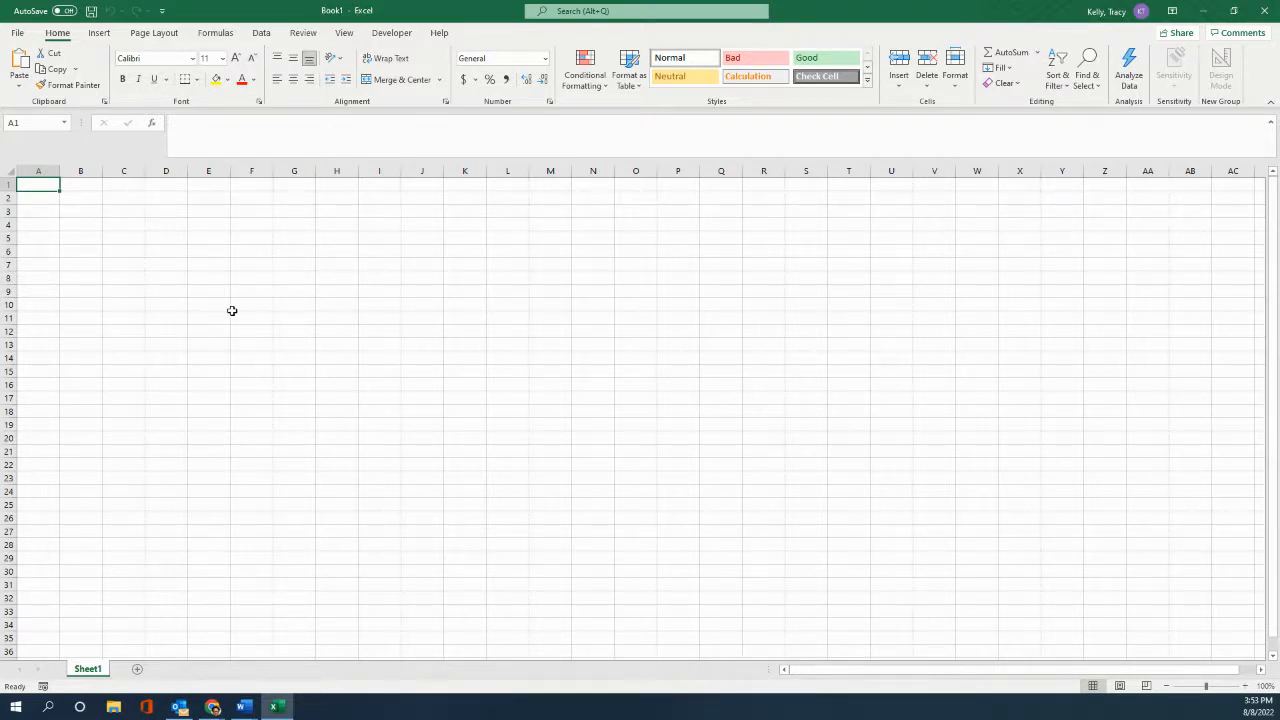
mouse_move(58, 195)
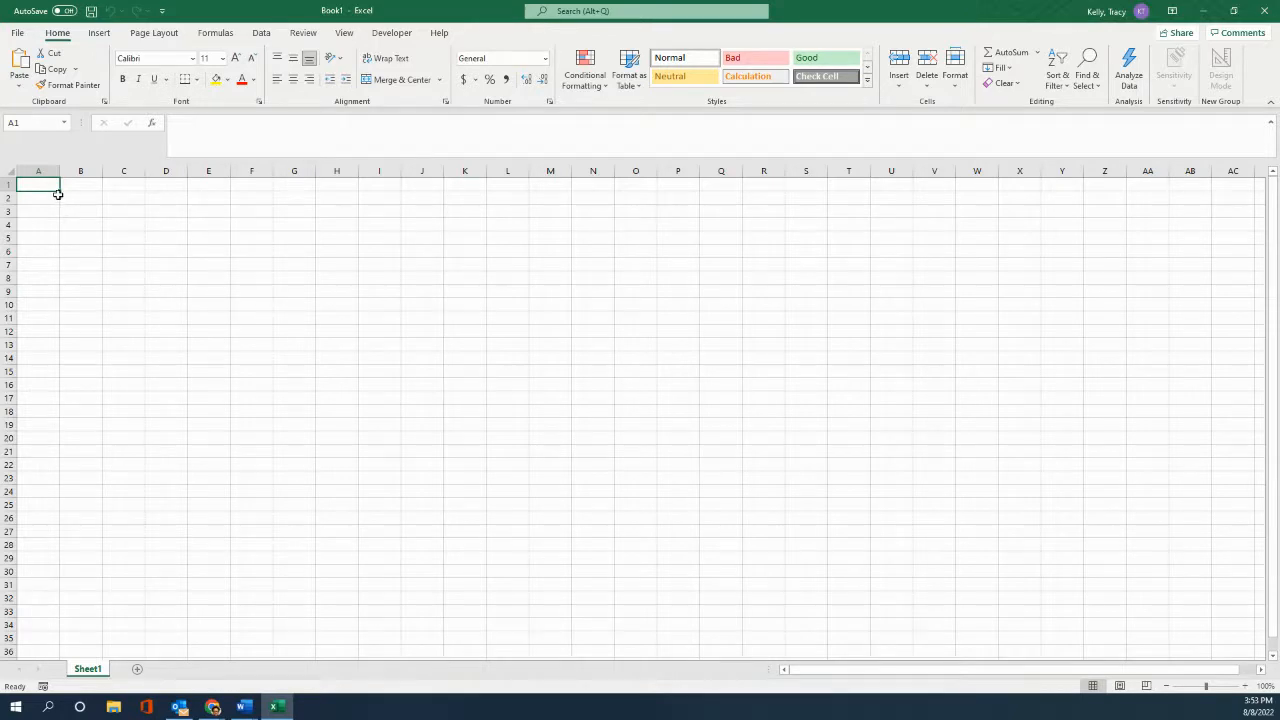
mouse_move(64, 189)
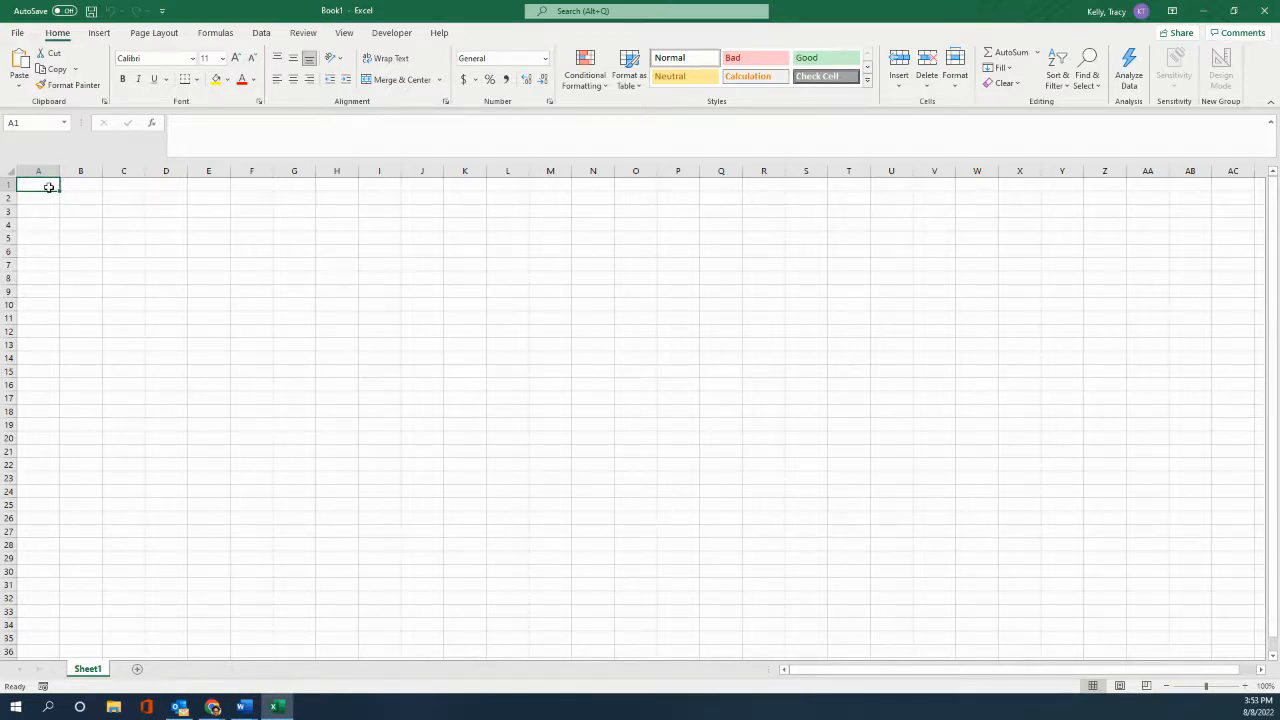
Drag from A1 down to E20 to select the tracker block
left_click_drag(45, 186, 133, 198)
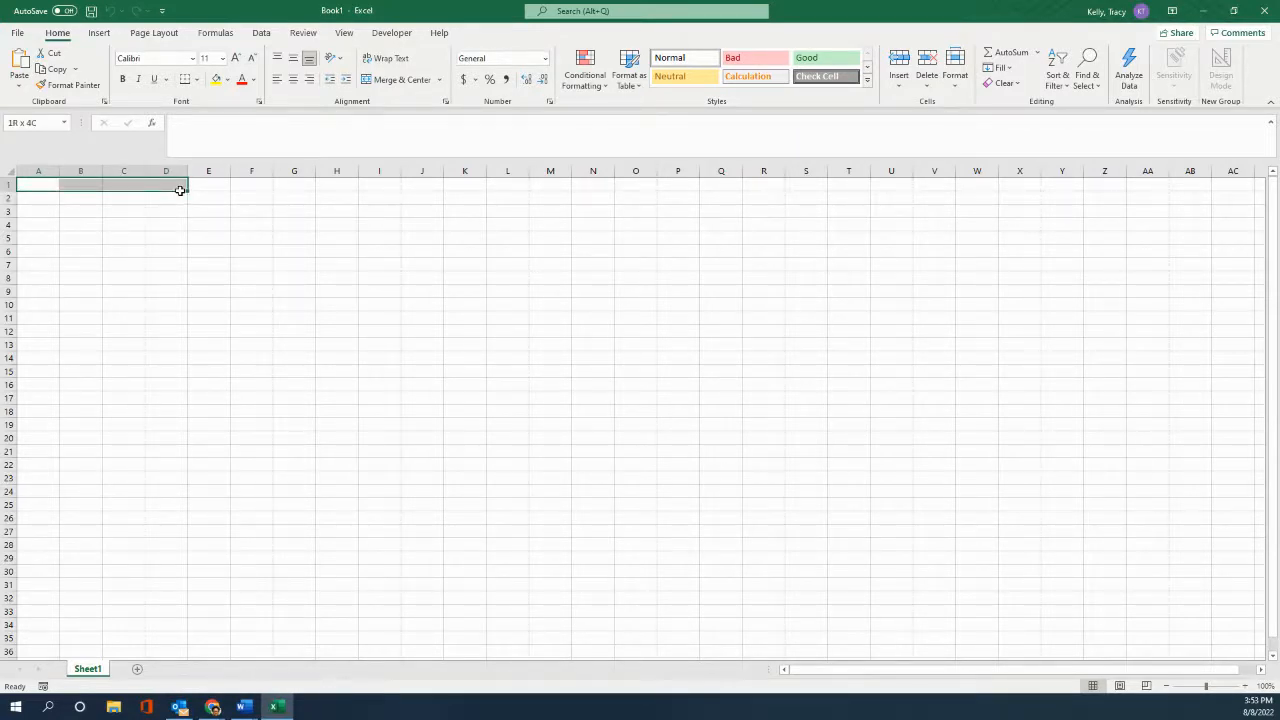
left_click(38, 187)
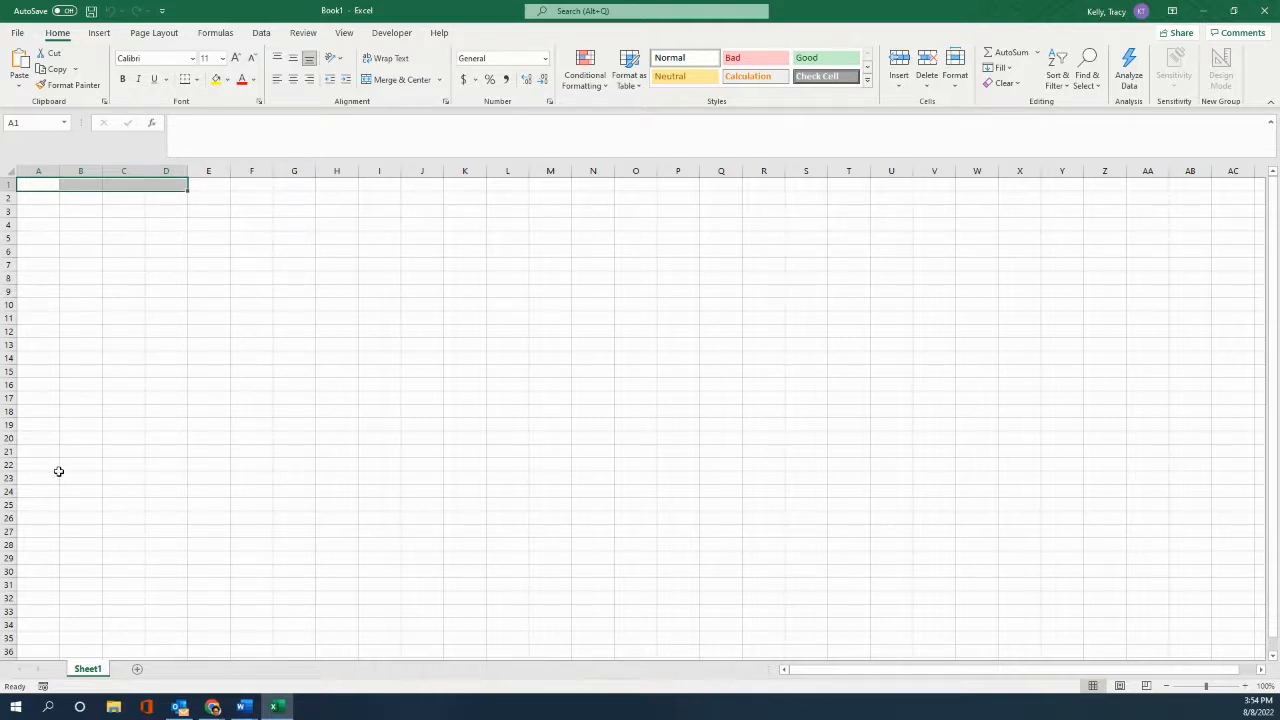
mouse_move(41, 474)
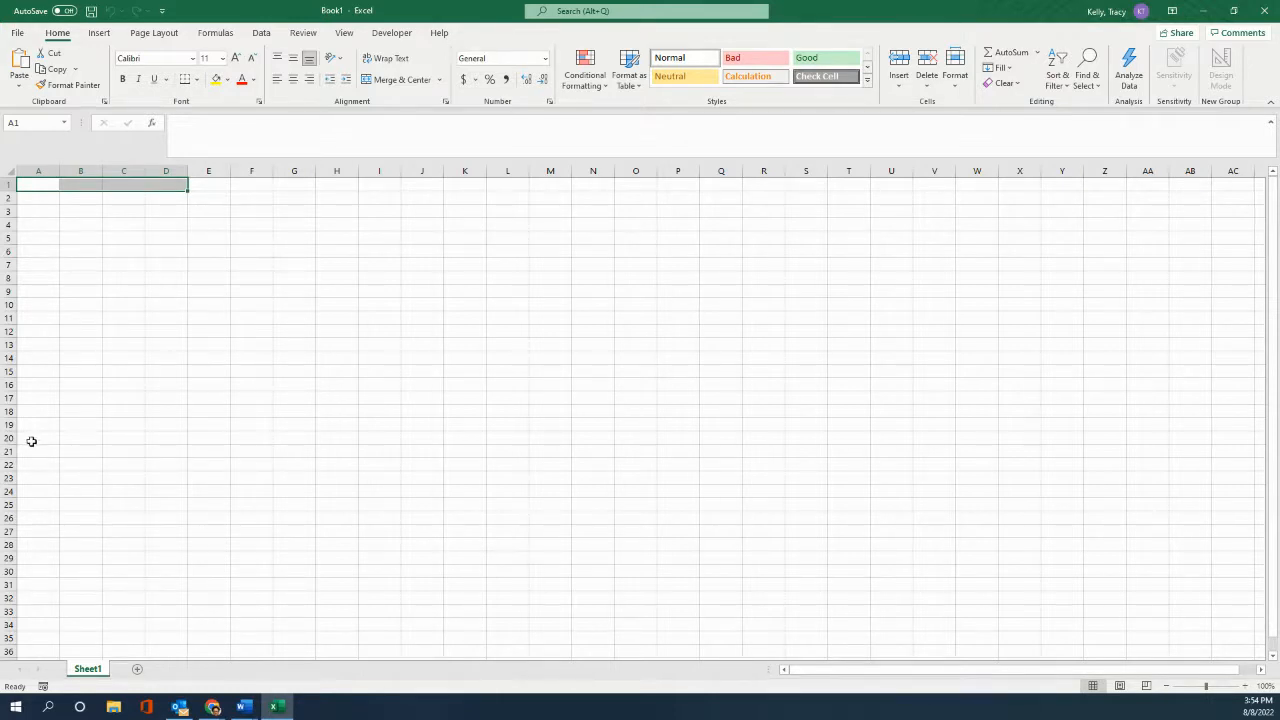
left_click(37, 440)
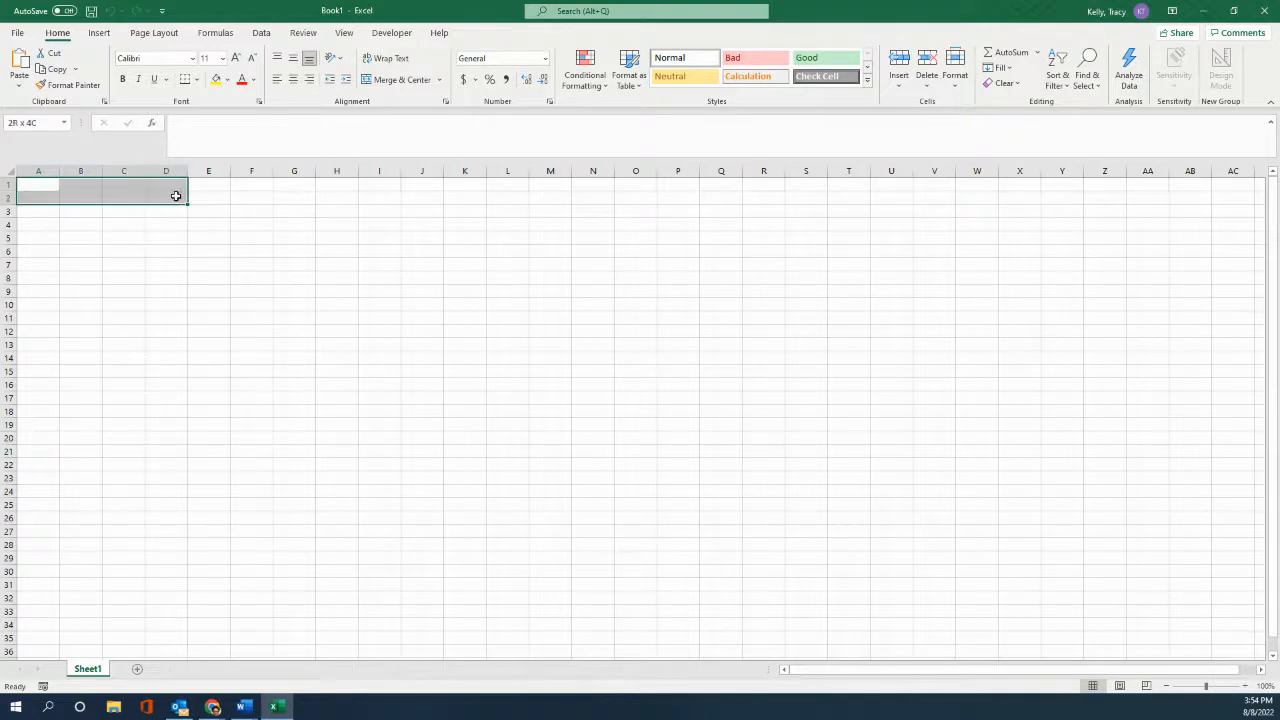
left_click_drag(176, 195, 228, 432)
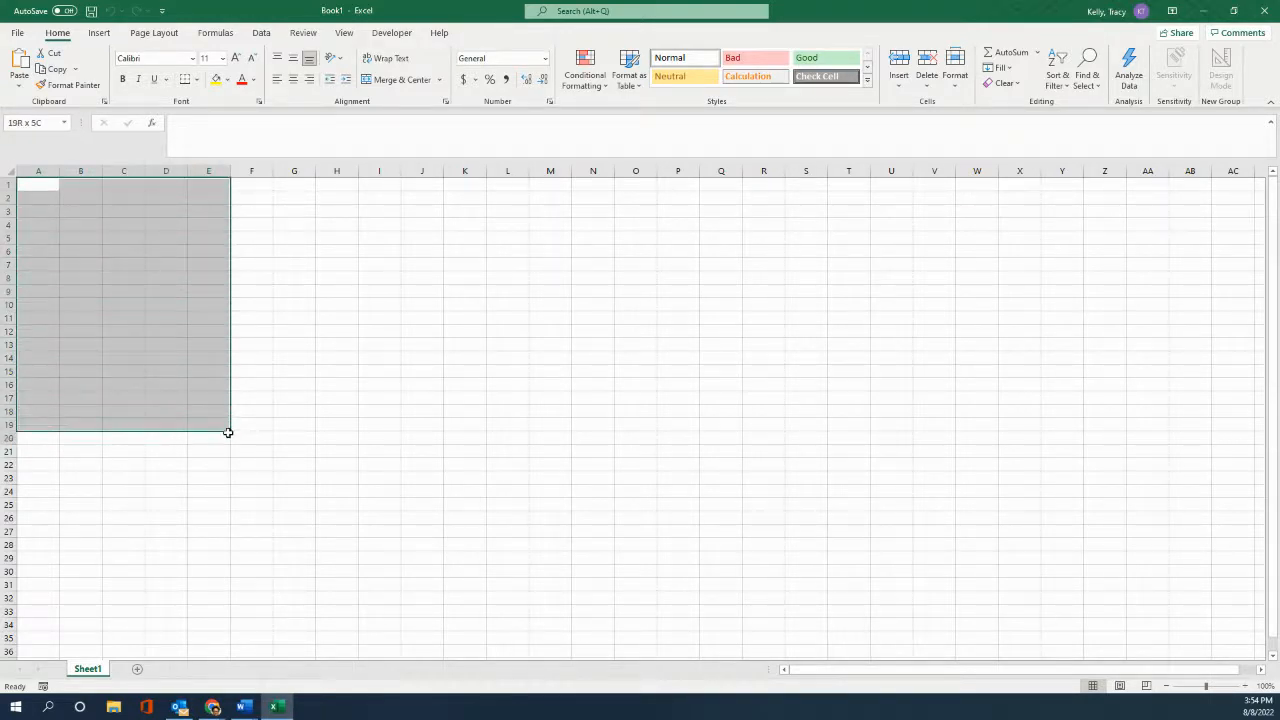
left_click_drag(228, 432, 221, 454)
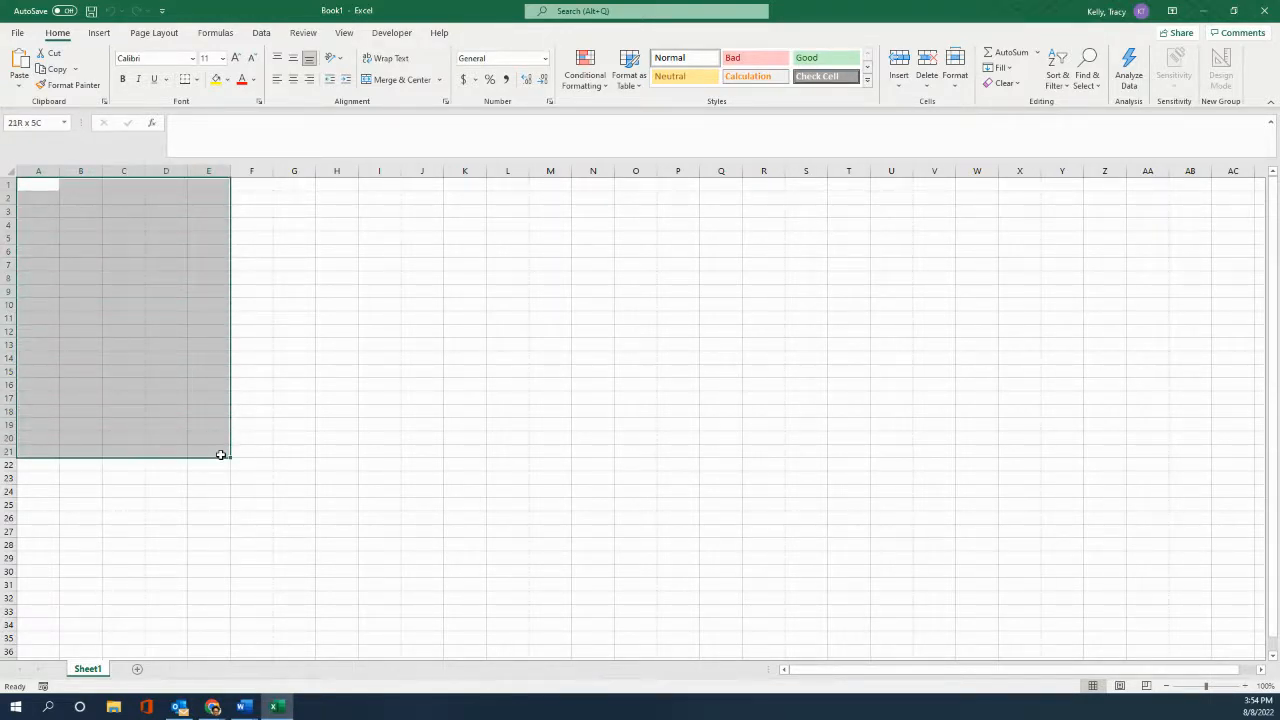
left_click_drag(220, 454, 227, 440)
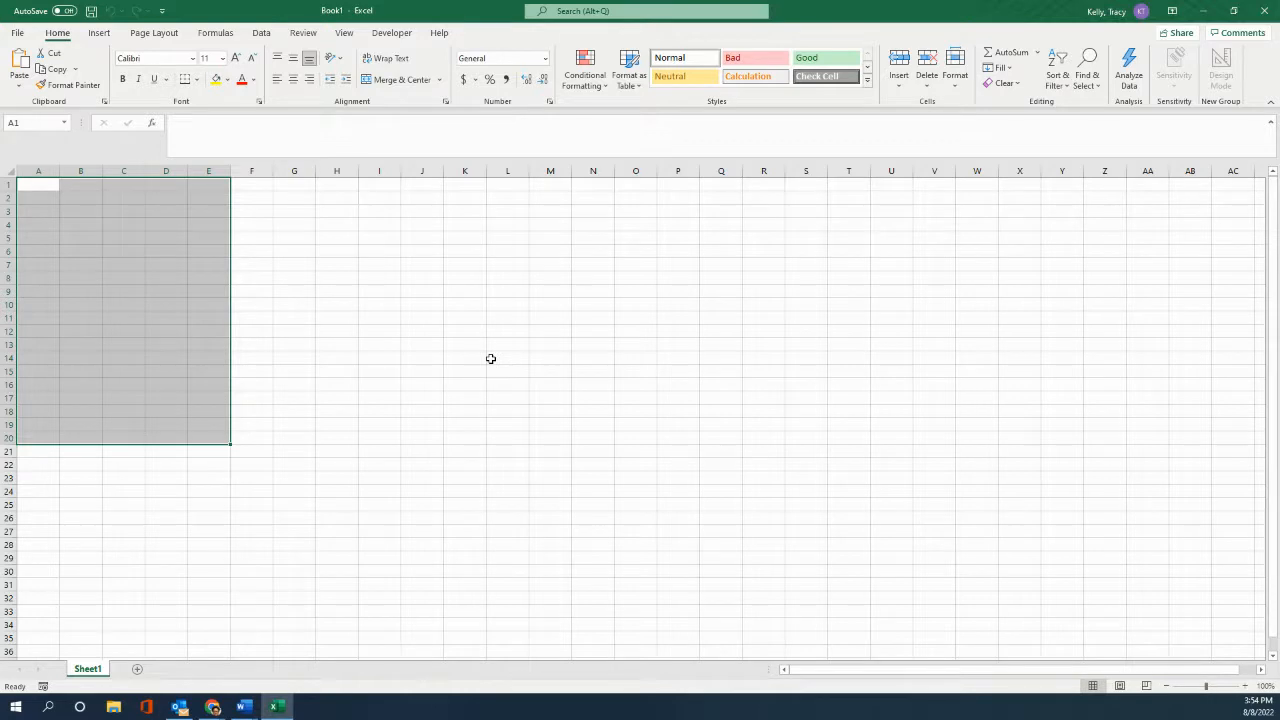
mouse_move(497, 349)
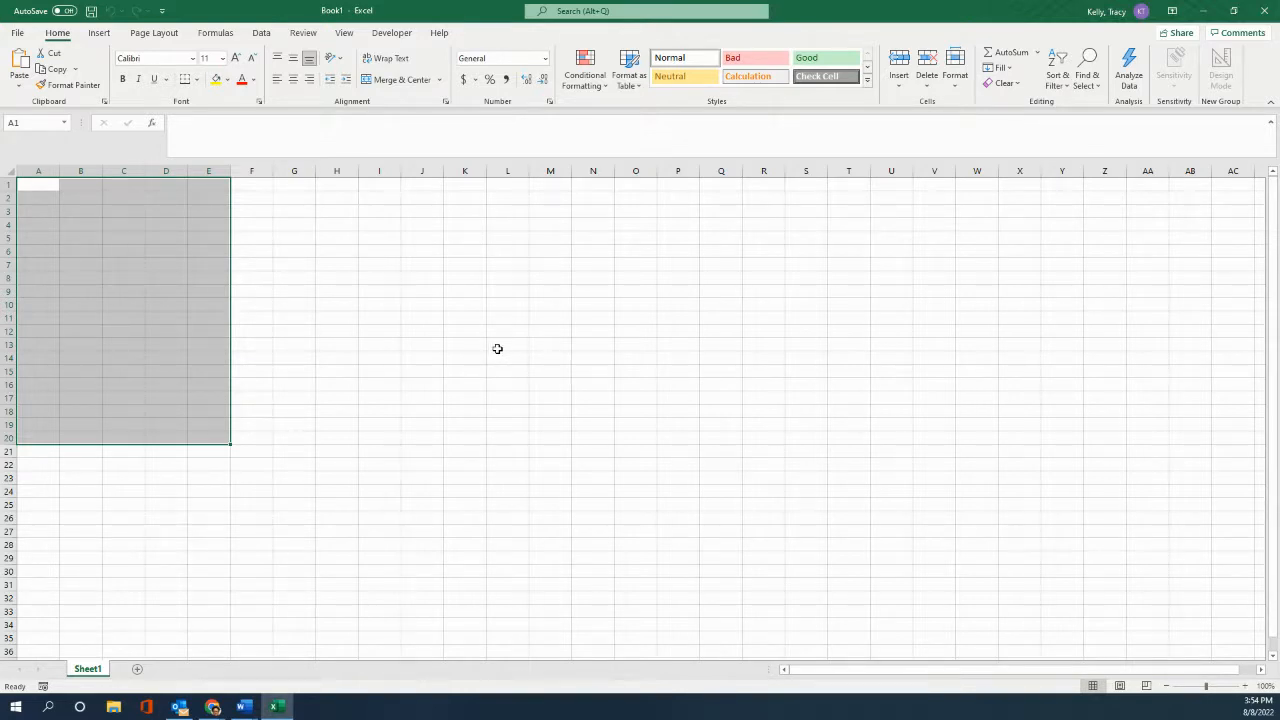
mouse_move(462, 307)
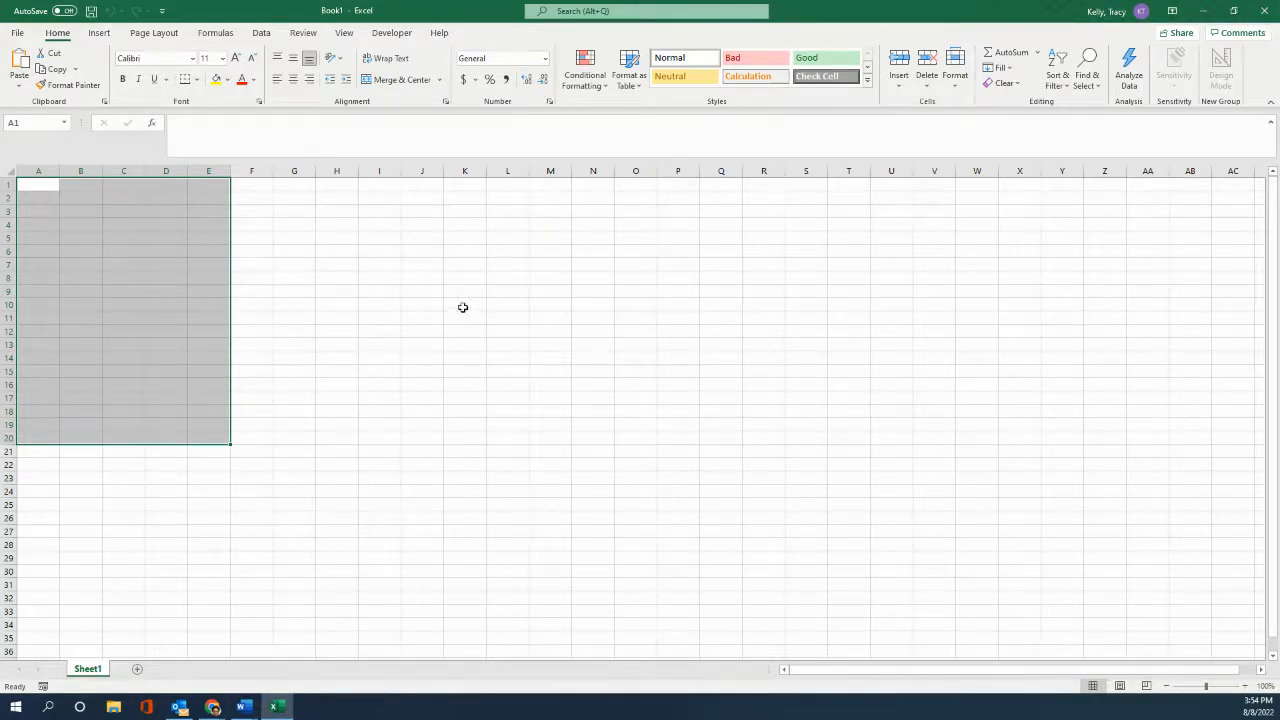
mouse_move(439, 276)
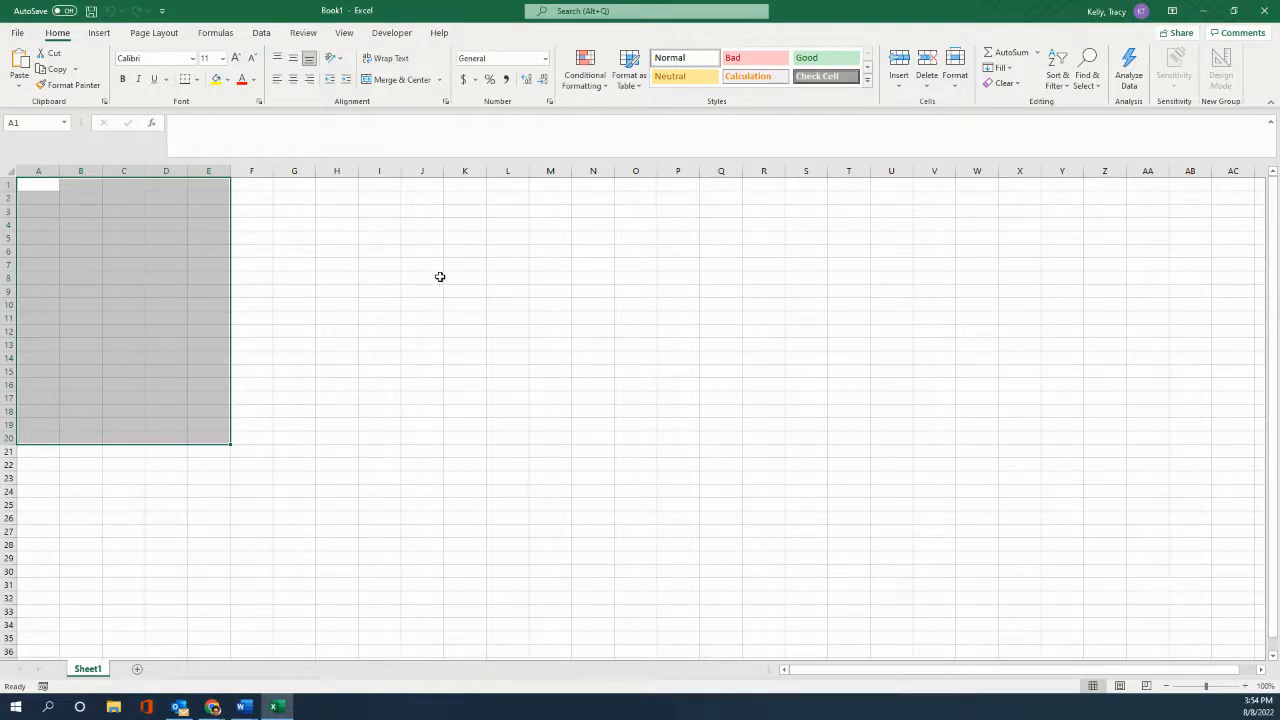
mouse_move(431, 250)
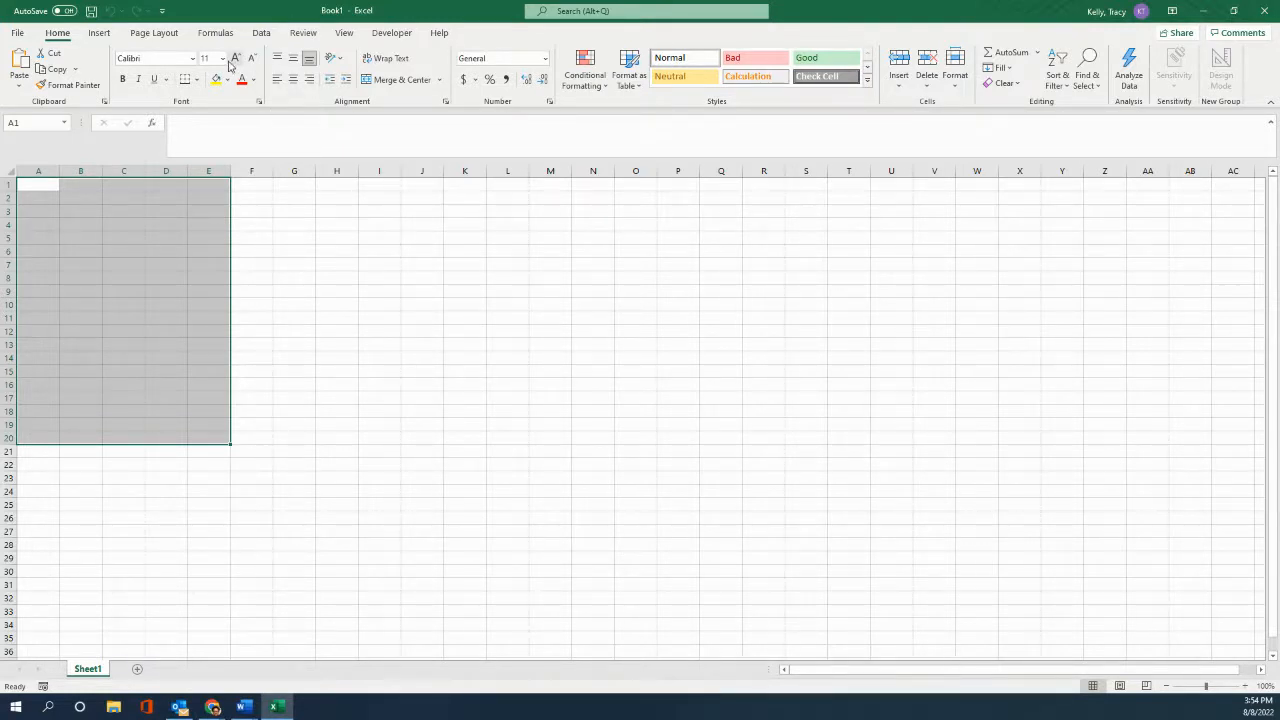
mouse_move(195, 81)
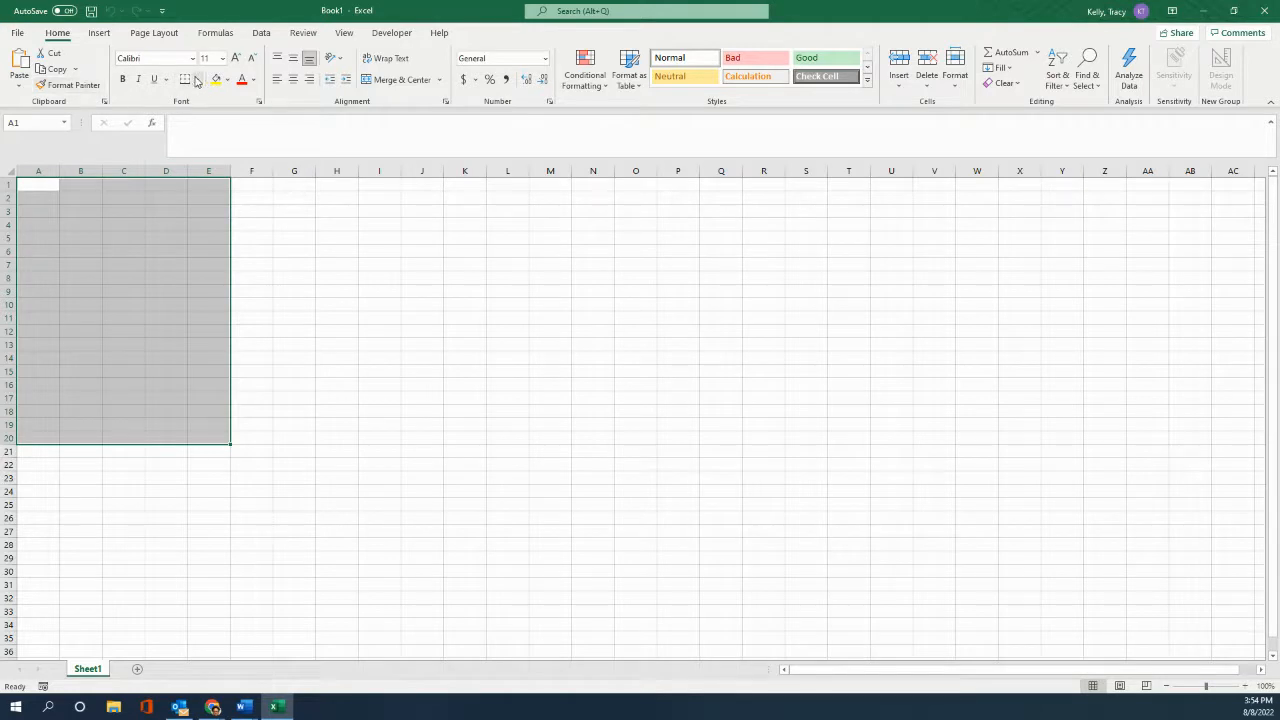
Apply an outside border to A1:E20 and deselect to view the outline
left_click(196, 80)
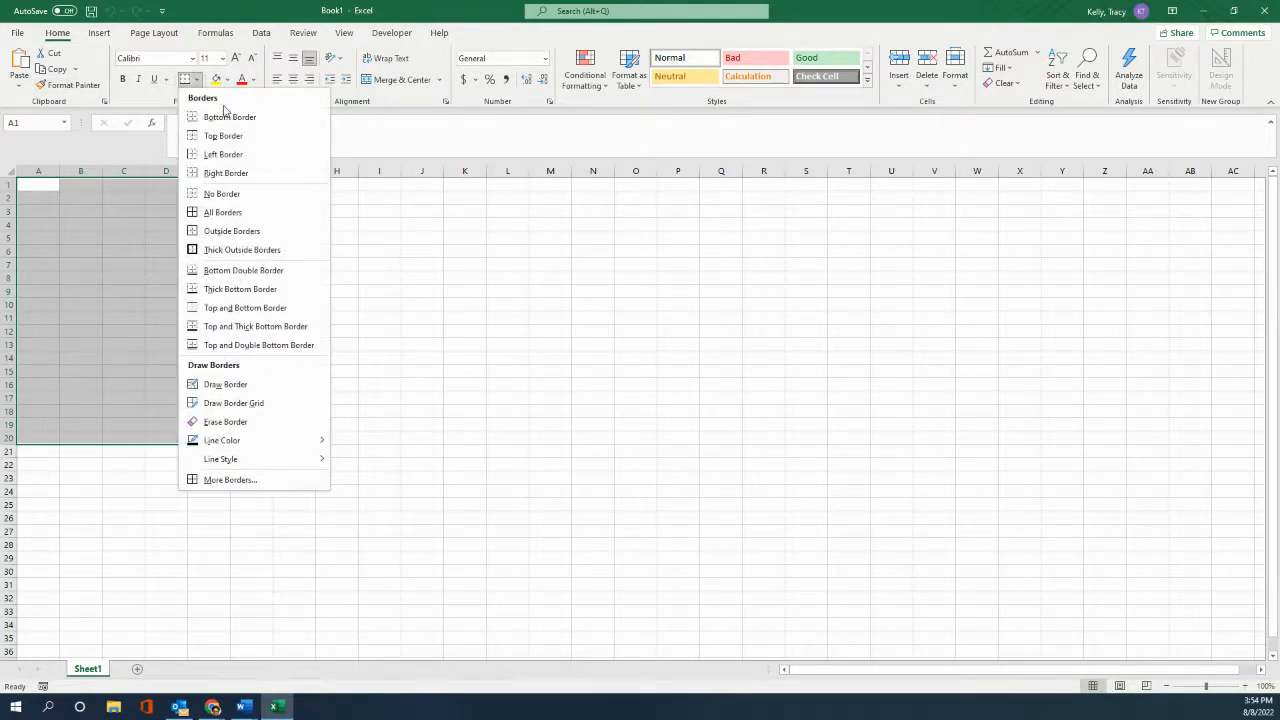
mouse_move(231, 231)
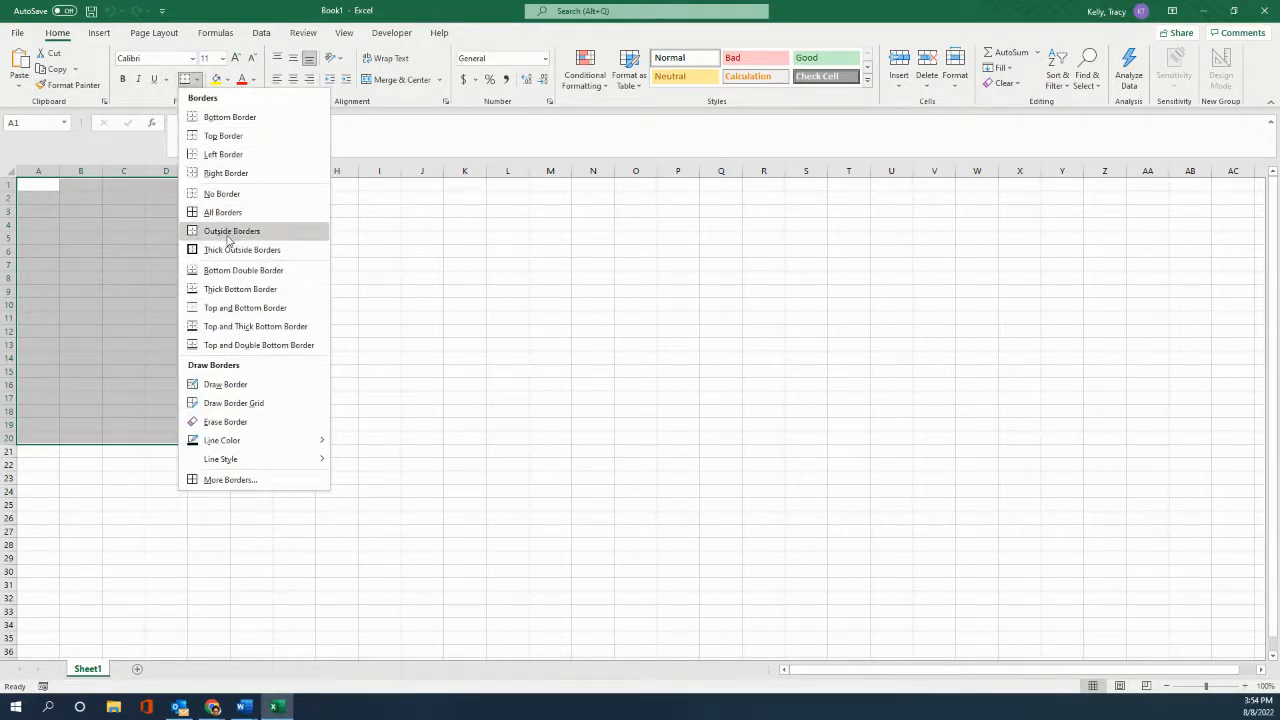
mouse_move(229, 117)
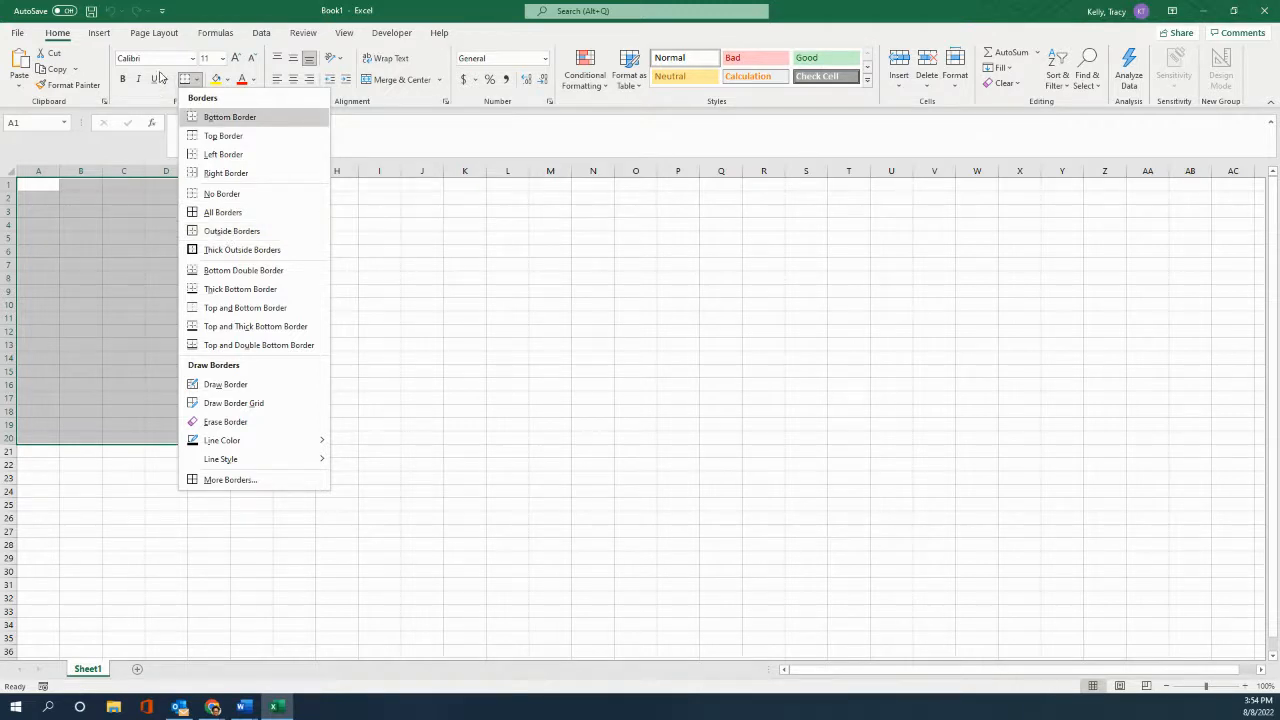
mouse_move(231, 231)
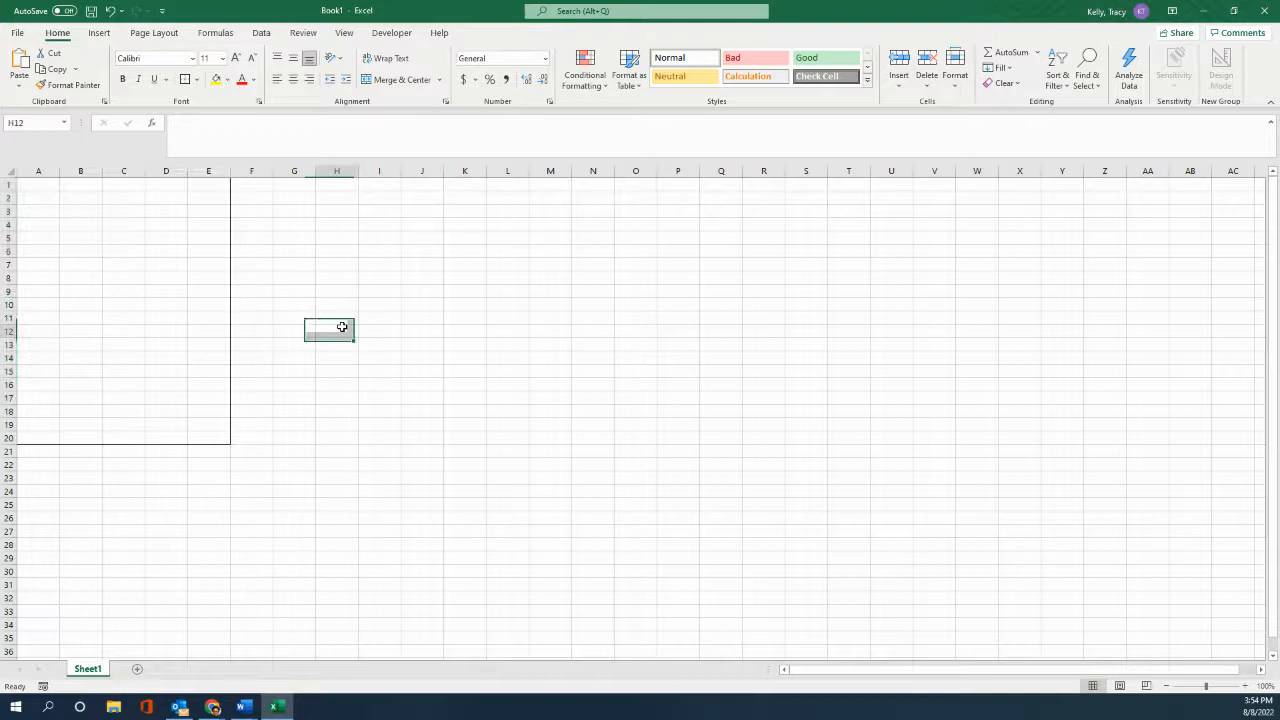
left_click(122, 278)
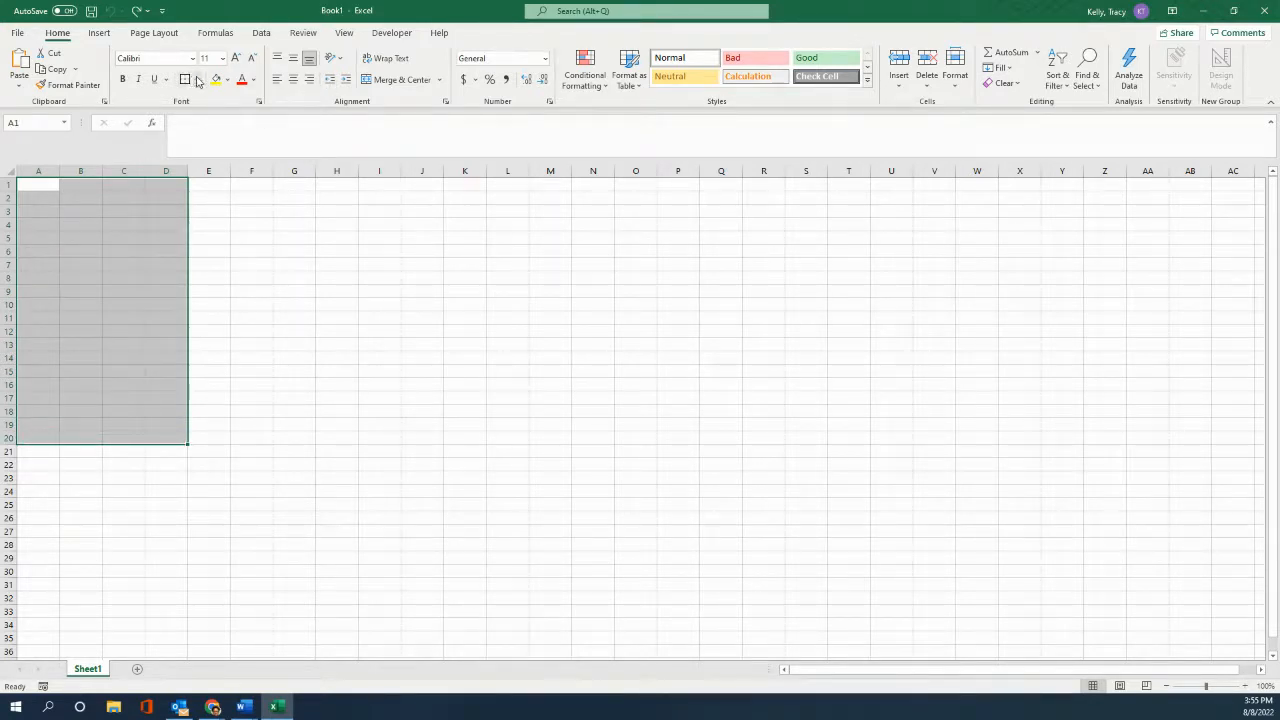
Apply the border to the four-column block A1:D20
left_click(198, 79)
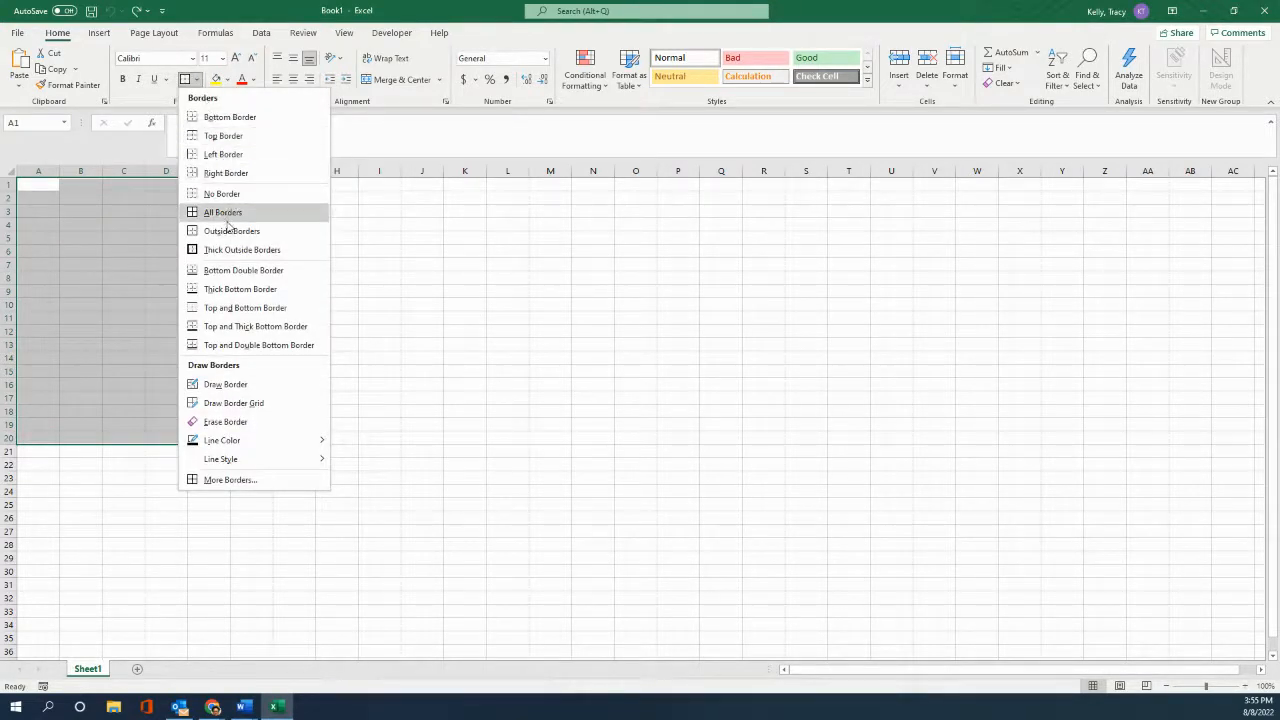
left_click(222, 212)
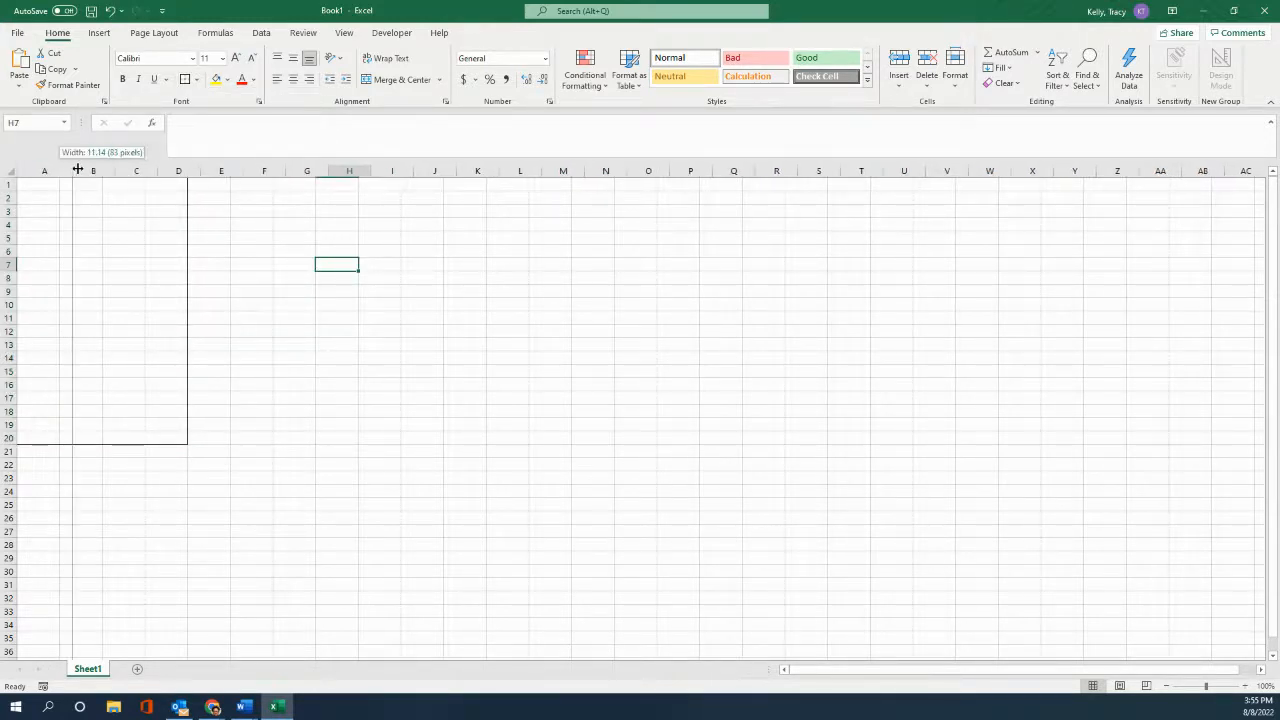
Widen columns A, B, C and D of the bordered table
left_click_drag(77, 170, 100, 170)
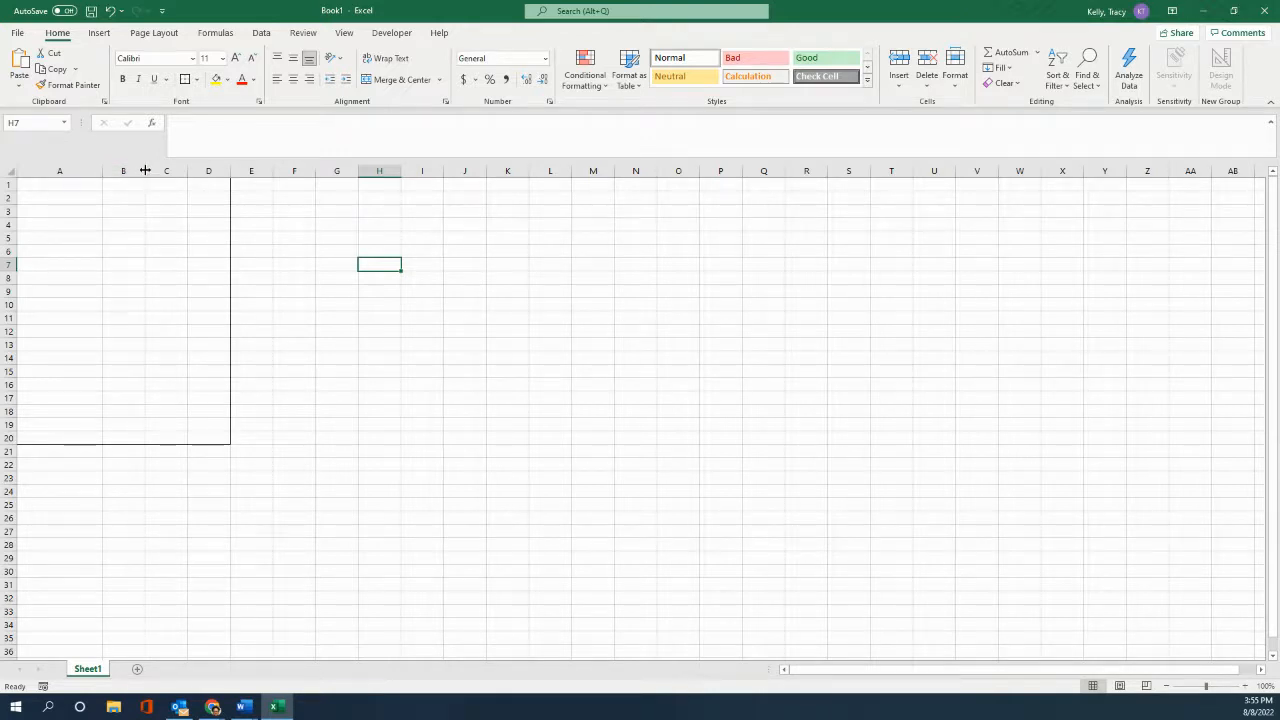
left_click_drag(145, 170, 186, 170)
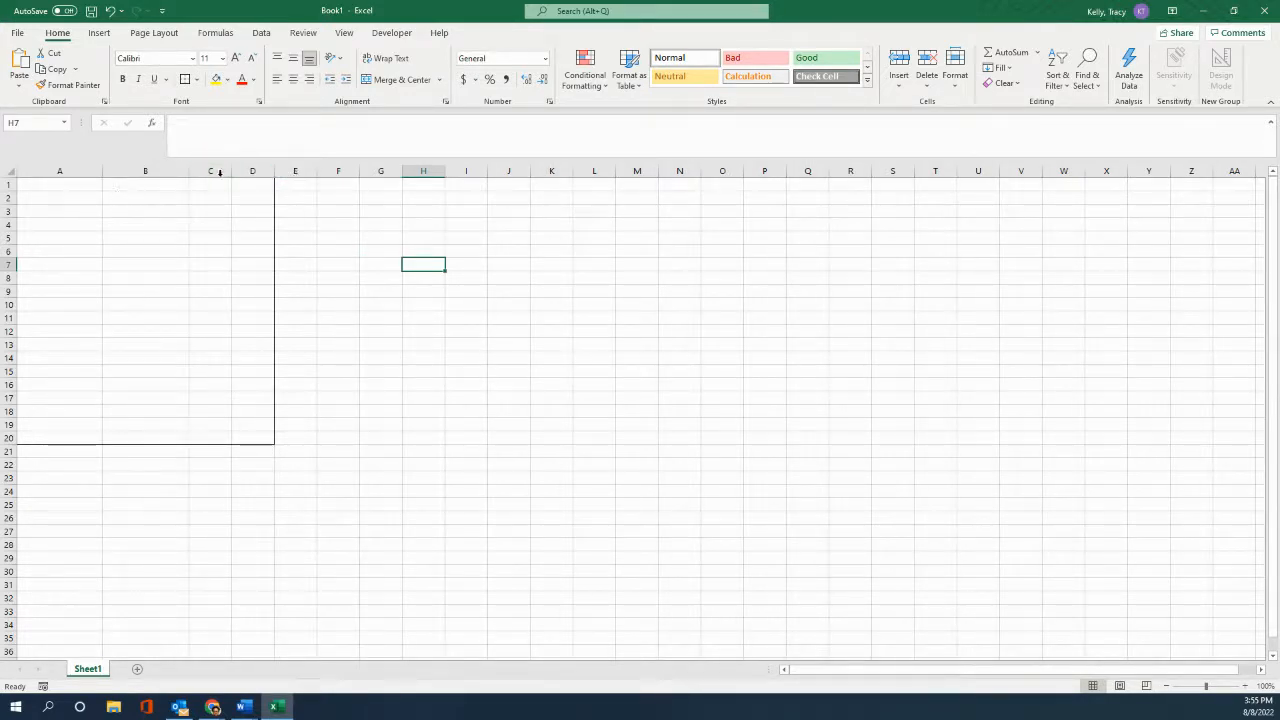
left_click_drag(252, 170, 269, 170)
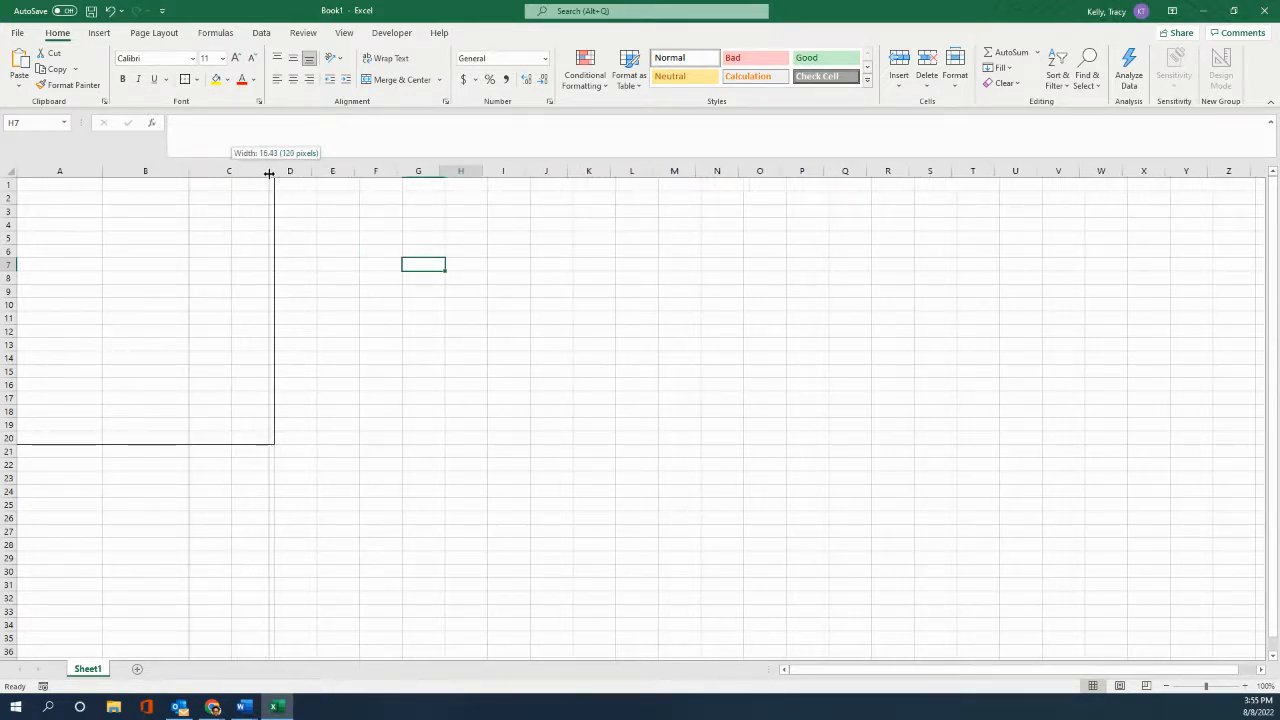
left_click_drag(269, 175, 274, 175)
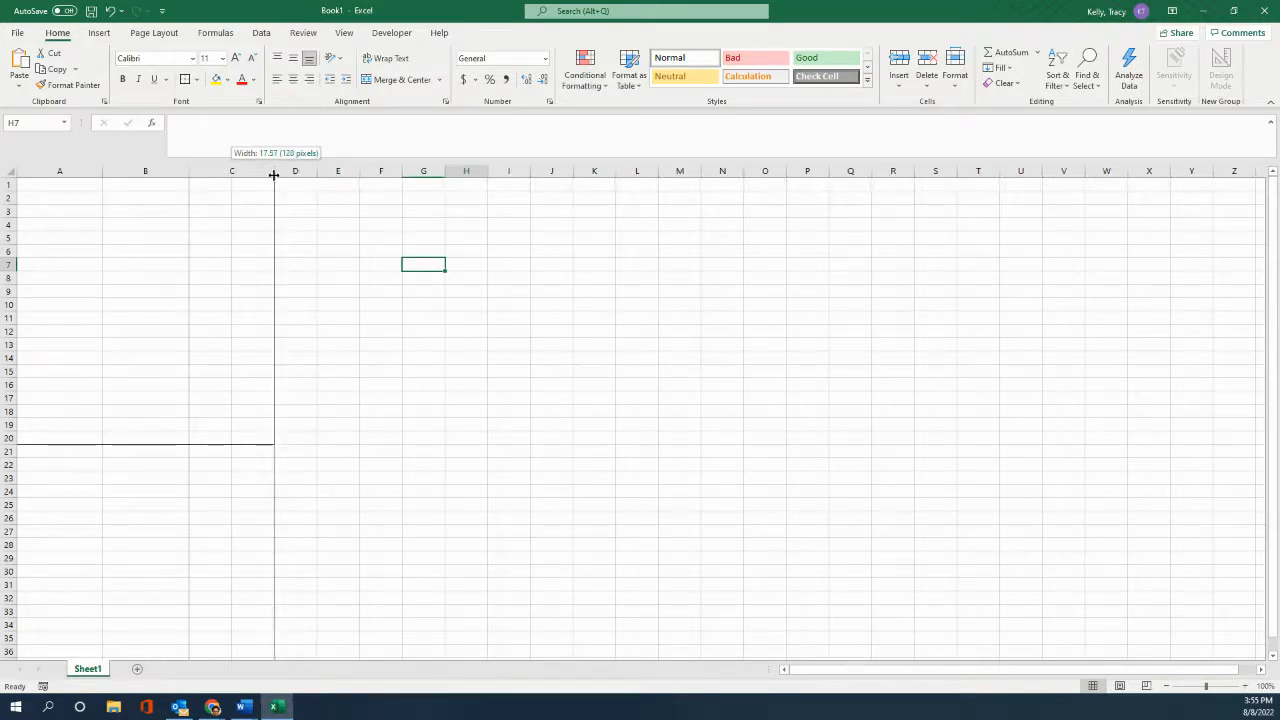
left_click_drag(273, 170, 317, 170)
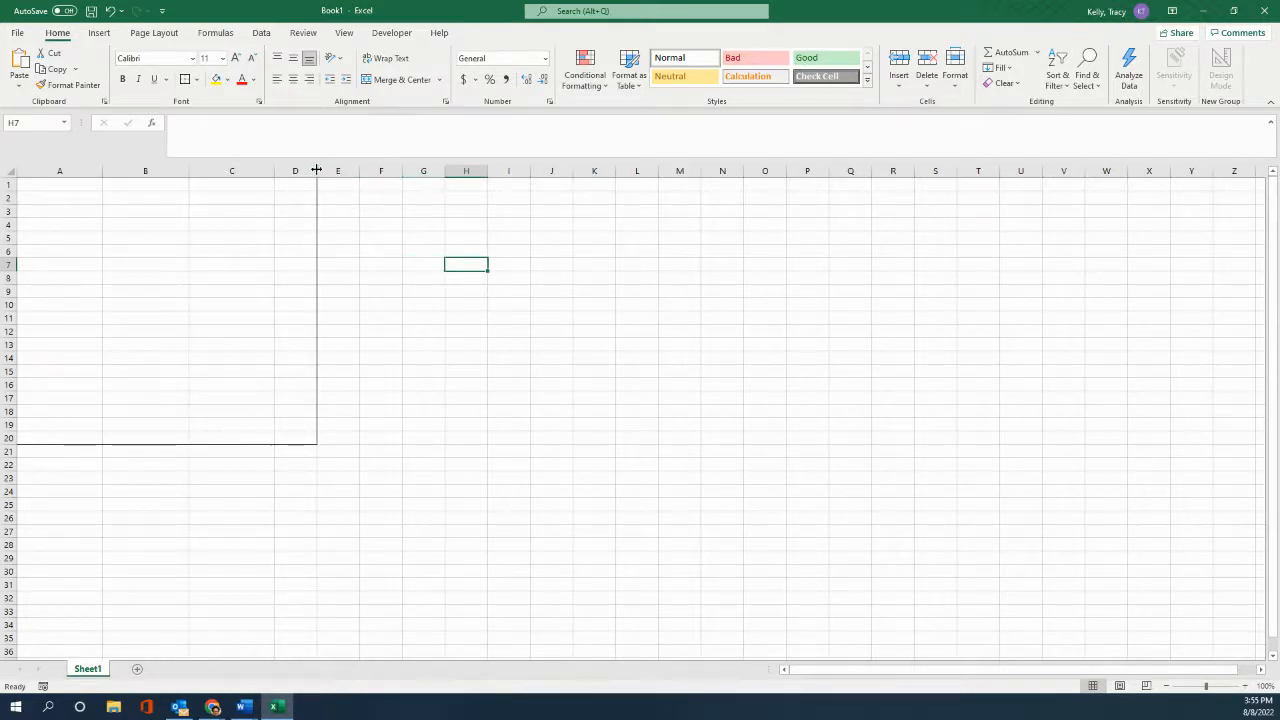
left_click_drag(316, 170, 360, 170)
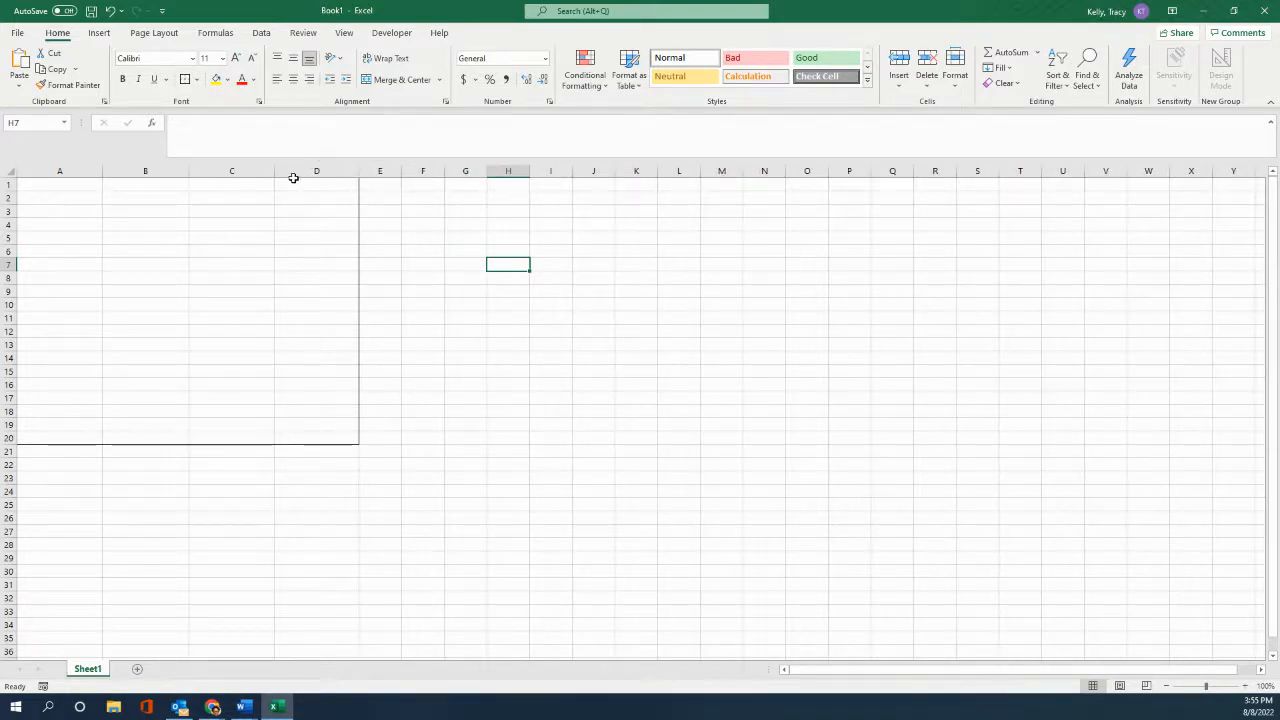
mouse_move(306, 433)
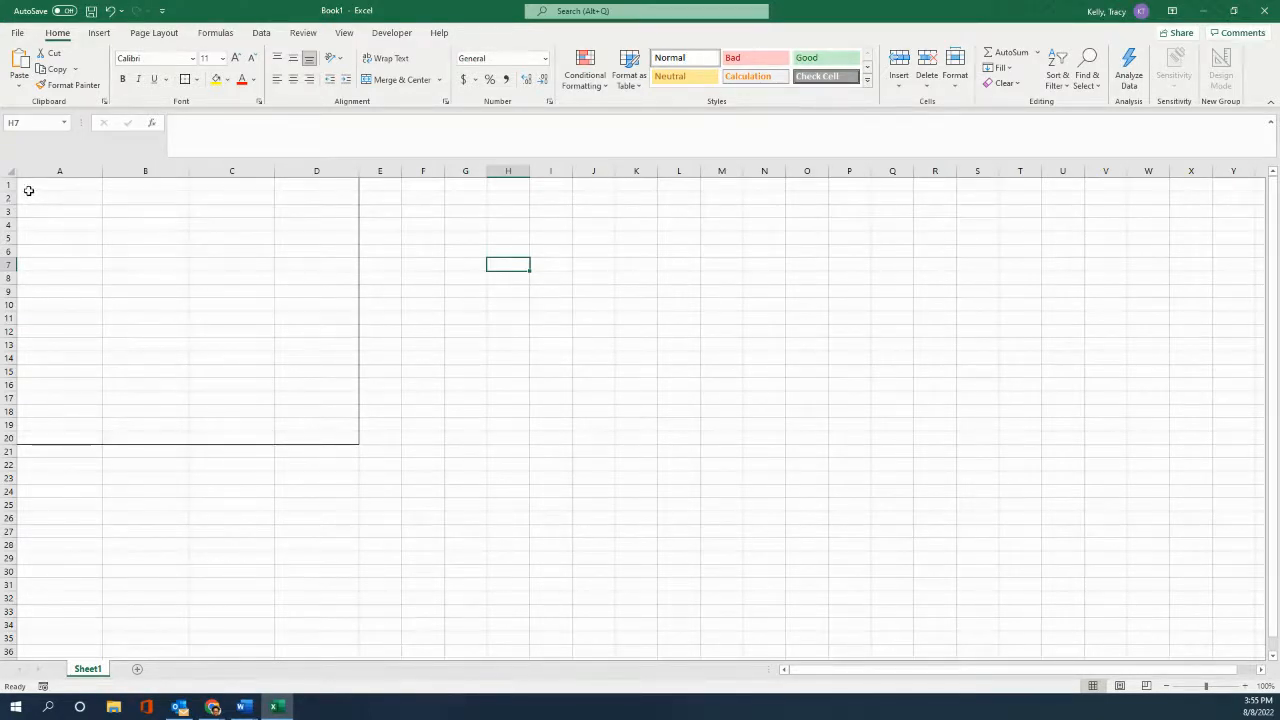
mouse_move(32, 188)
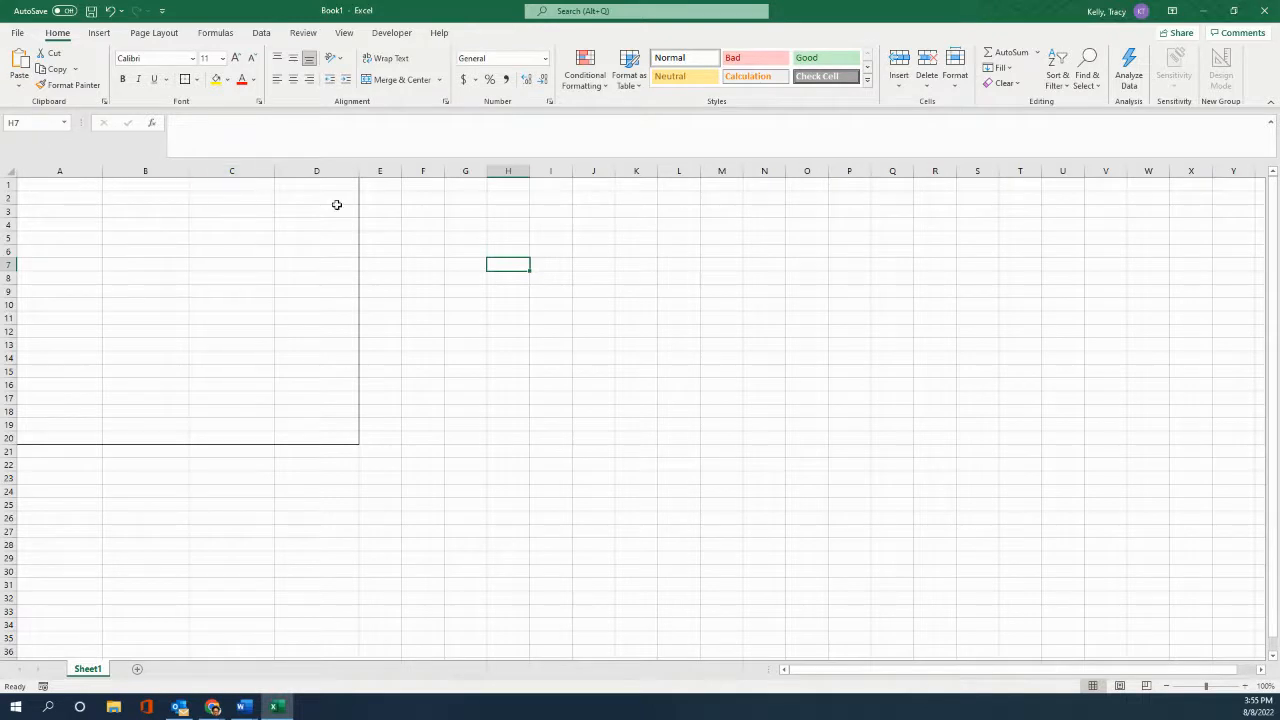
Reselect A1:D20 and open the border options to choose the thick line style
left_click(379, 238)
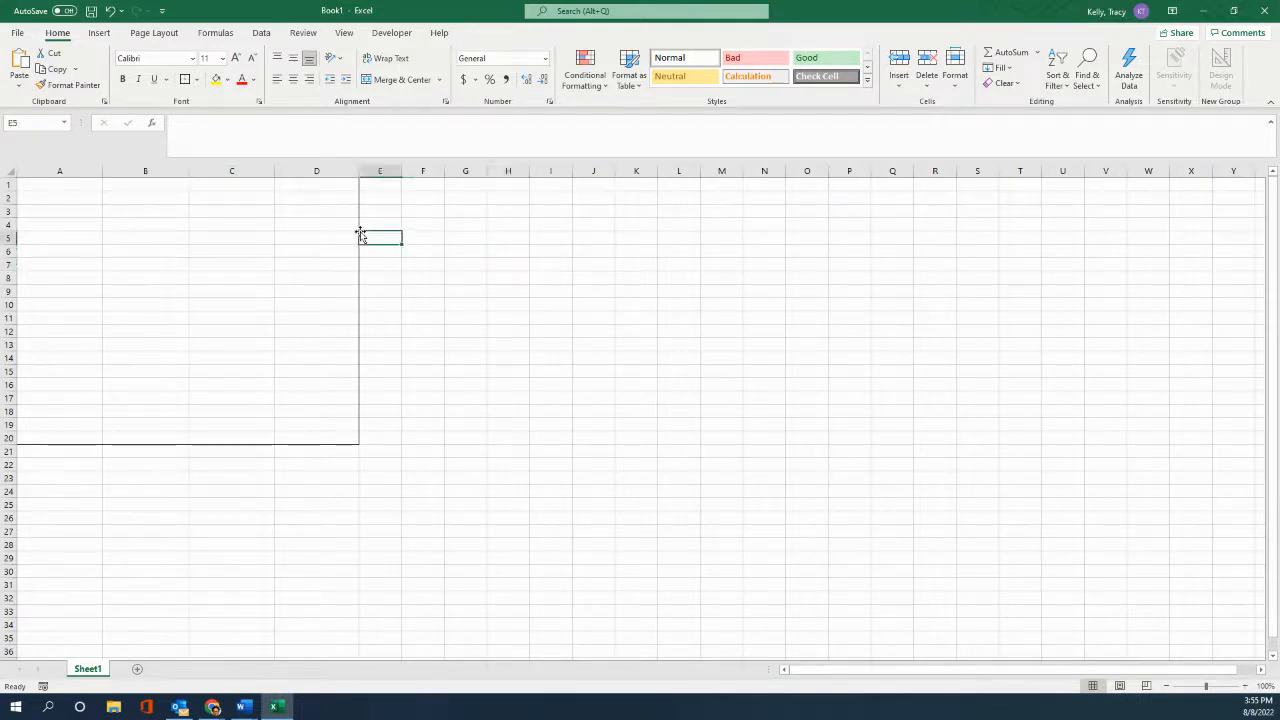
left_click_drag(59, 184, 231, 211)
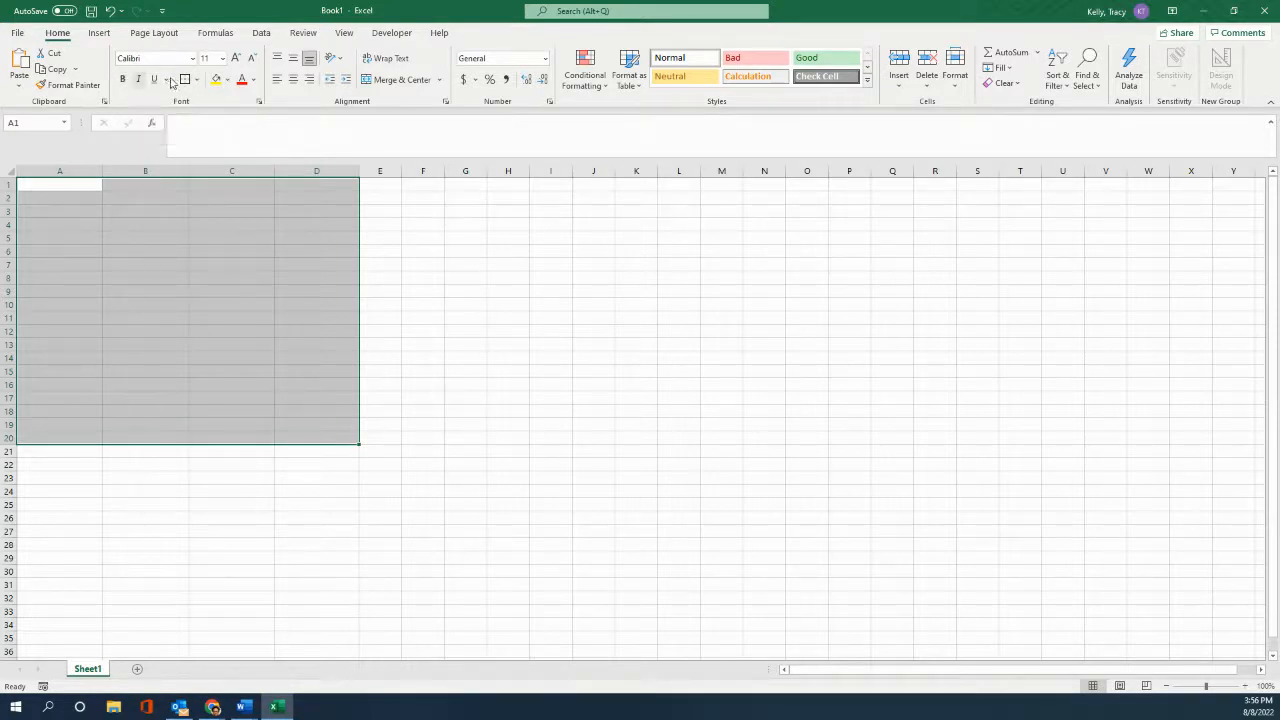
left_click(193, 79)
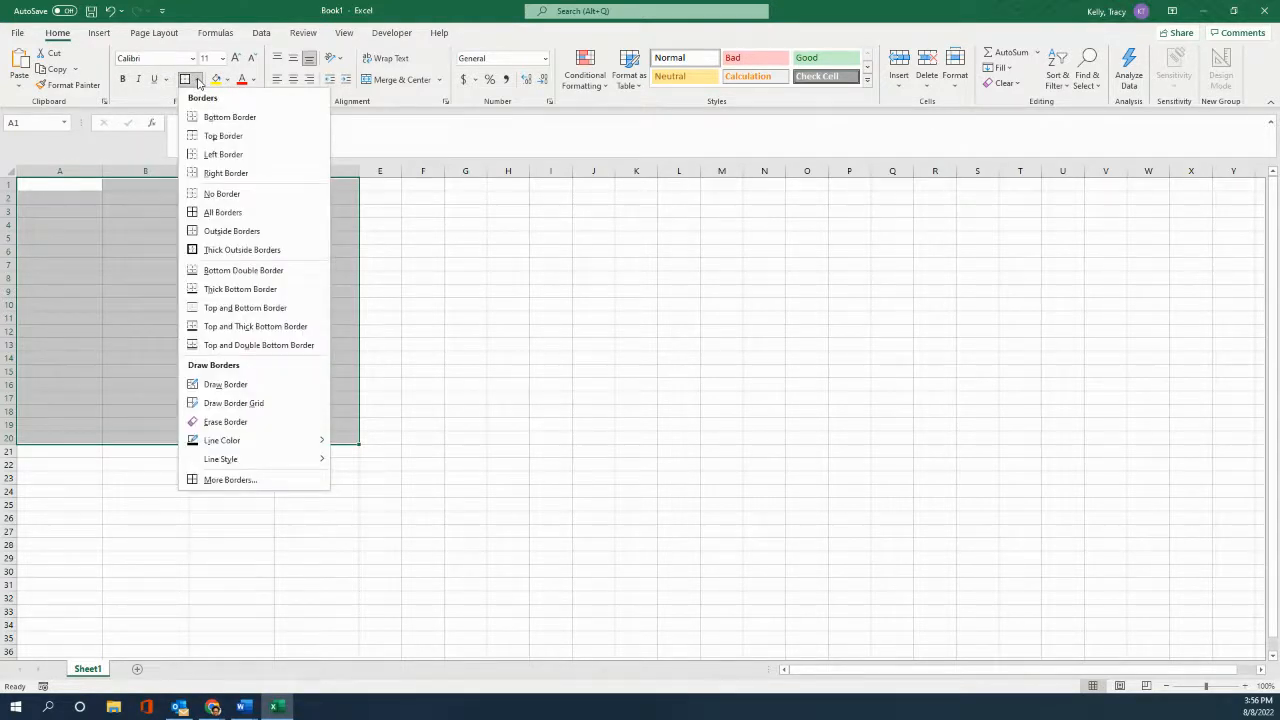
mouse_move(243, 459)
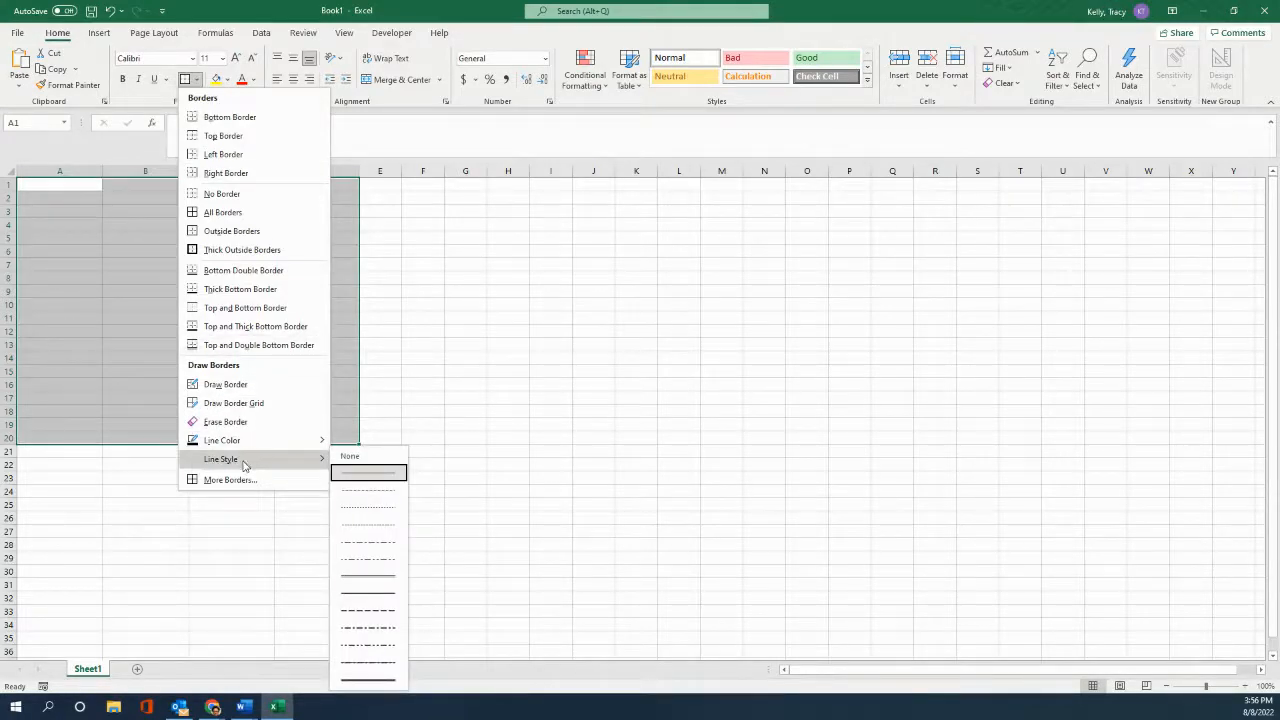
mouse_move(330, 530)
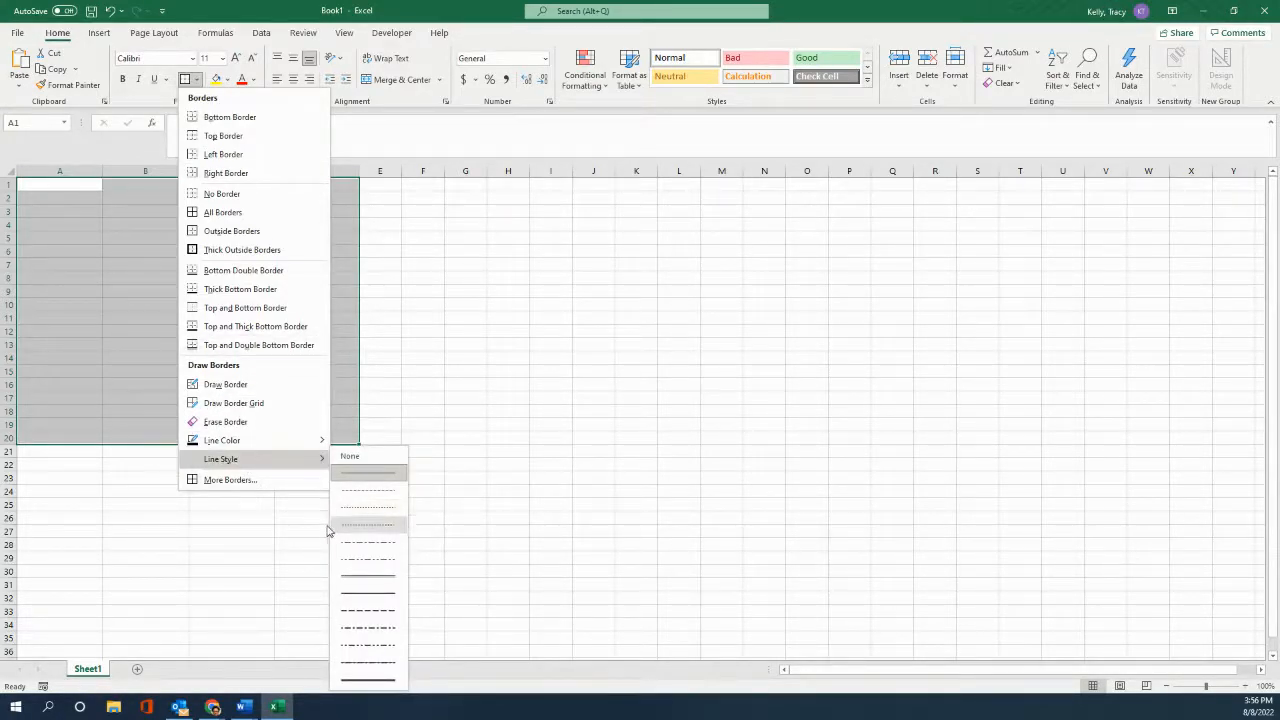
mouse_move(392, 675)
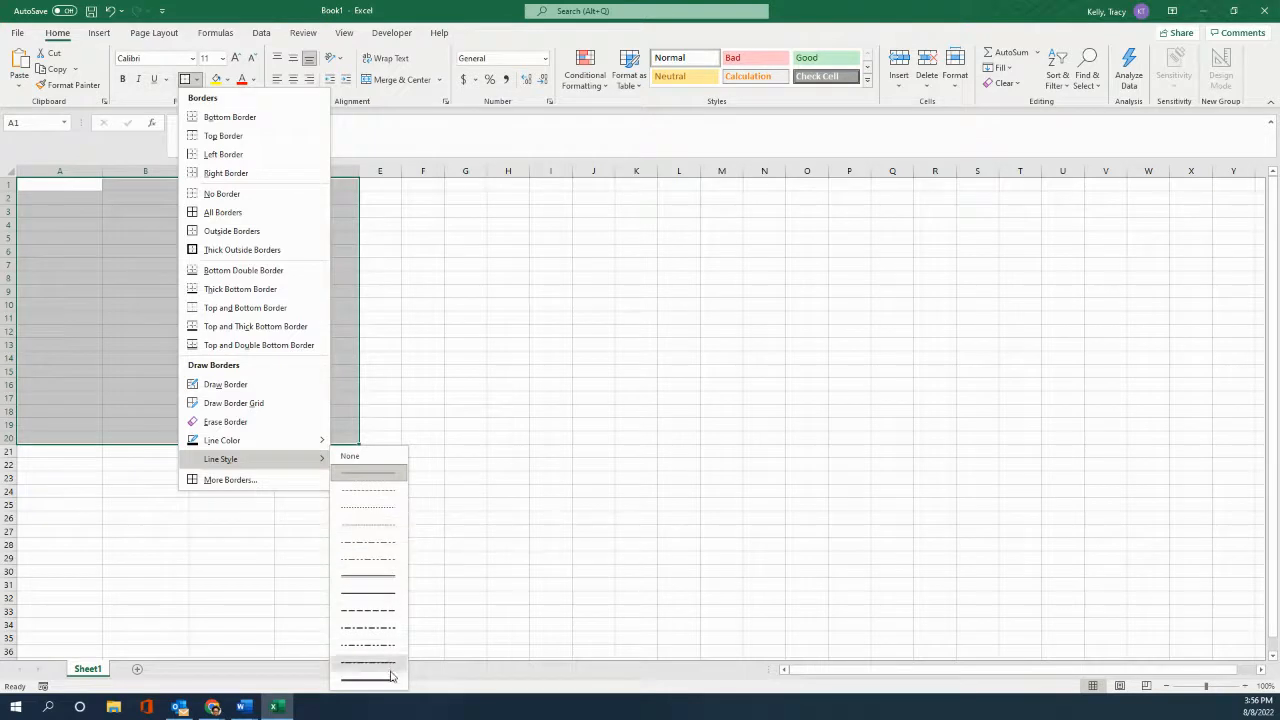
mouse_move(390, 666)
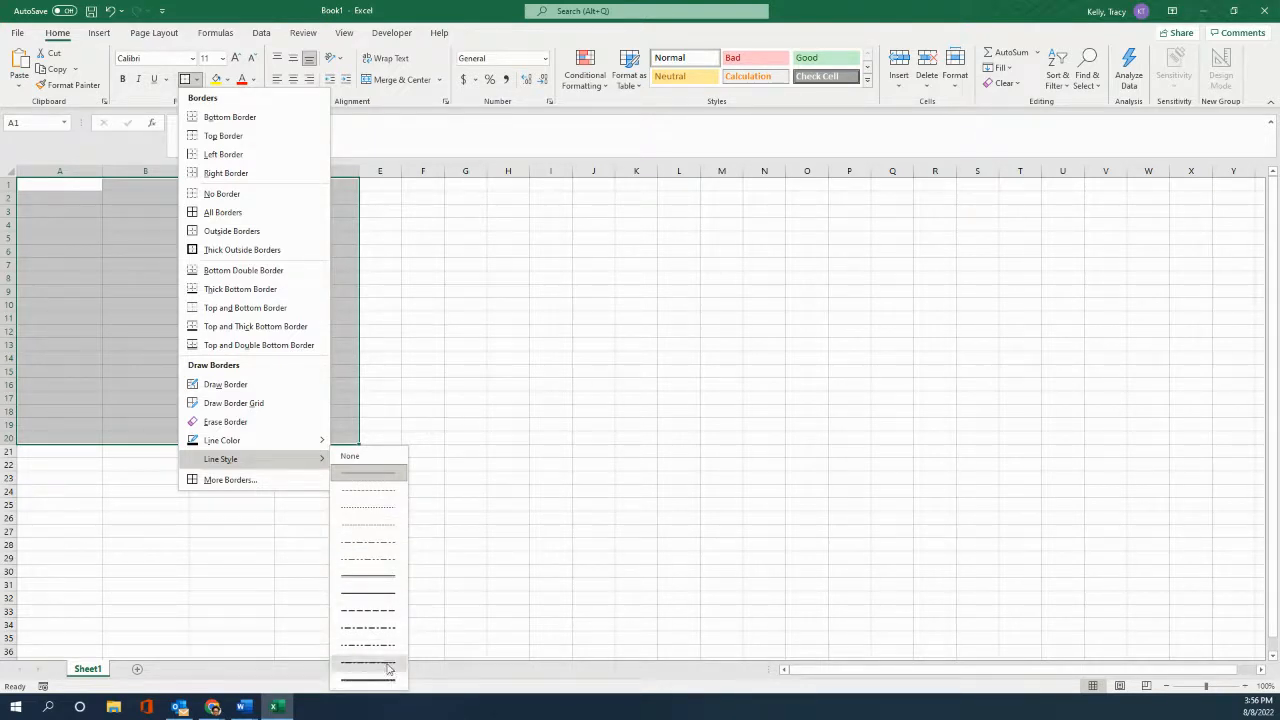
mouse_move(380, 680)
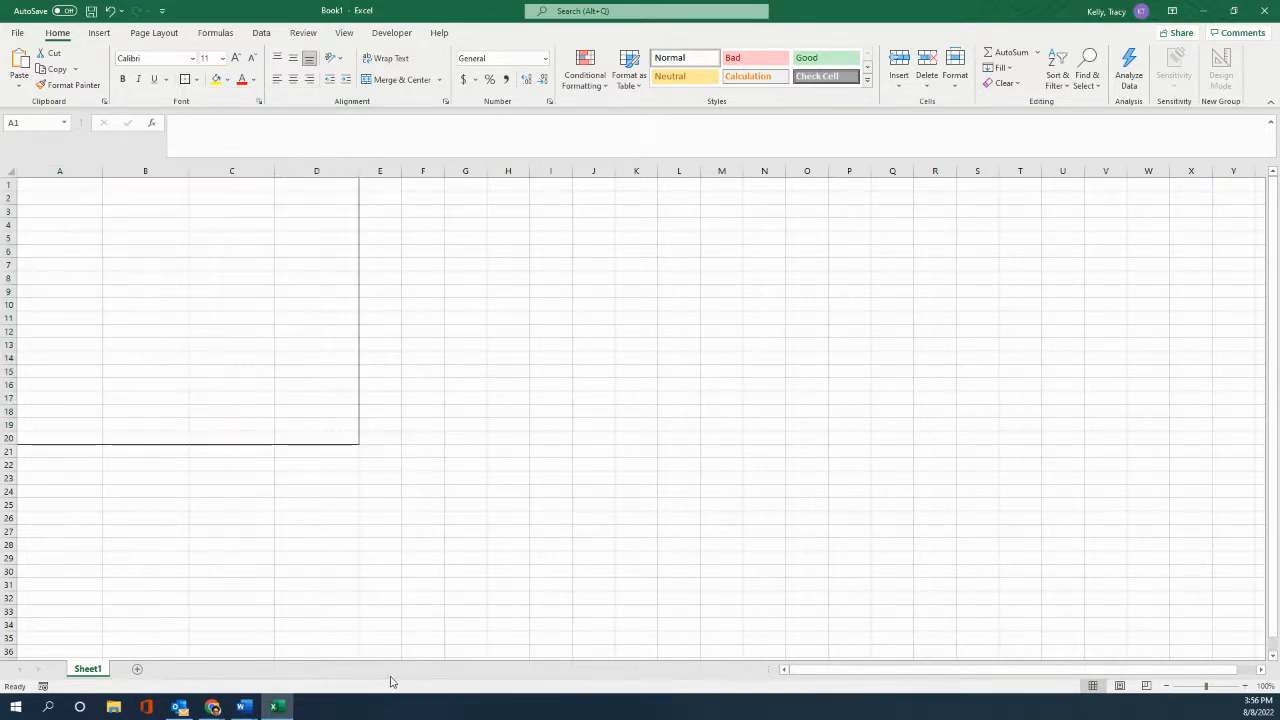
mouse_move(365, 197)
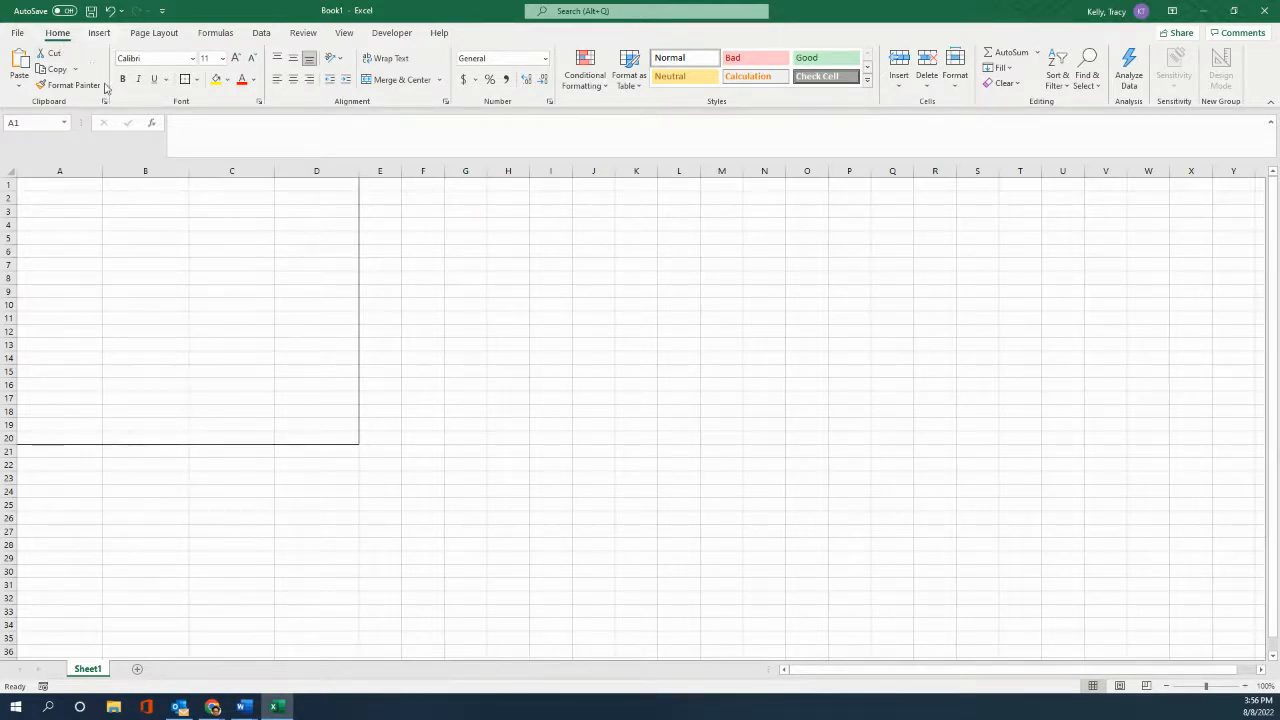
Trace a thick border around the full perimeter of A1:D20 using Draw Border
left_click(198, 80)
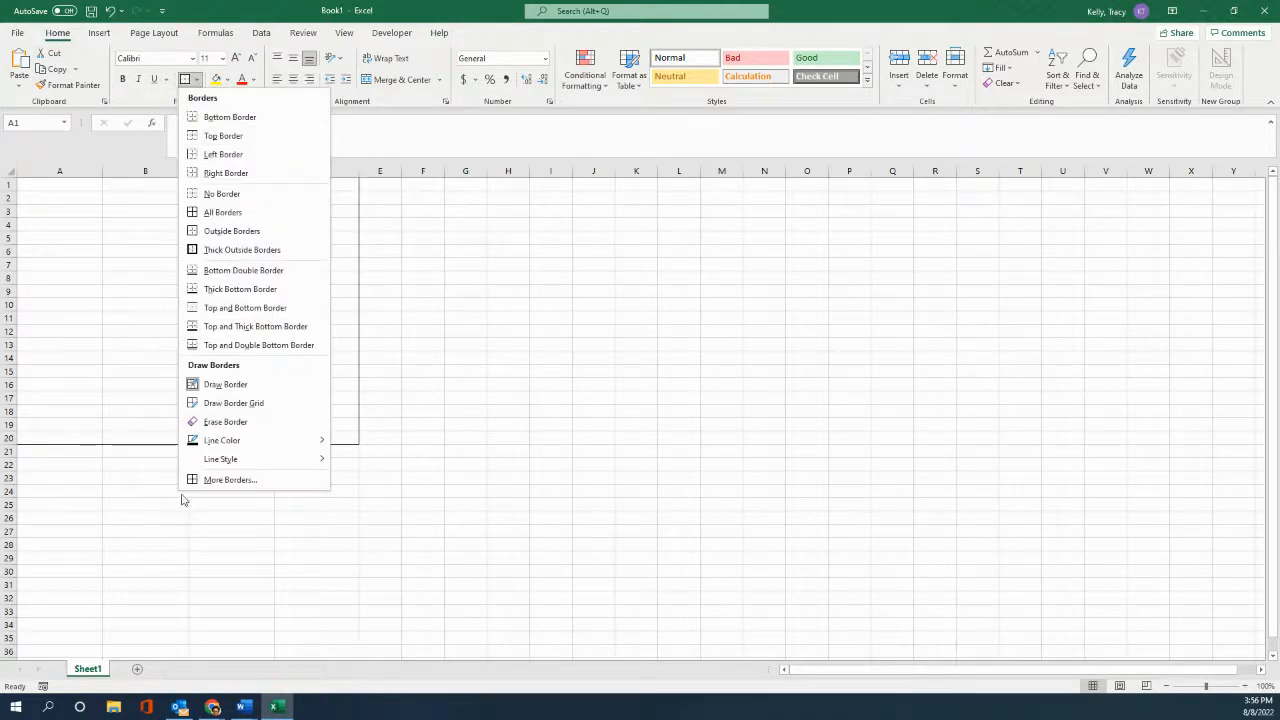
mouse_move(225, 384)
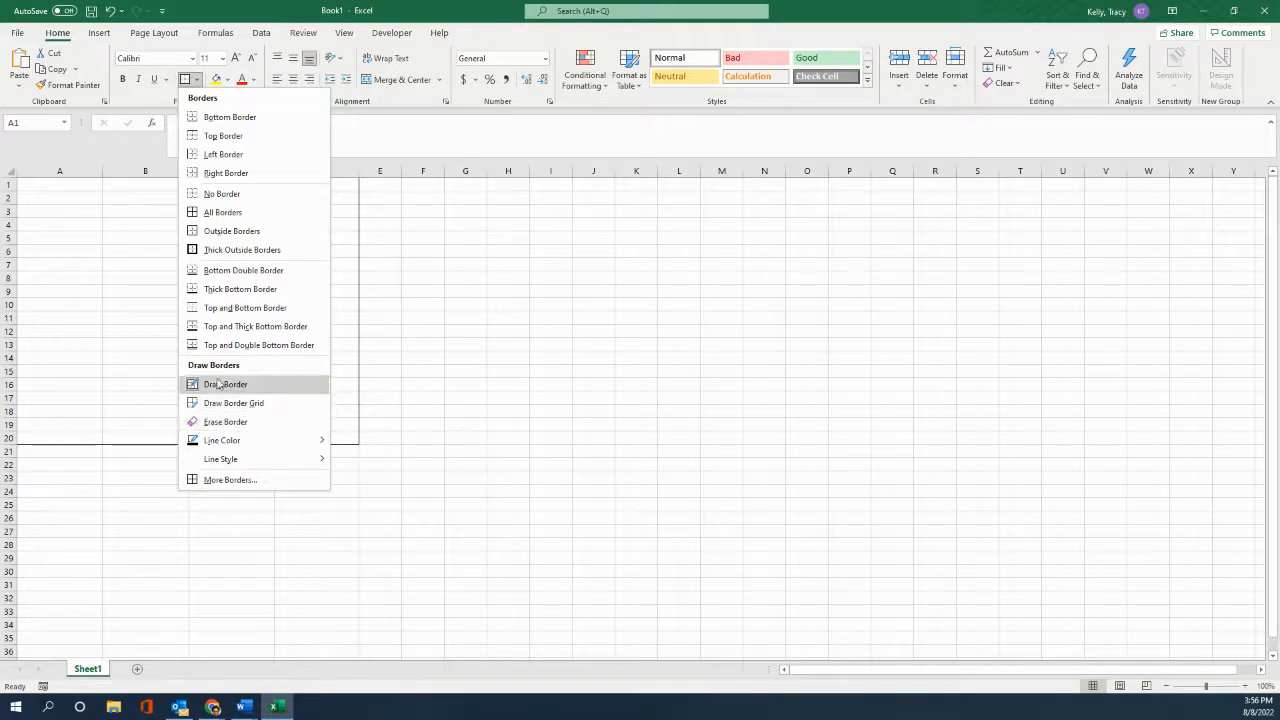
left_click(221, 459)
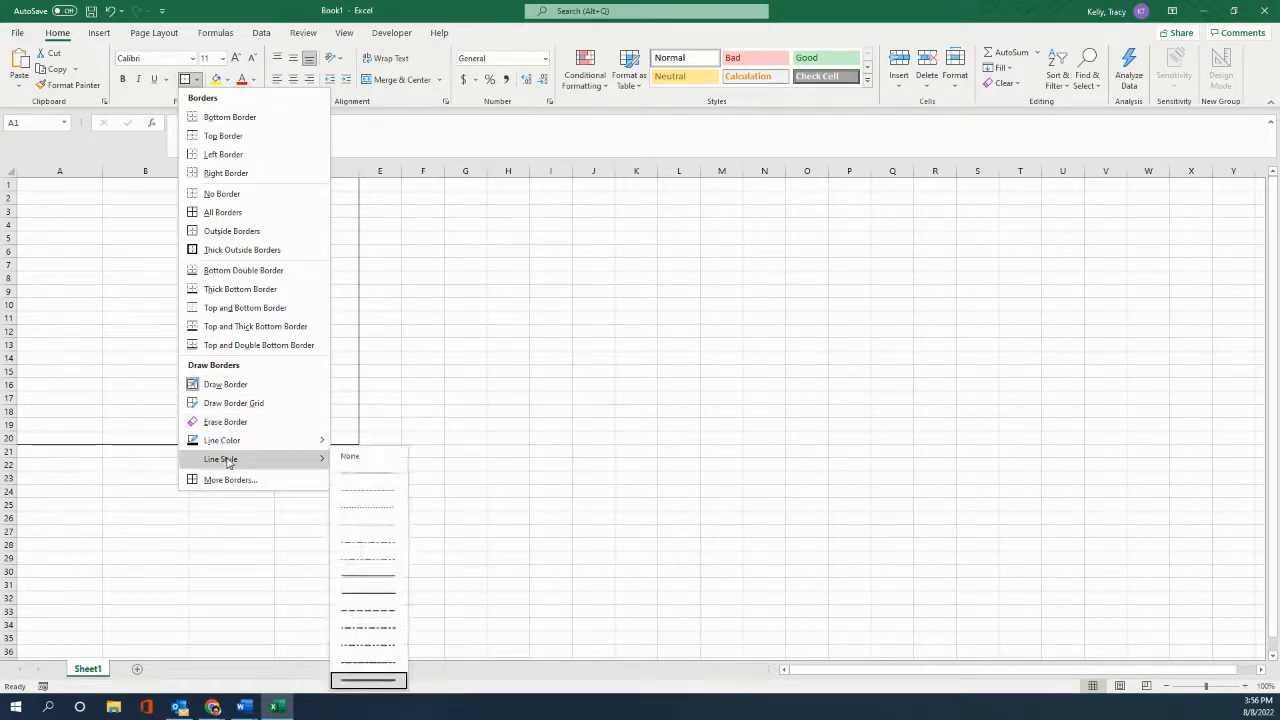
mouse_move(225, 440)
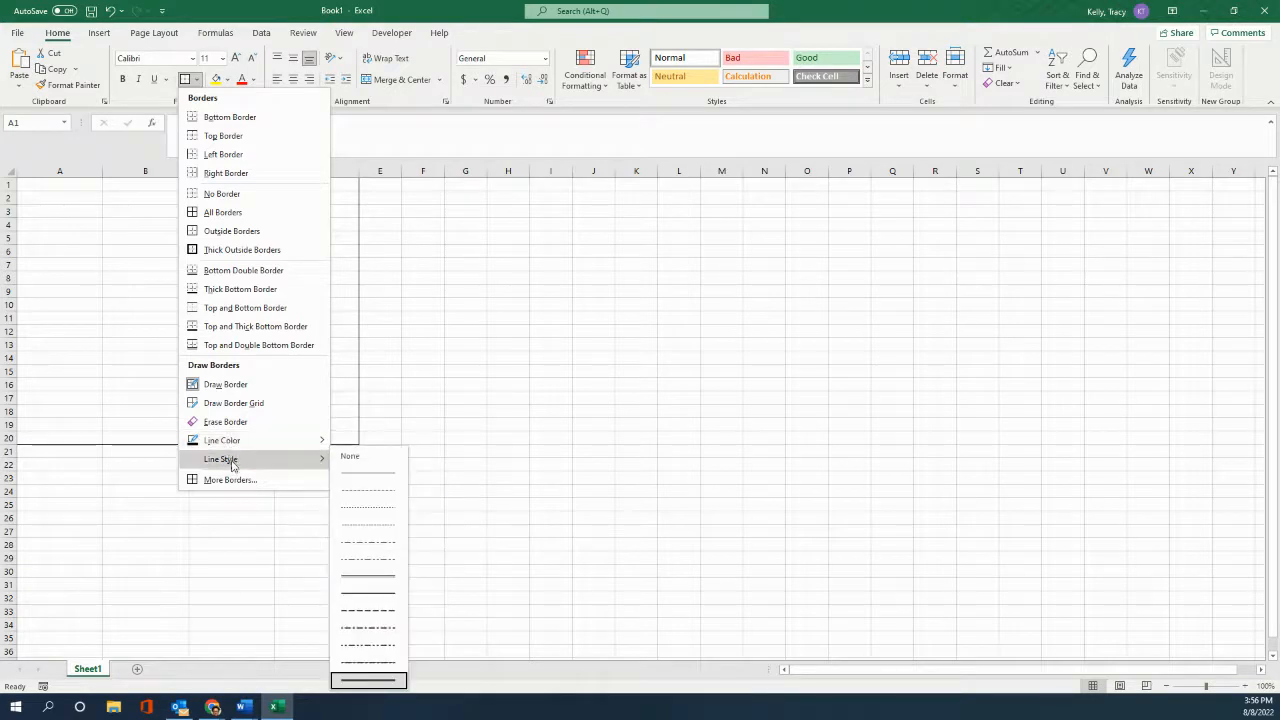
mouse_move(376, 690)
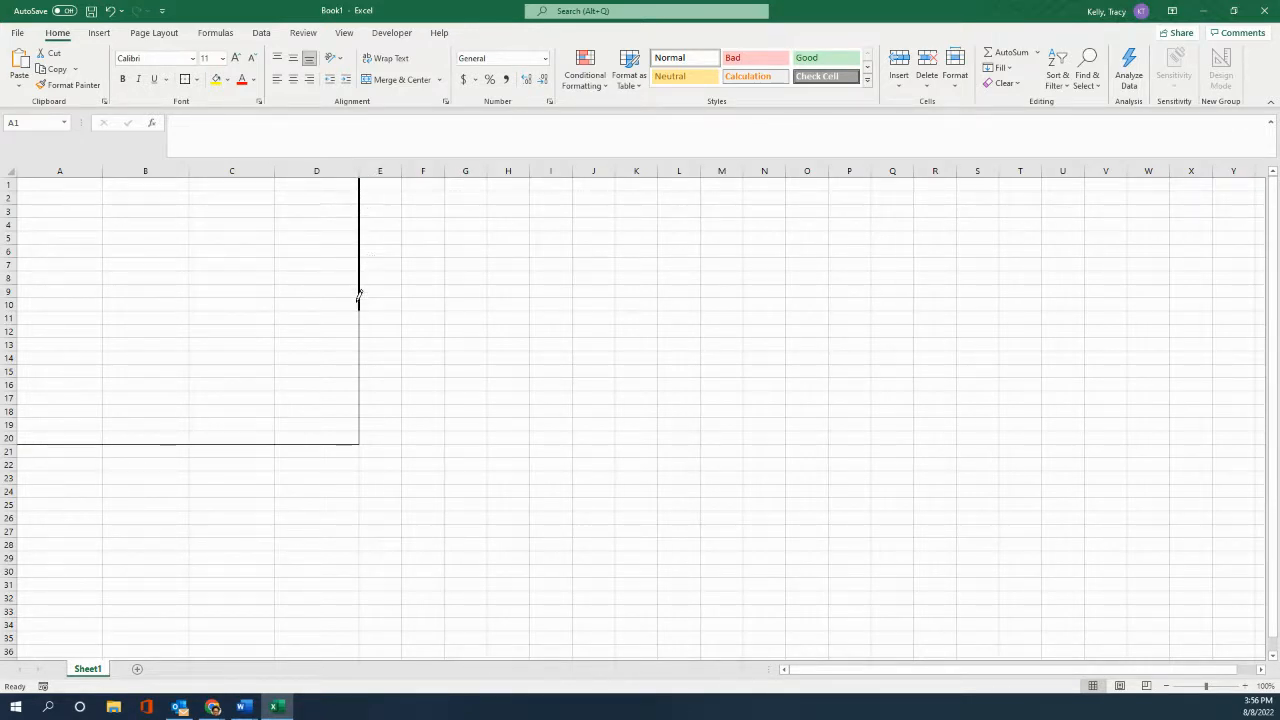
mouse_move(355, 375)
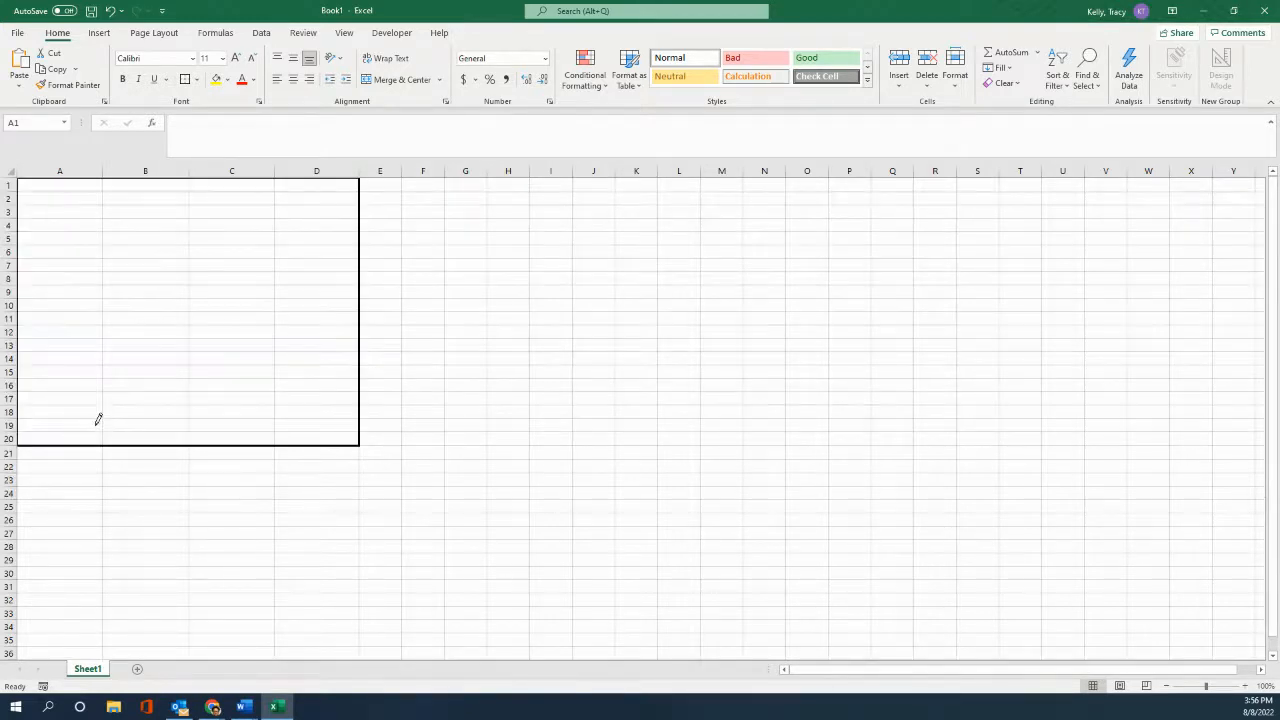
mouse_move(468, 313)
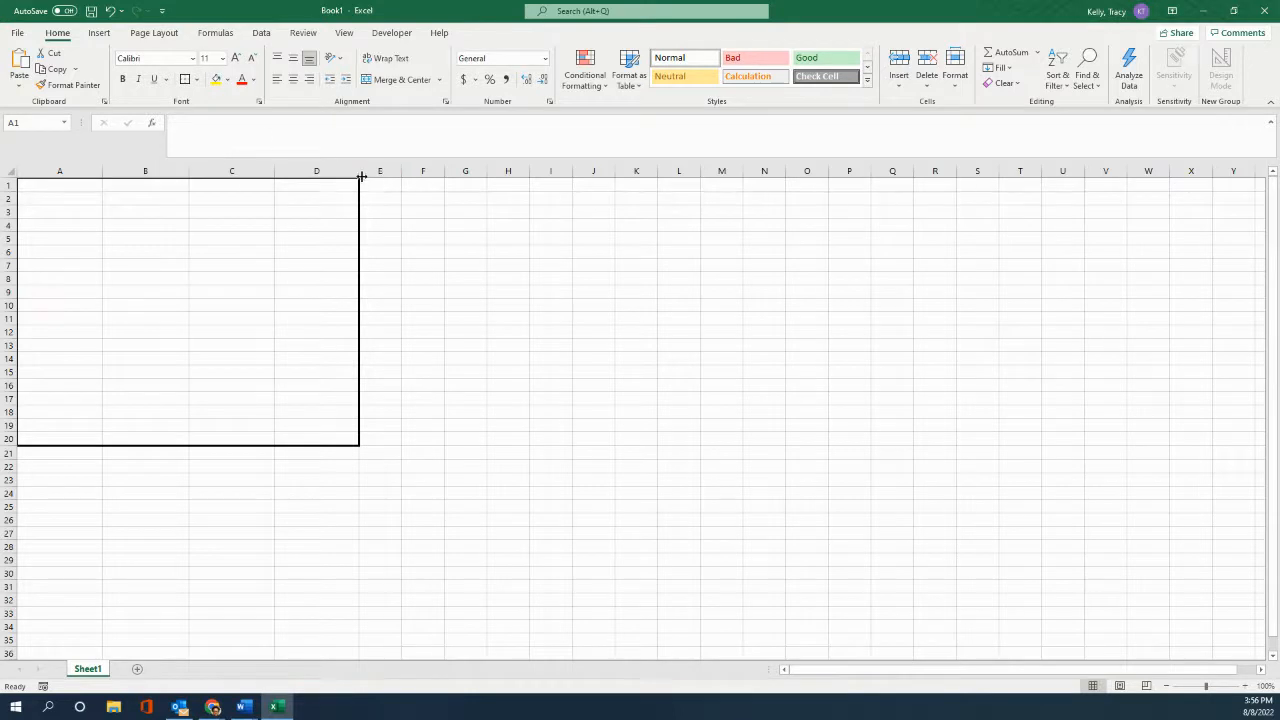
mouse_move(418, 447)
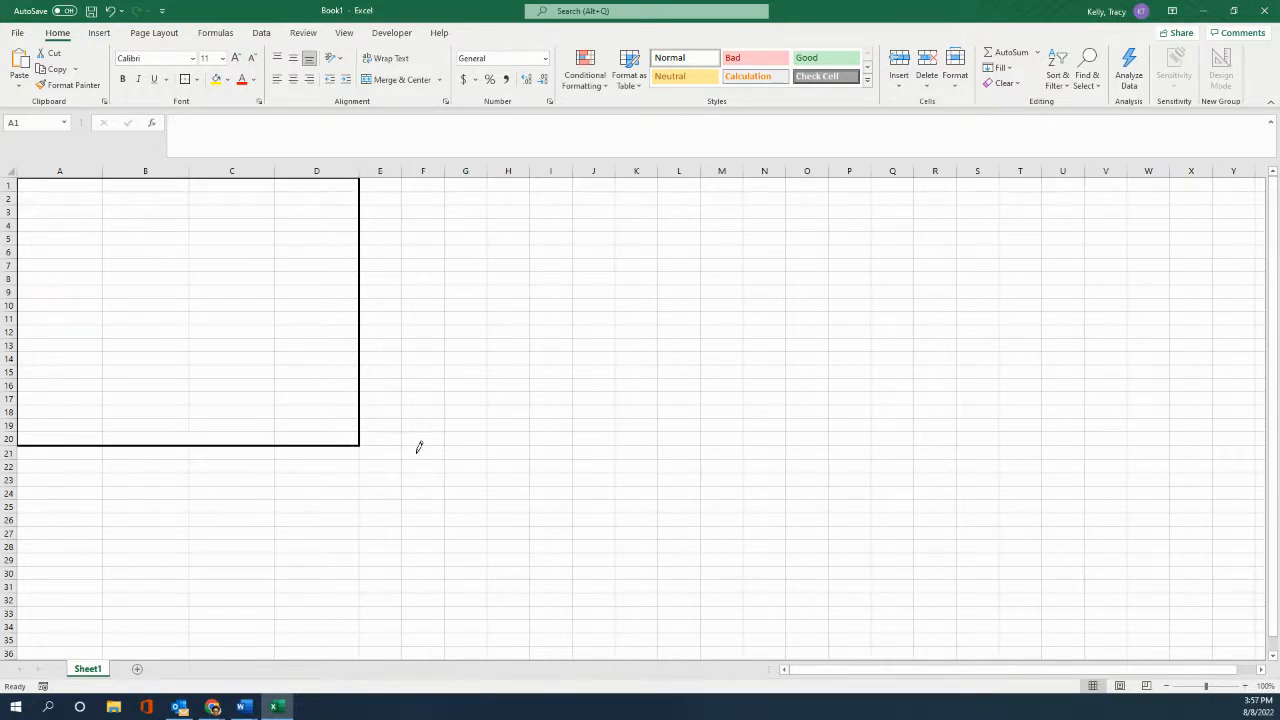
mouse_move(534, 233)
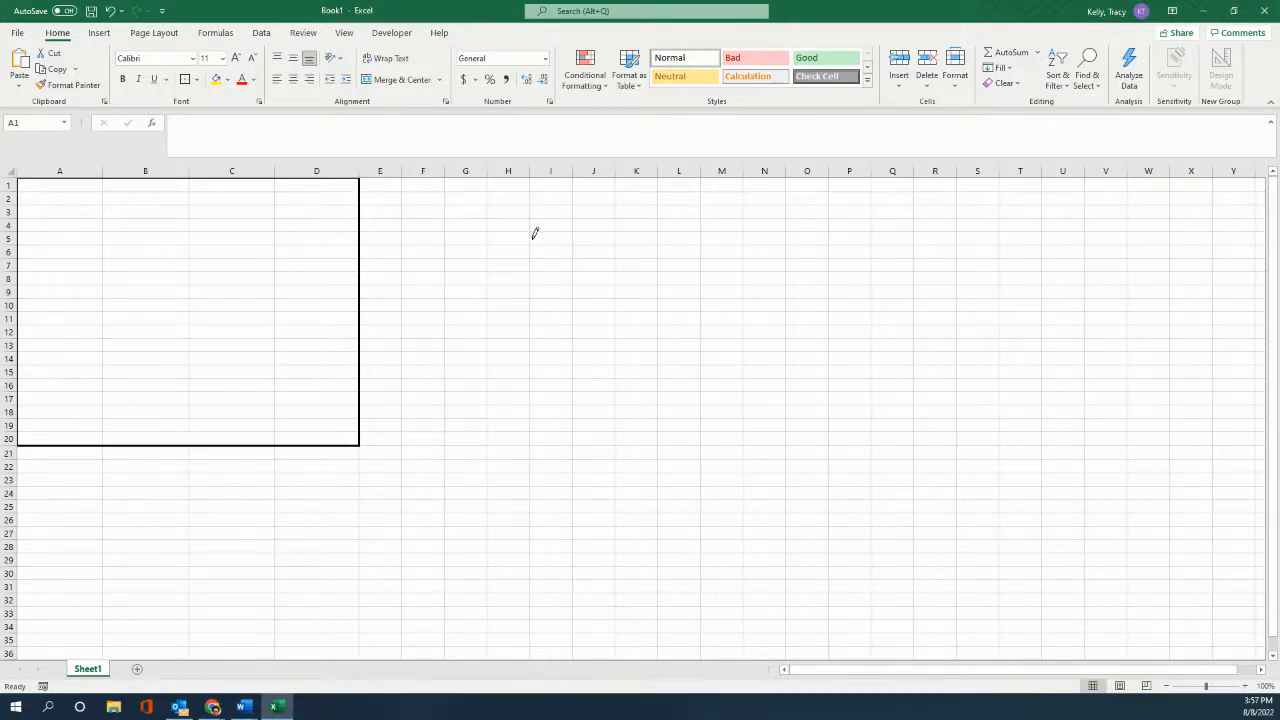
left_click(507, 278)
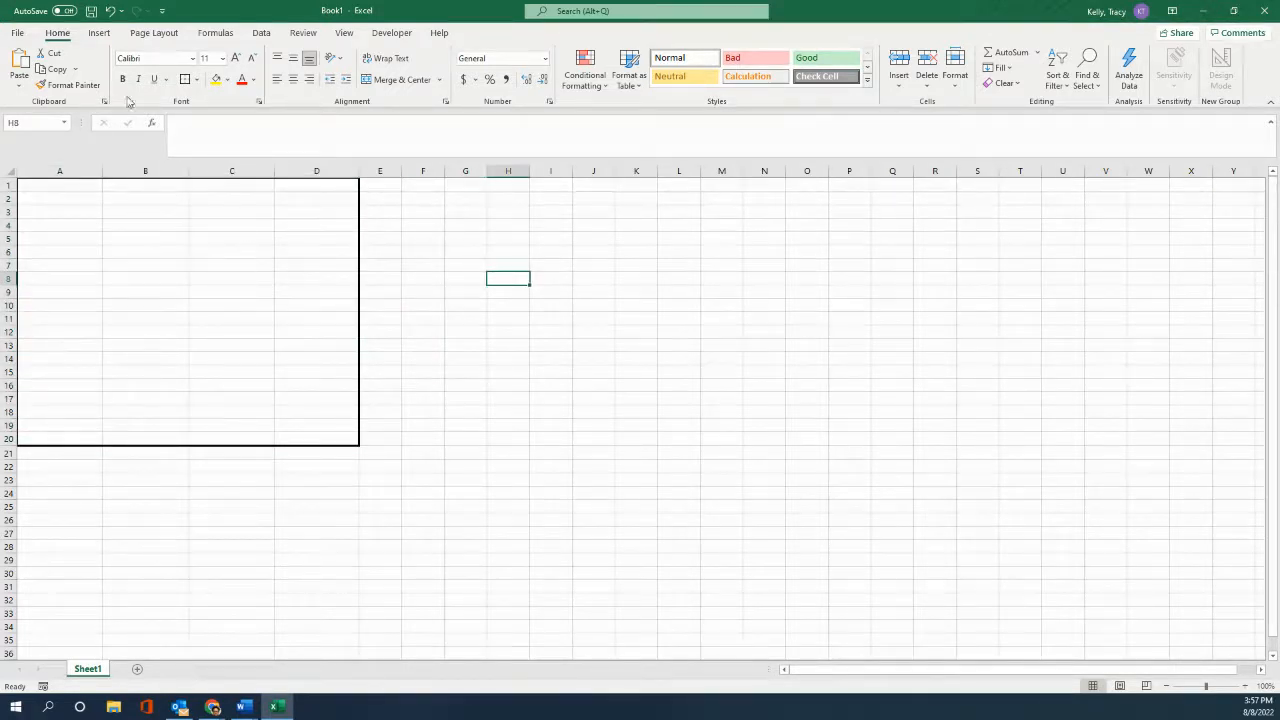
mouse_move(85, 190)
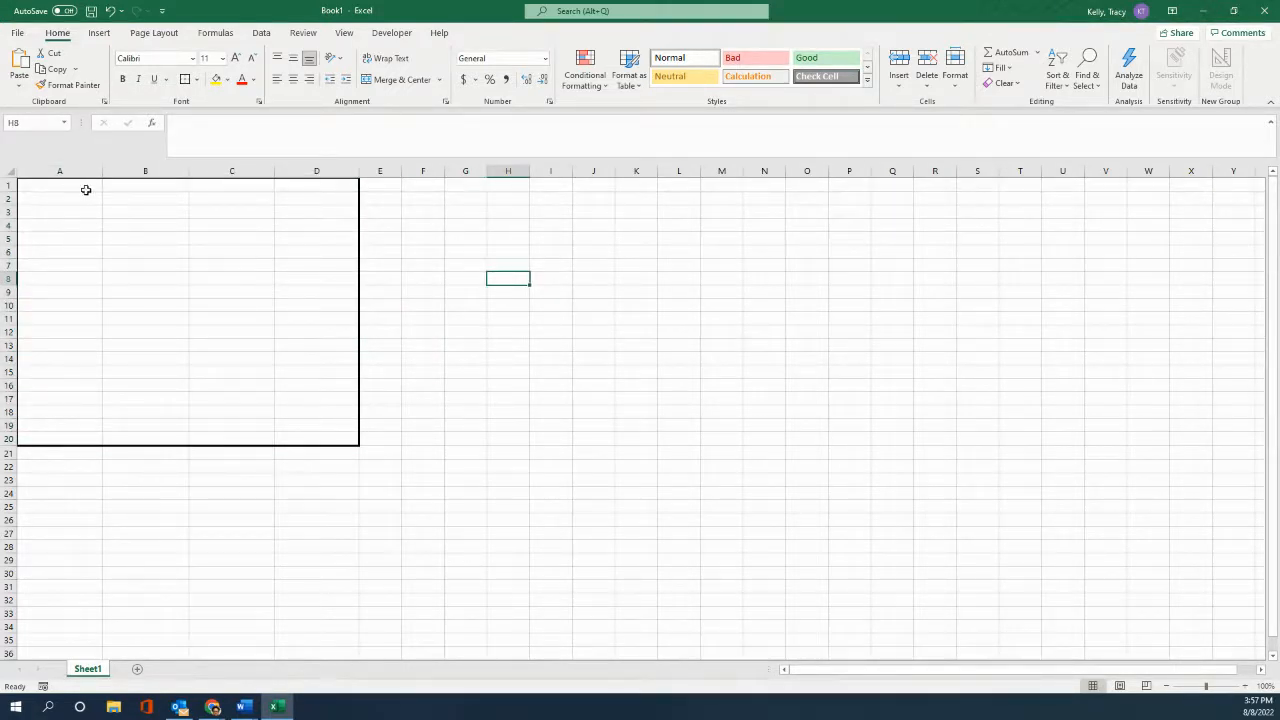
Make row 1 taller to hold the headers
left_click(59, 186)
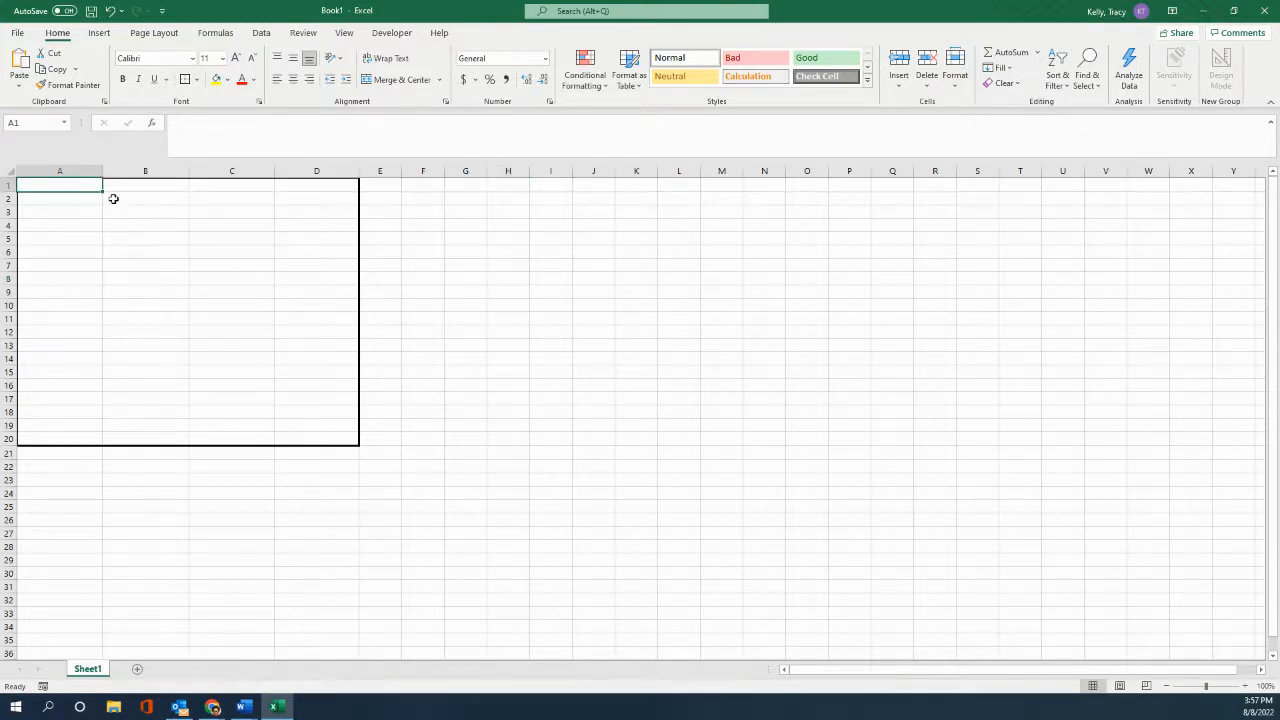
mouse_move(148, 194)
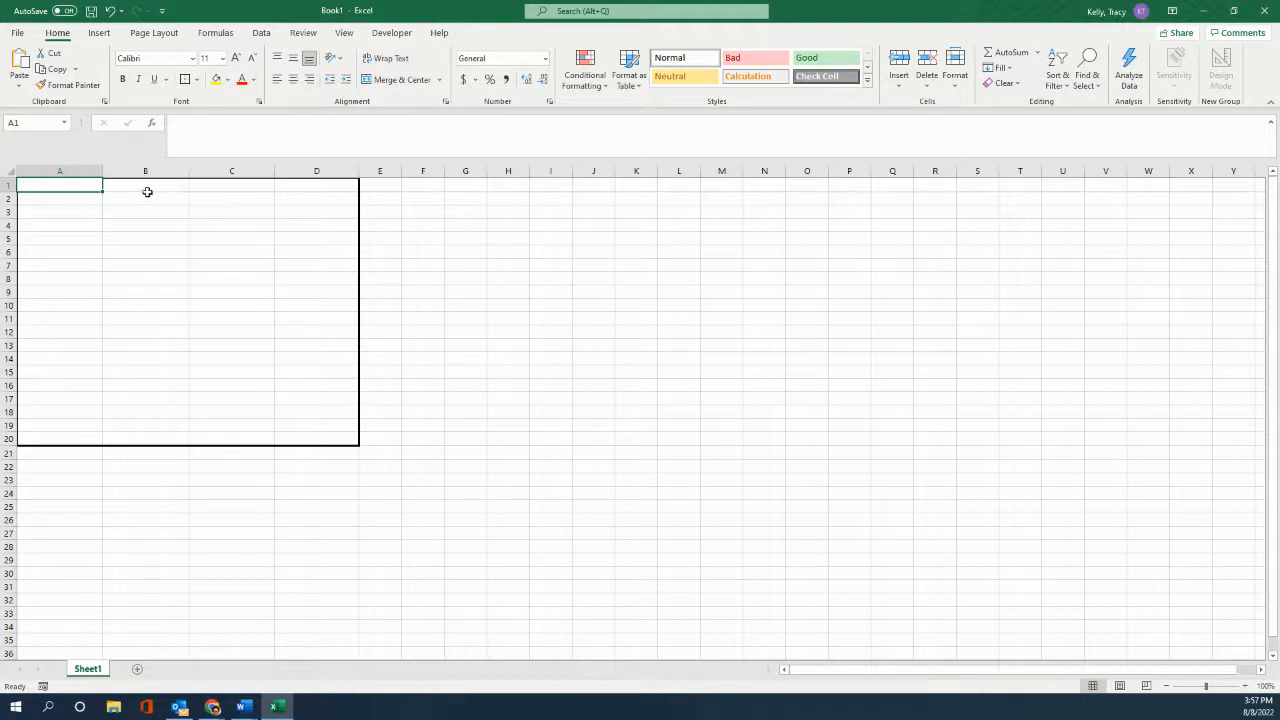
left_click(422, 265)
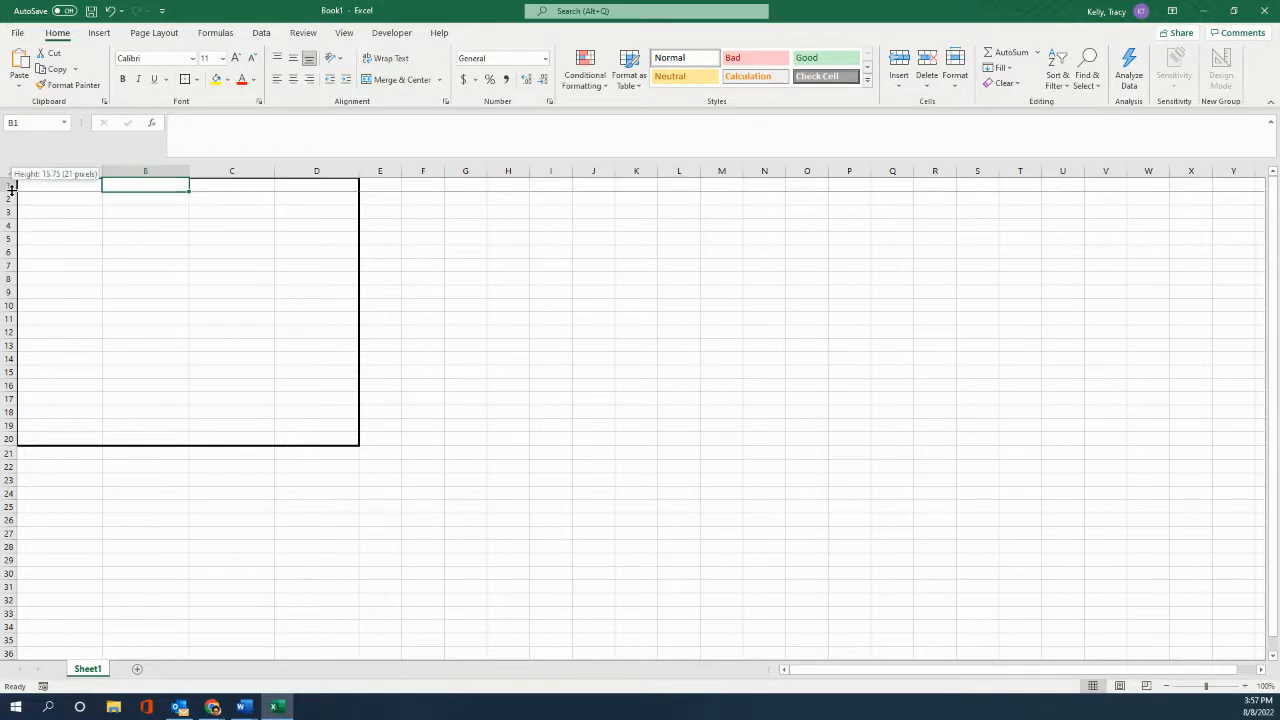
left_click_drag(10, 190, 10, 208)
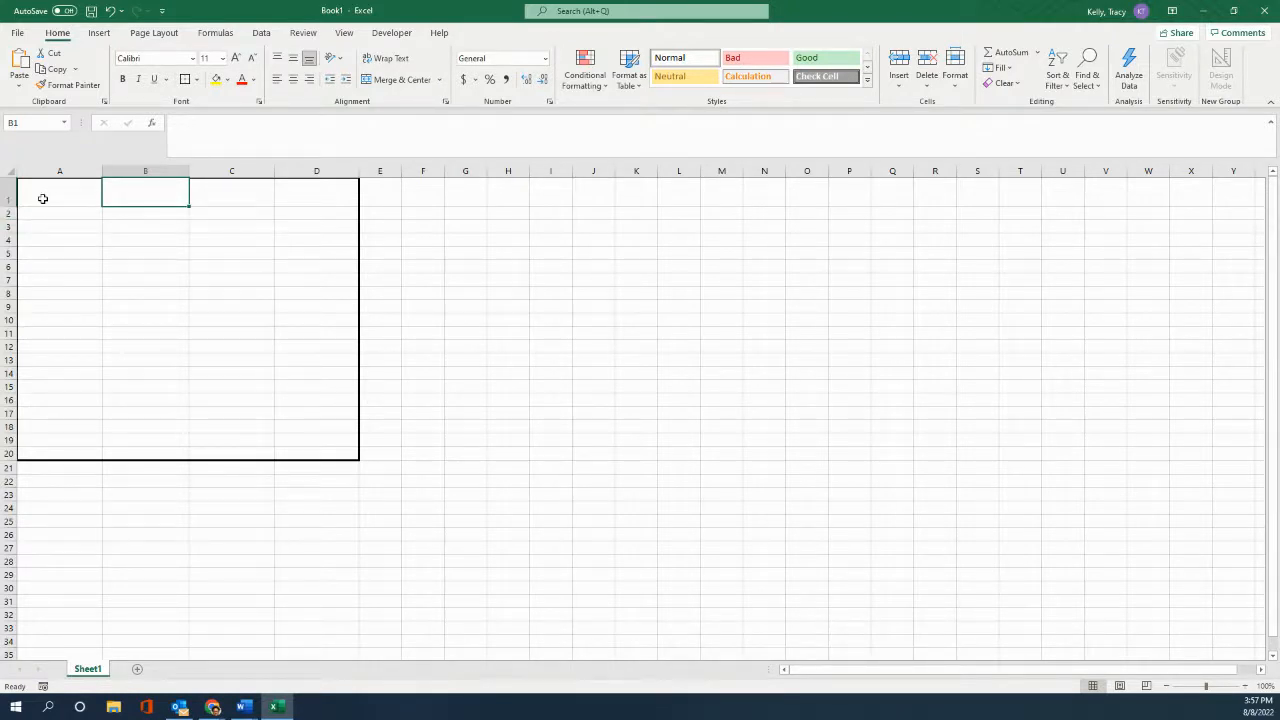
mouse_move(349, 212)
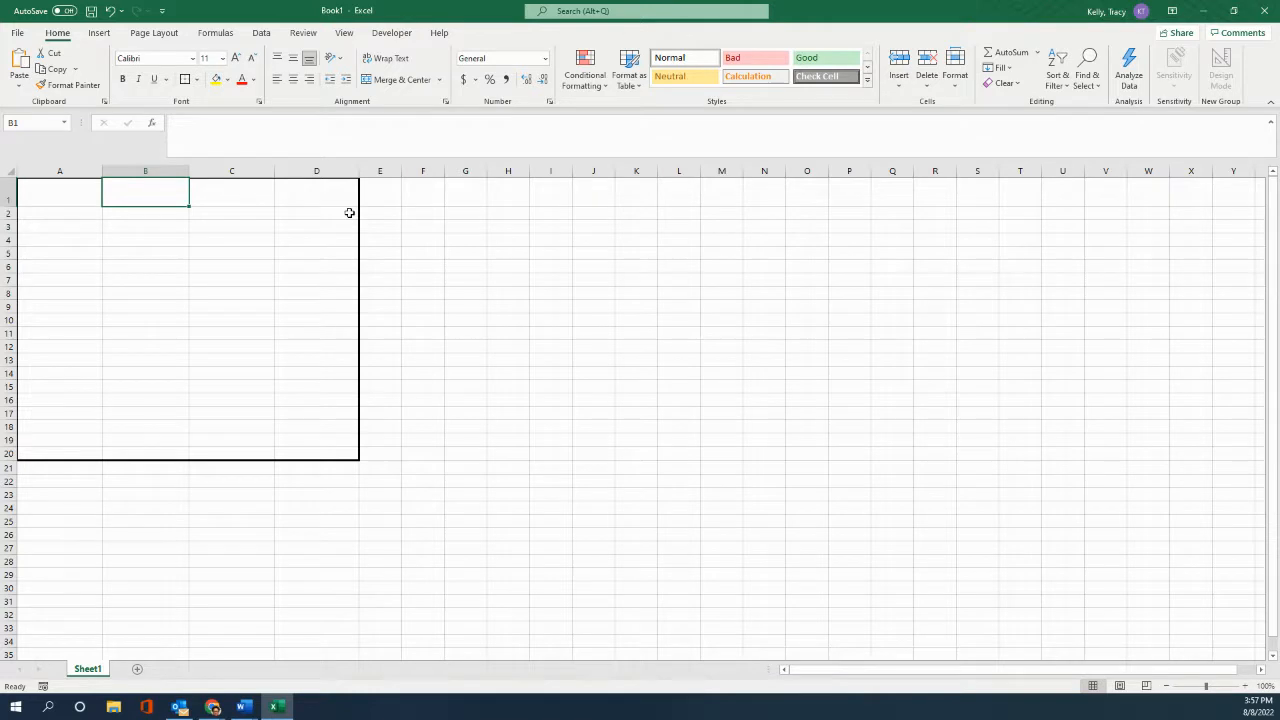
mouse_move(346, 210)
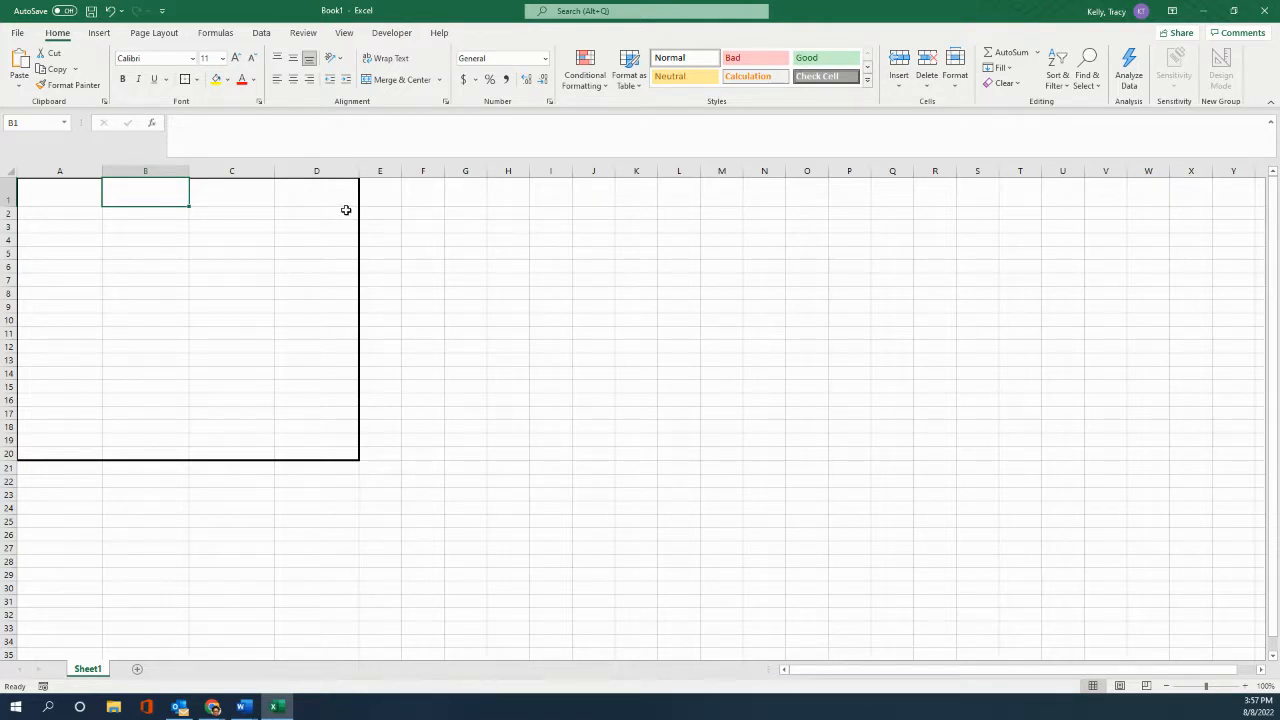
mouse_move(9, 216)
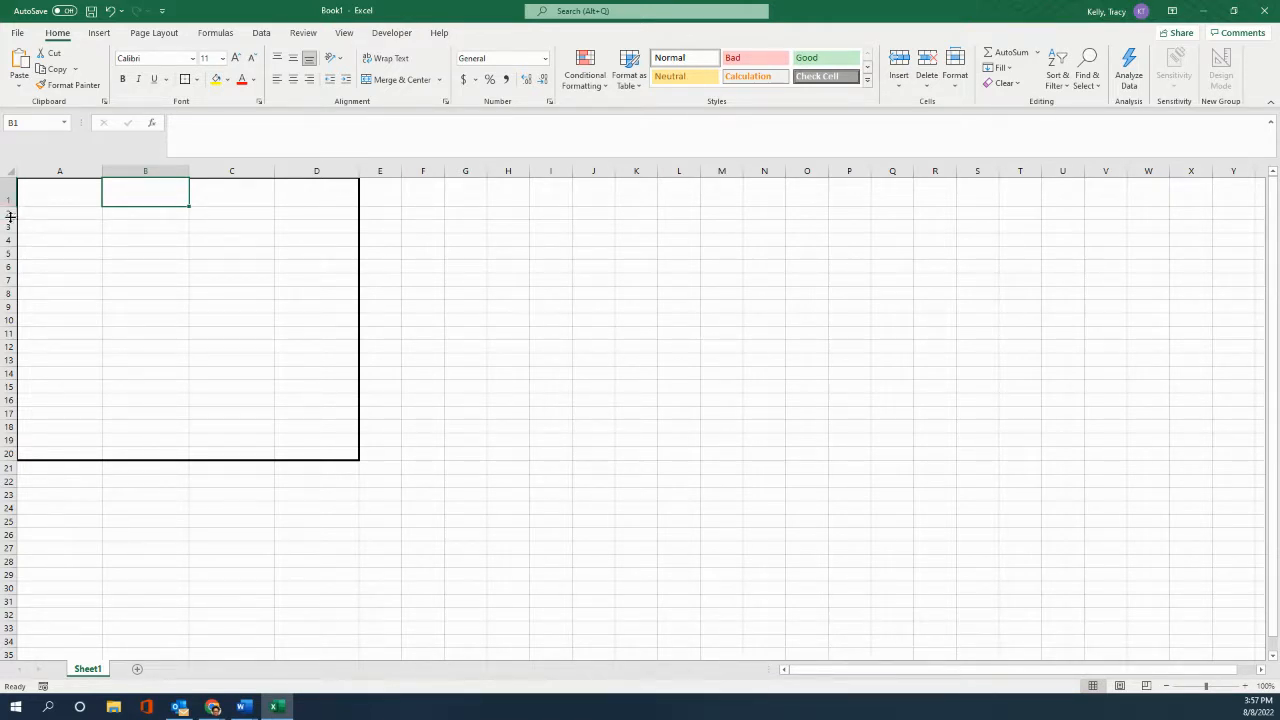
mouse_move(15, 218)
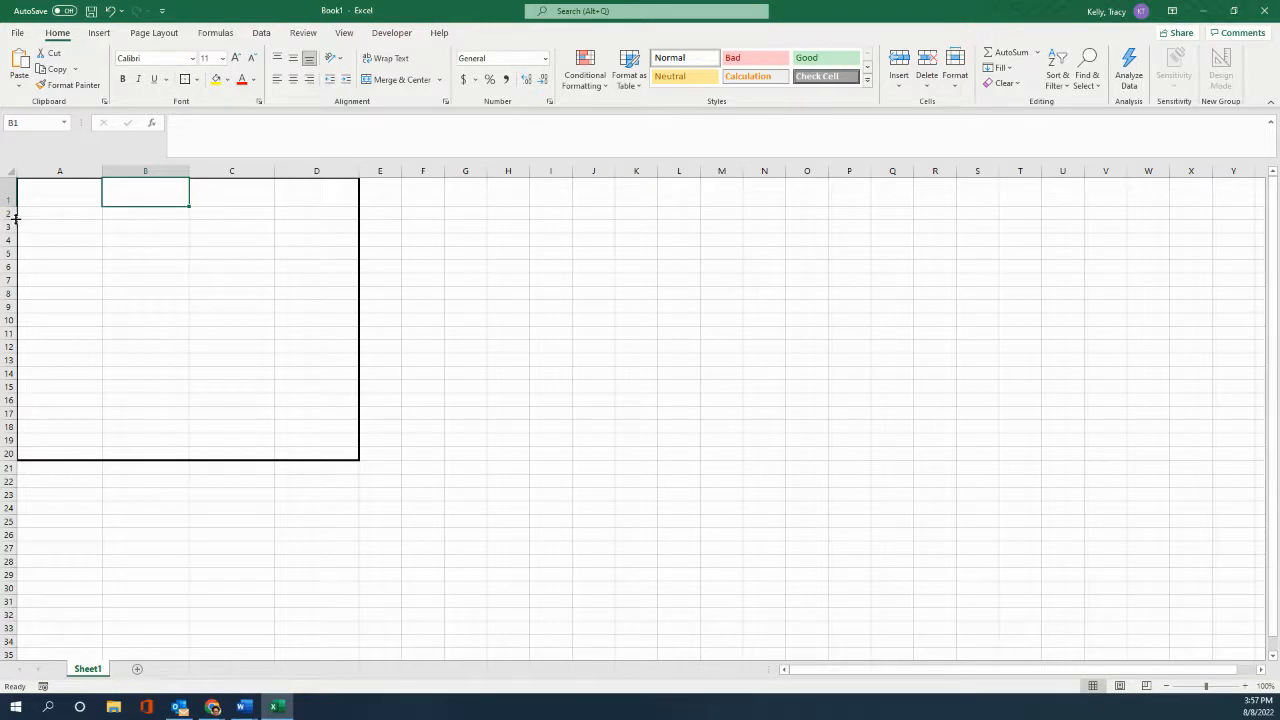
Set row 2 to about 24 points tall
left_click_drag(8, 213, 8, 223)
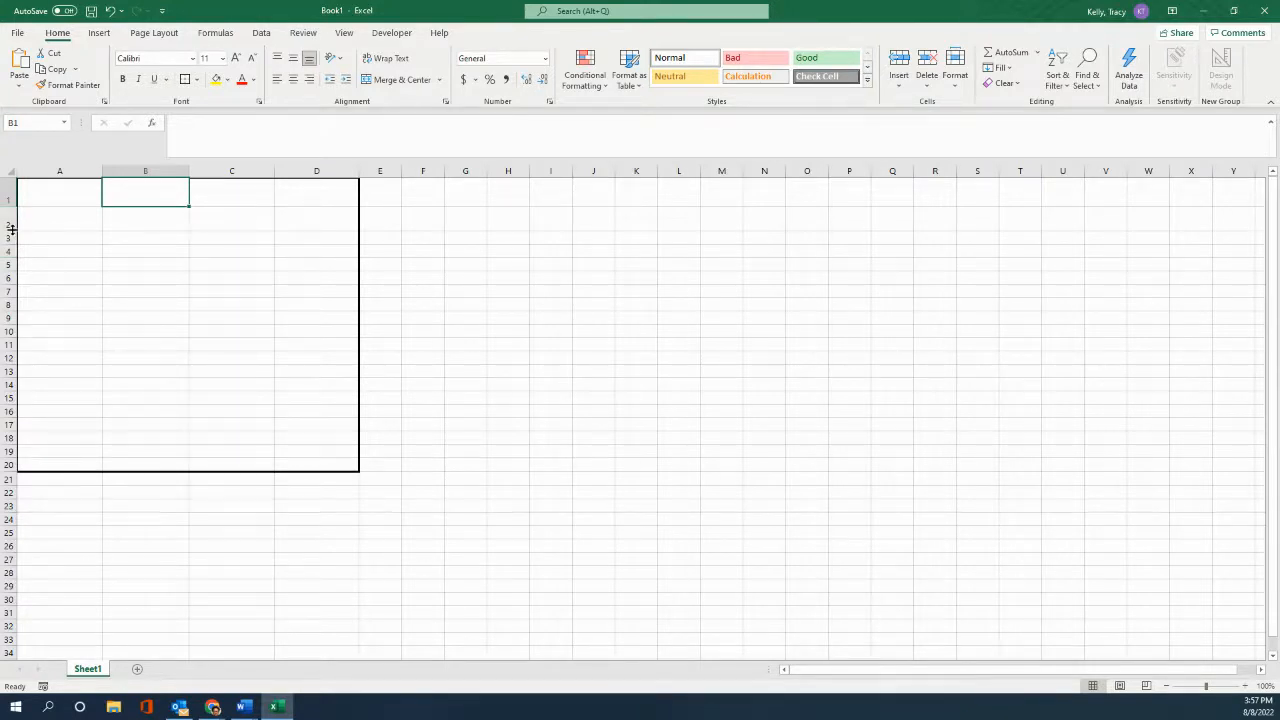
left_click_drag(11, 199, 11, 226)
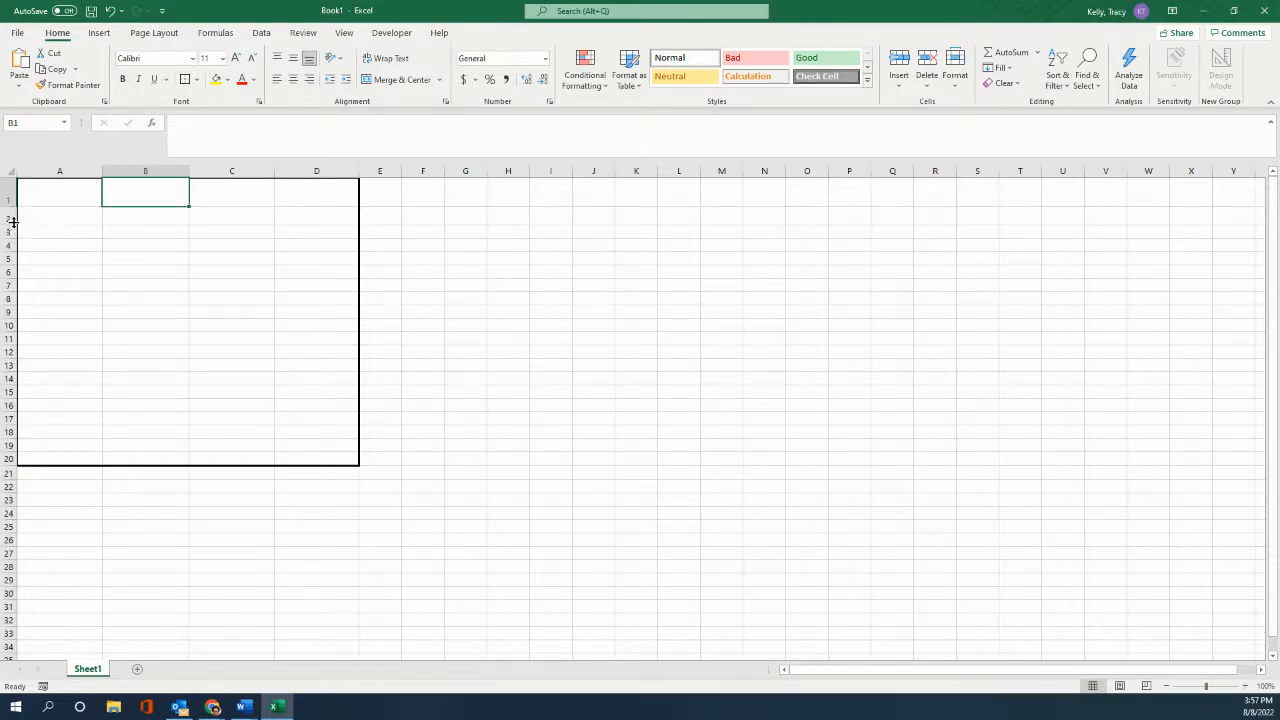
left_click_drag(10, 209, 10, 218)
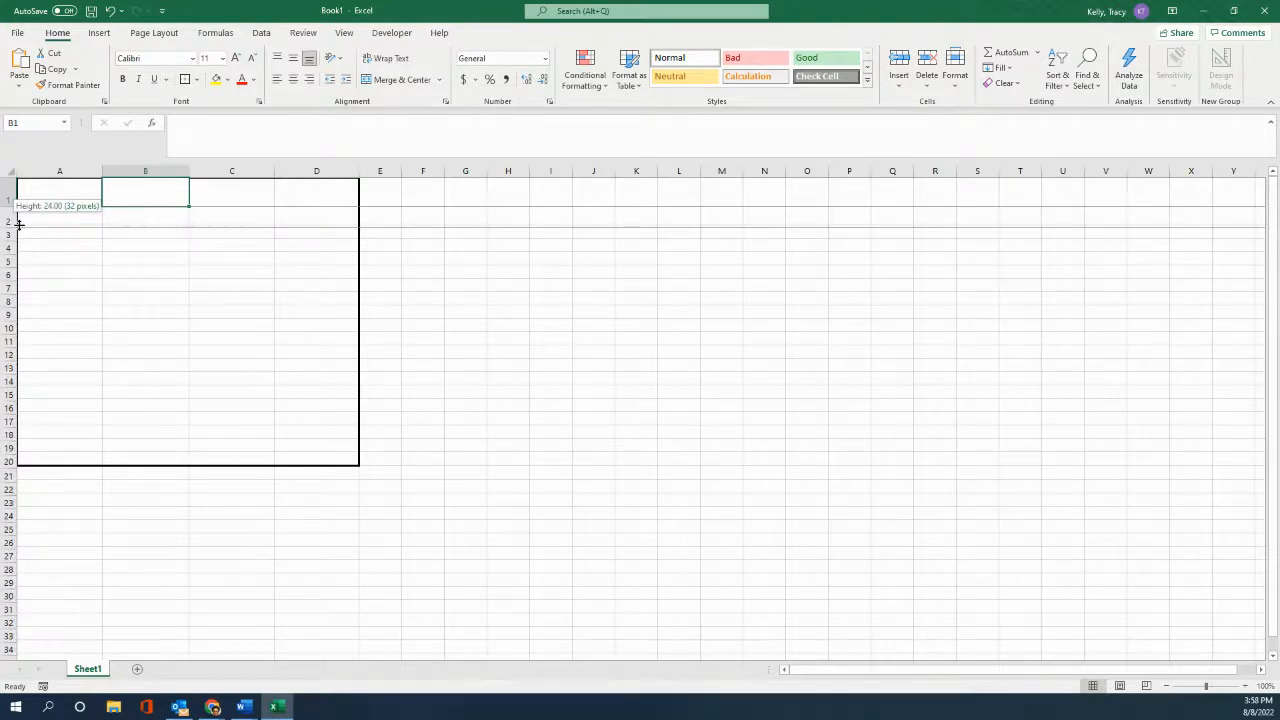
left_click_drag(17, 212, 17, 228)
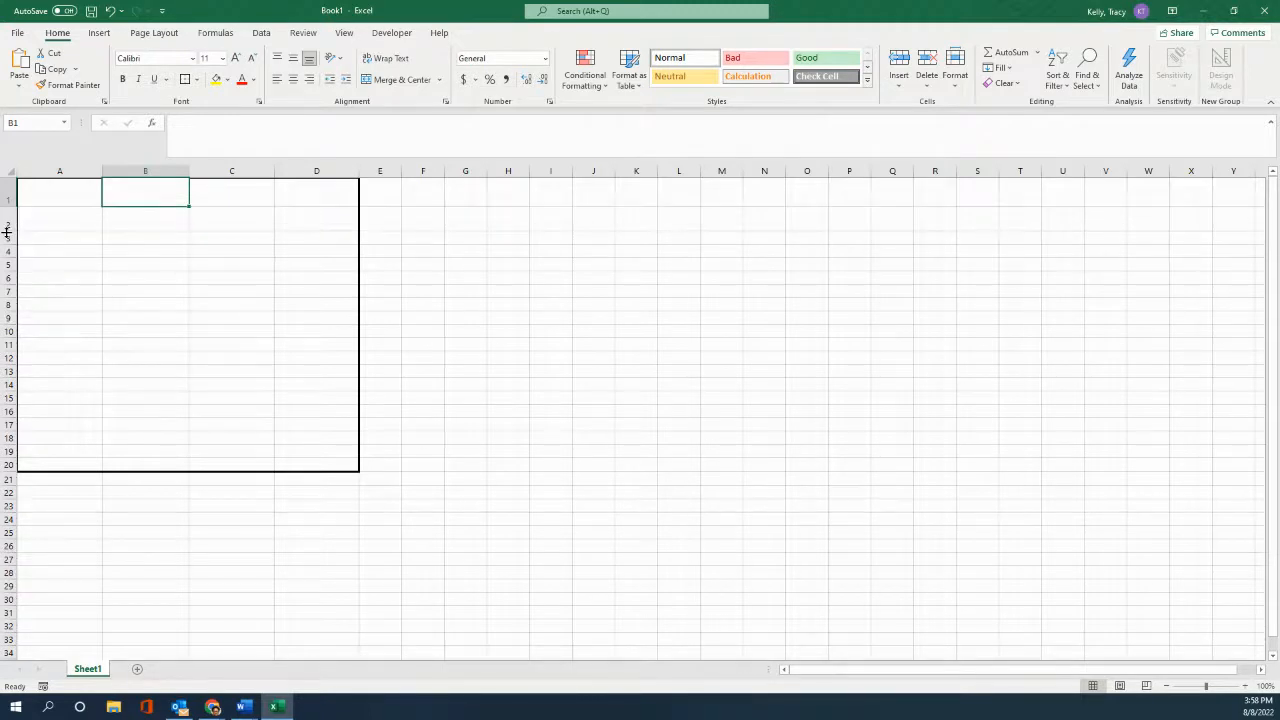
mouse_move(217, 264)
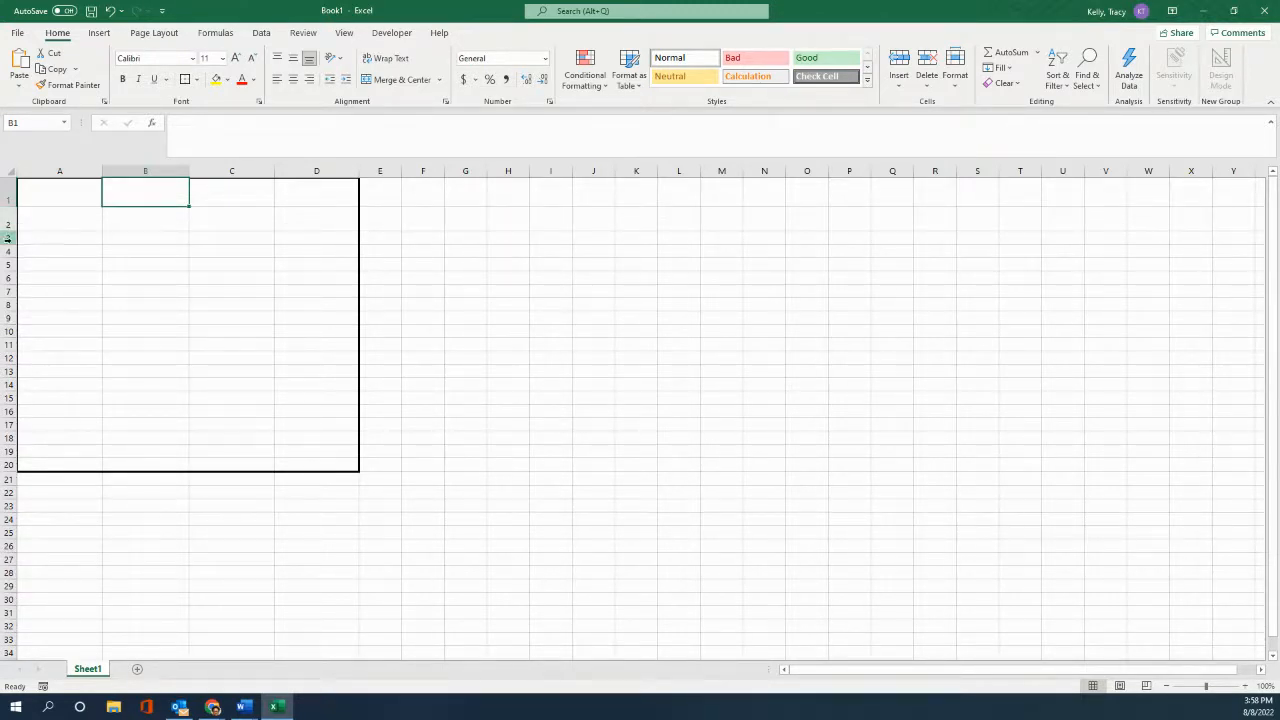
mouse_move(32, 218)
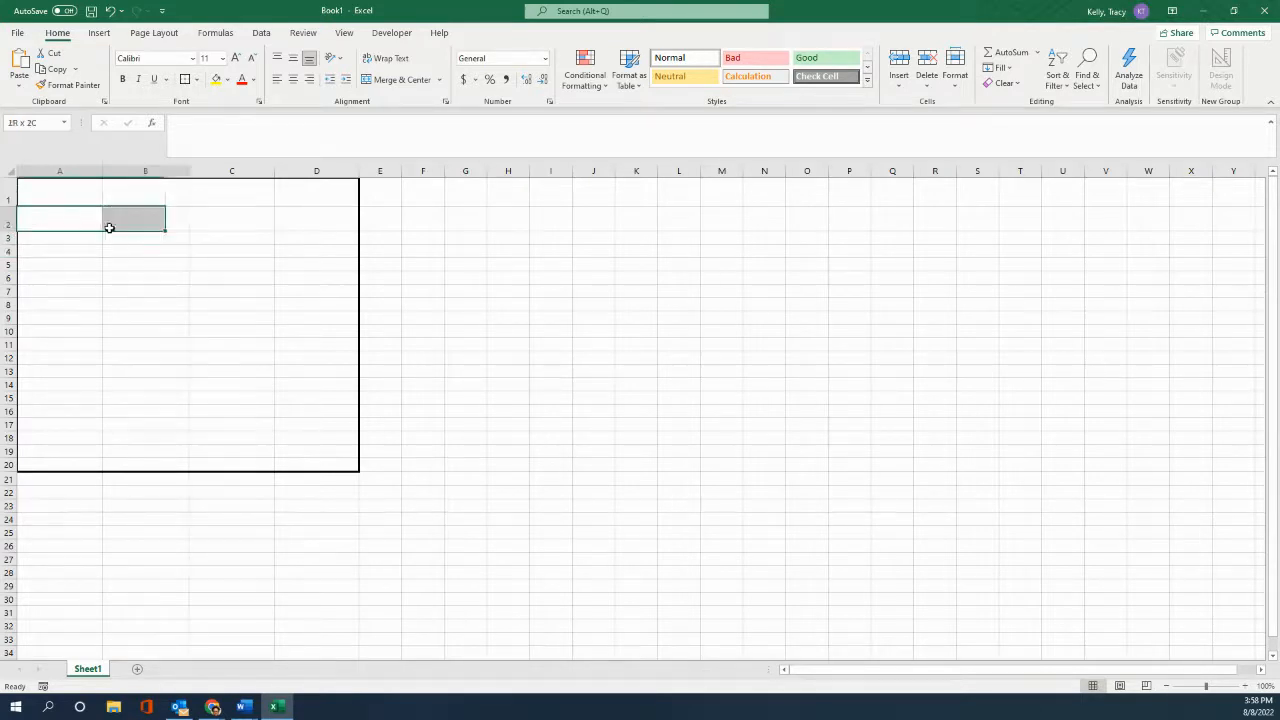
Copy row 2's height and apply it down through rows 3 to 20
left_click_drag(109, 223, 330, 223)
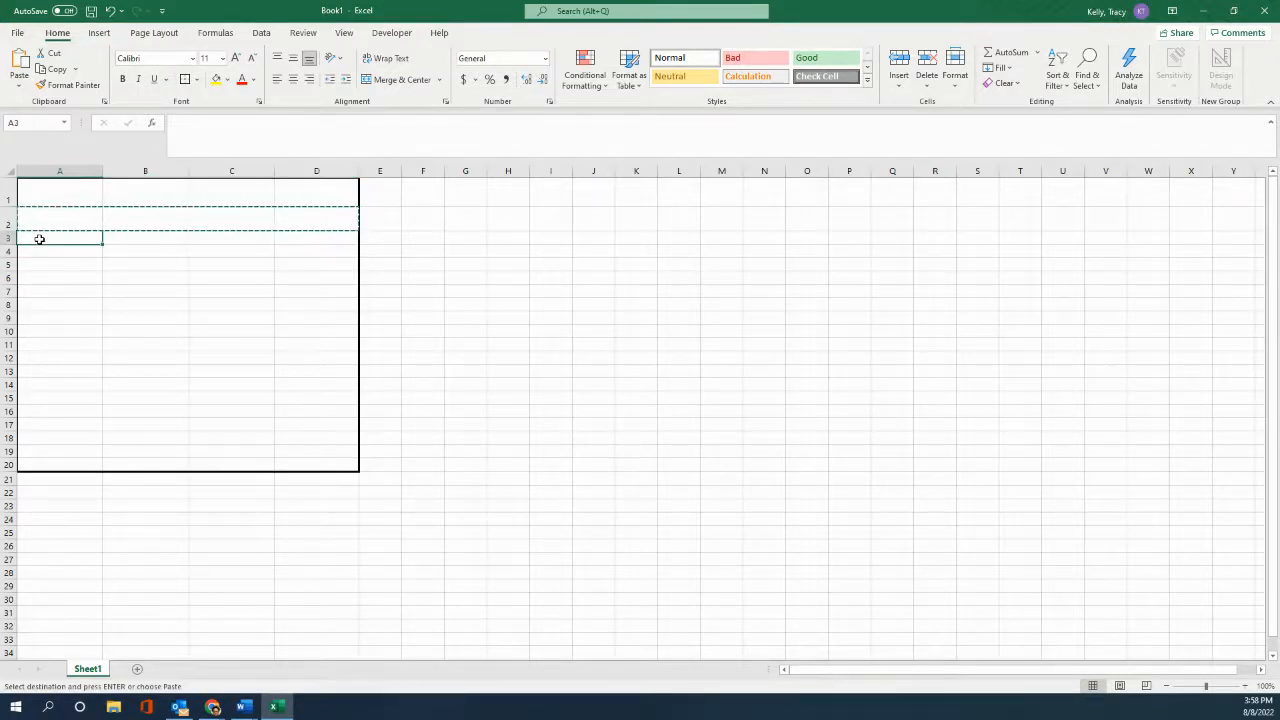
left_click_drag(40, 238, 297, 463)
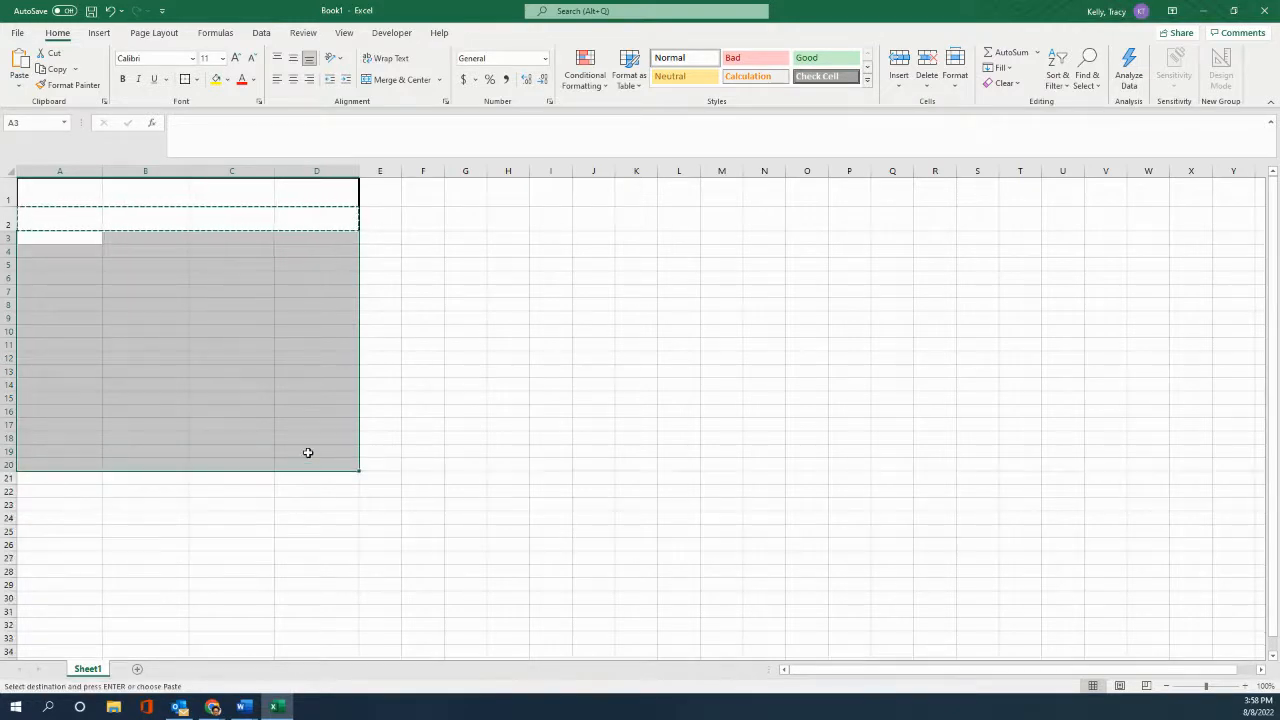
left_click(550, 451)
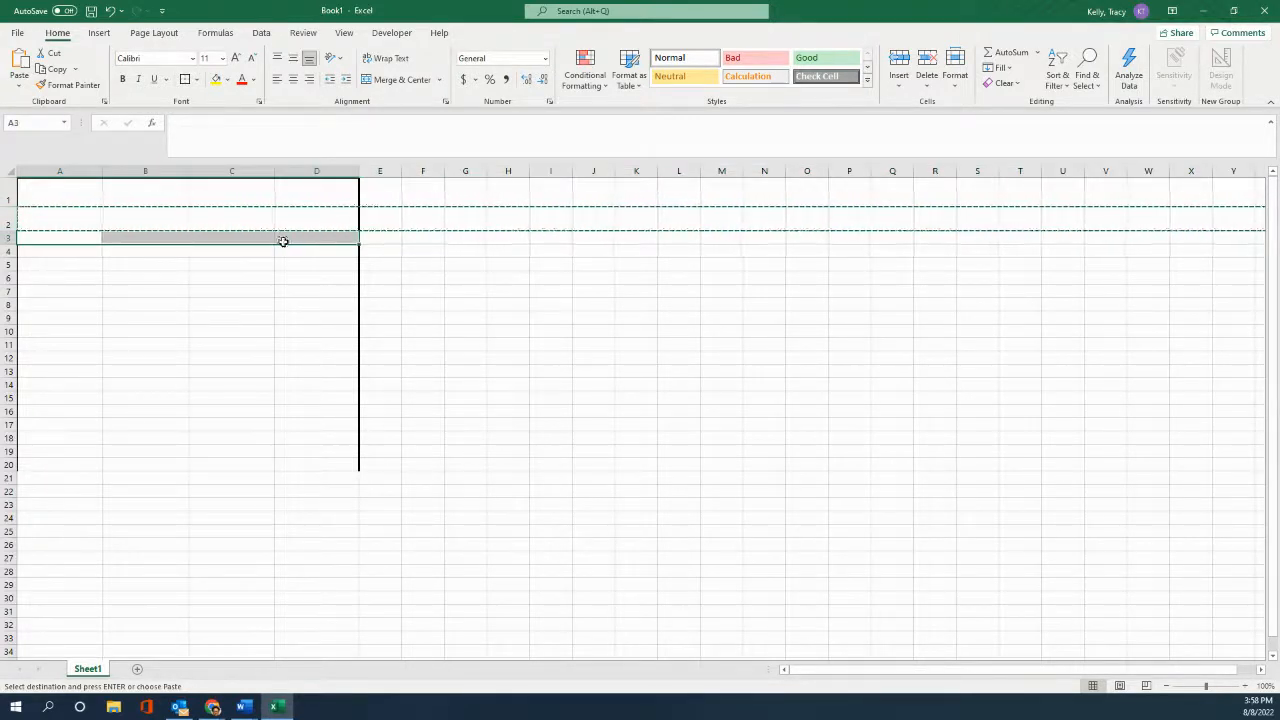
left_click(59, 263)
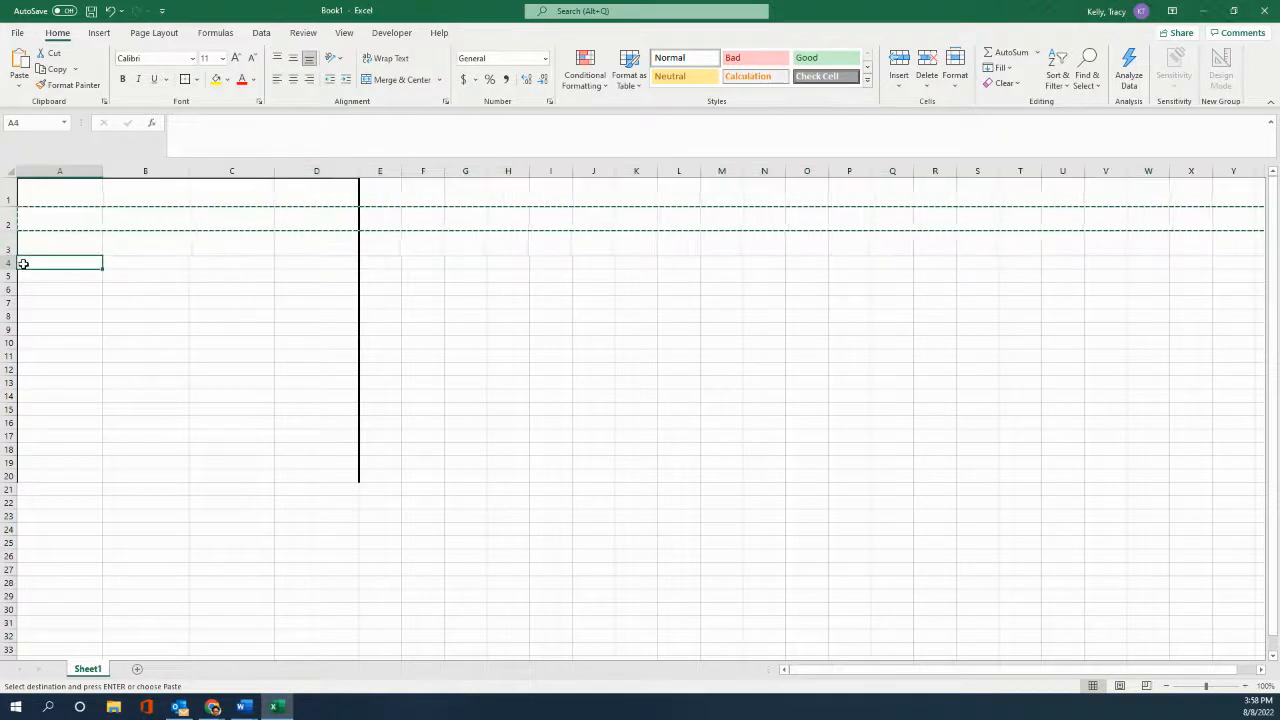
left_click(59, 287)
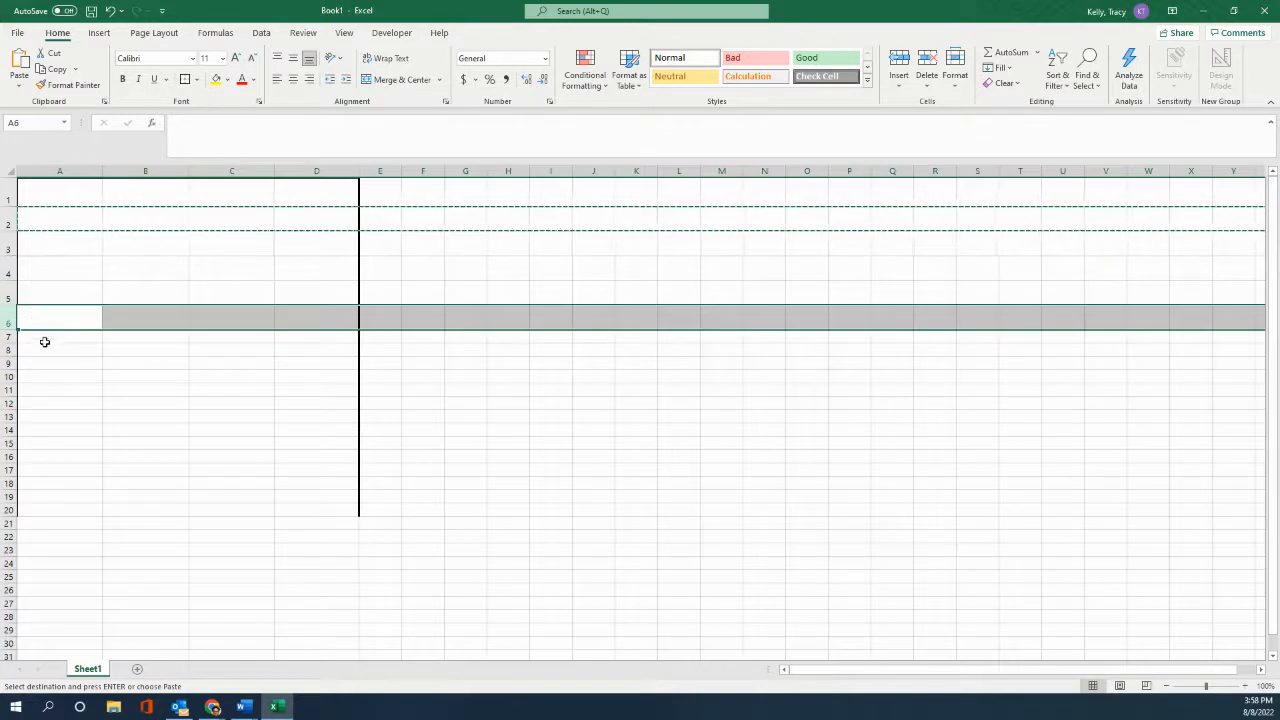
left_click(59, 360)
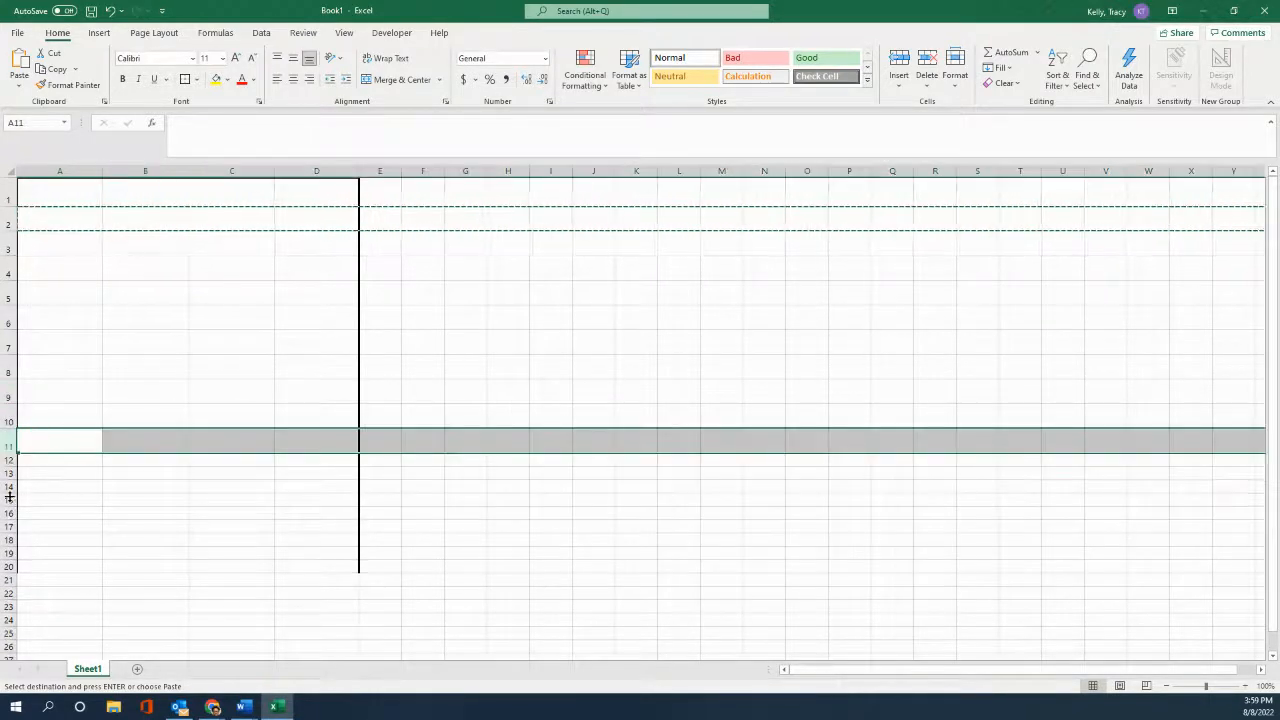
left_click(55, 461)
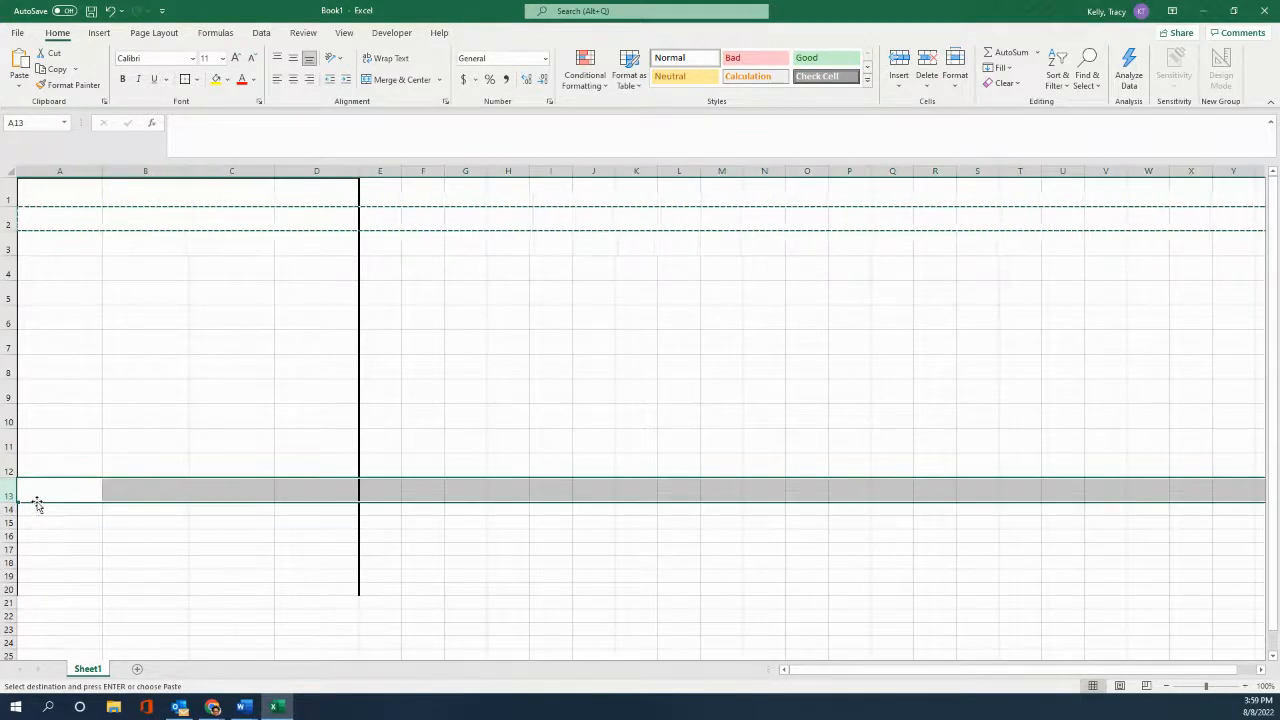
left_click(36, 530)
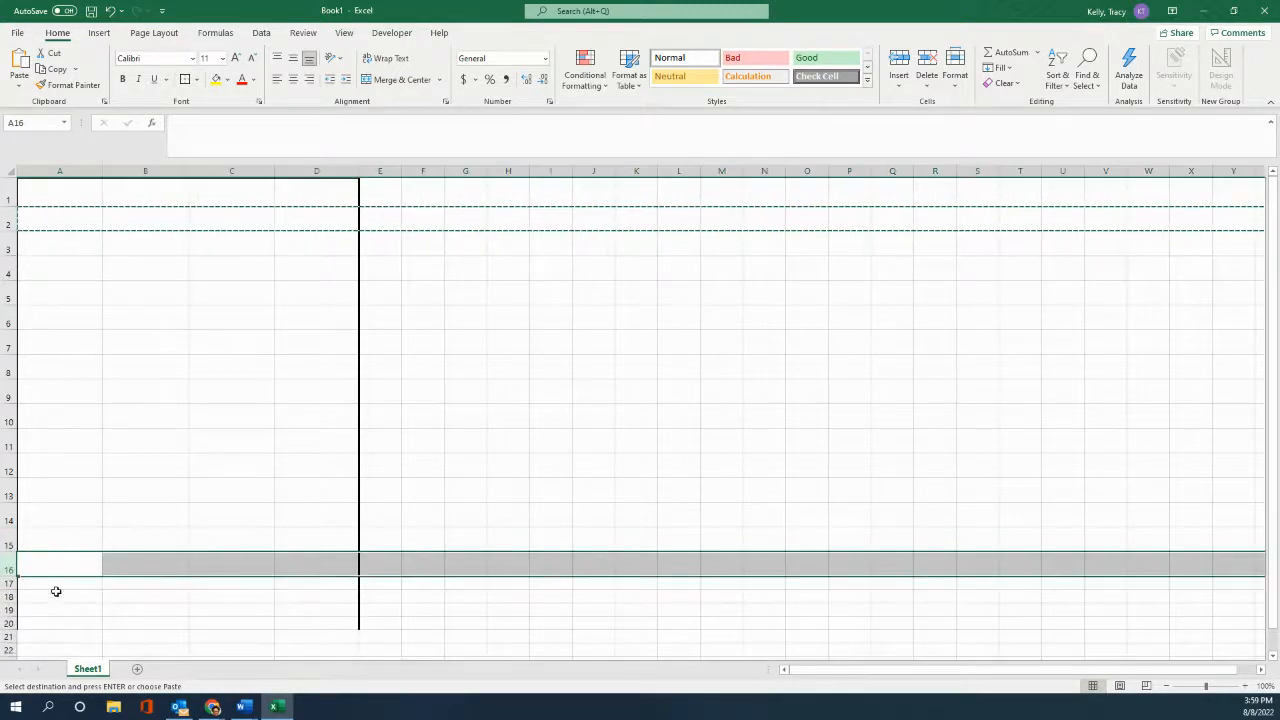
left_click(78, 588)
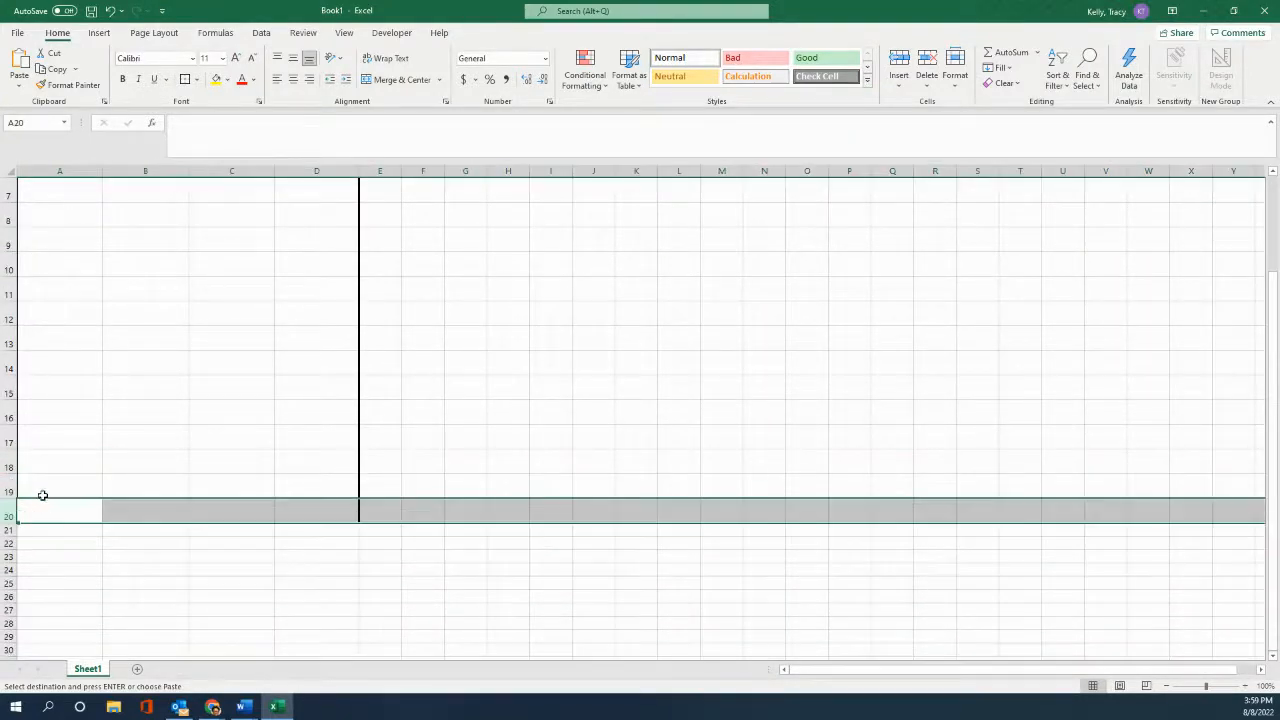
mouse_move(364, 473)
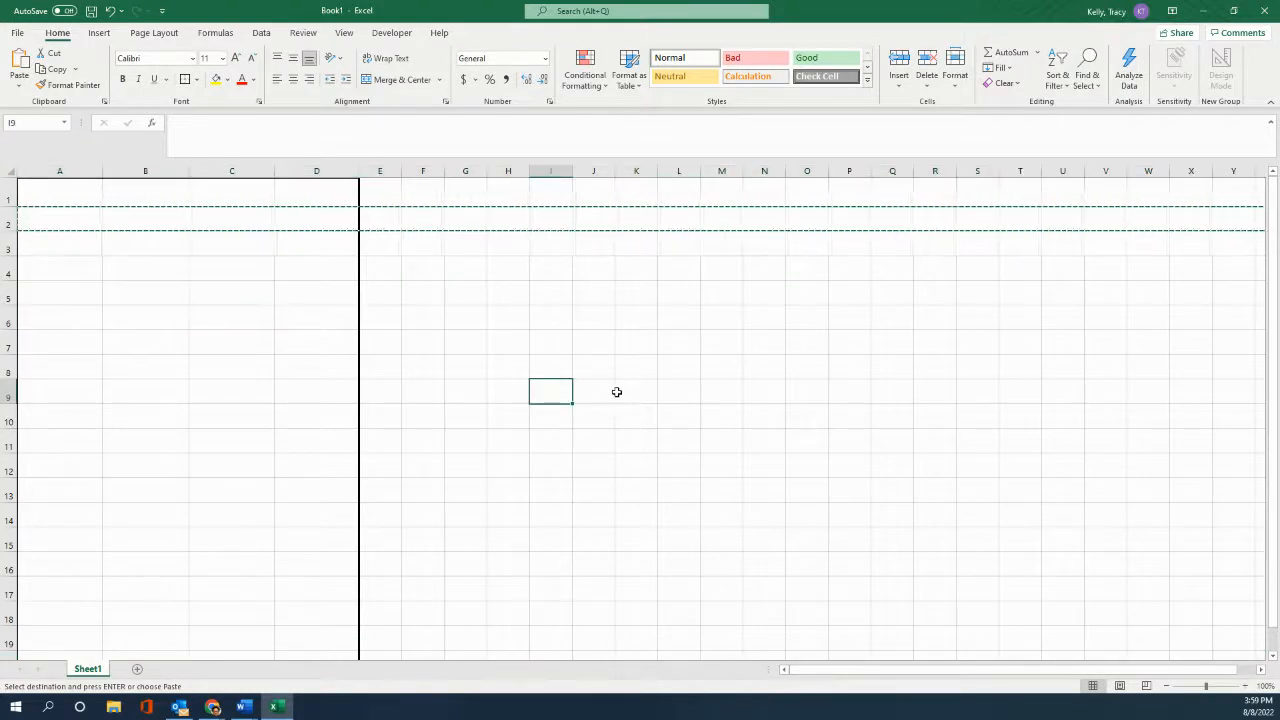
Press Esc to cancel the row 2 copy and select cell A1
key("Escape")
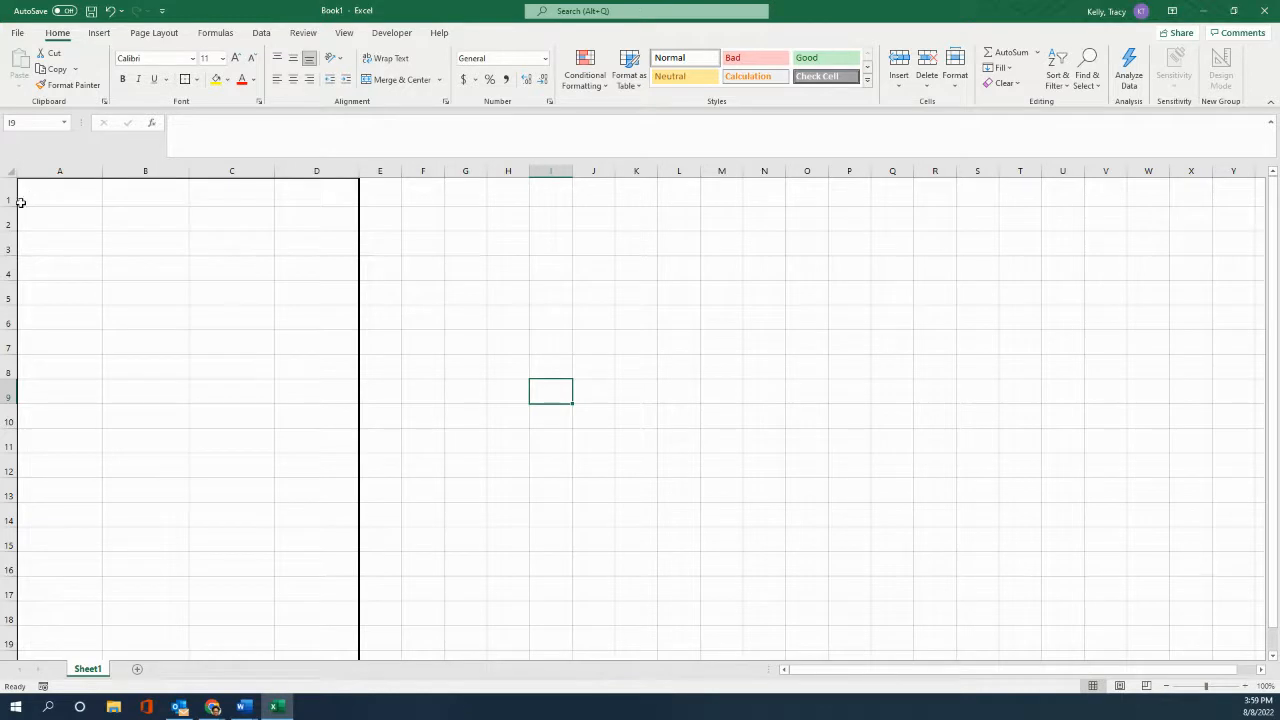
mouse_move(32, 204)
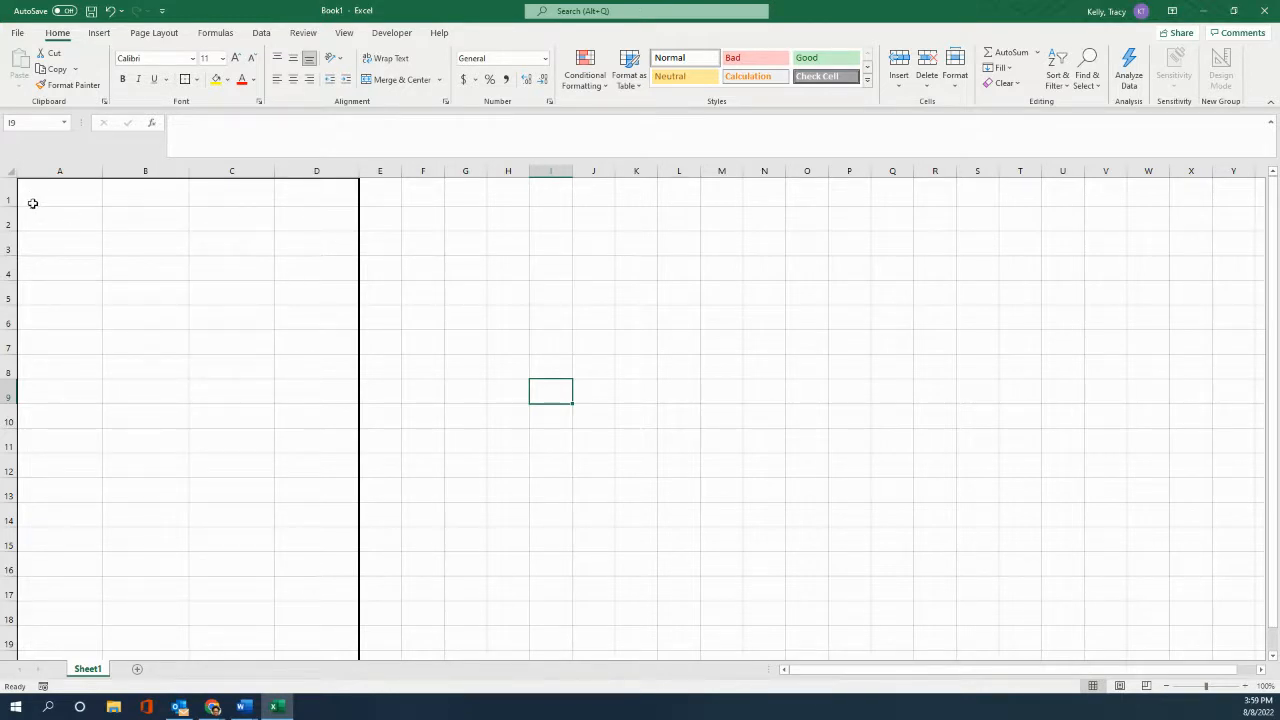
mouse_move(124, 199)
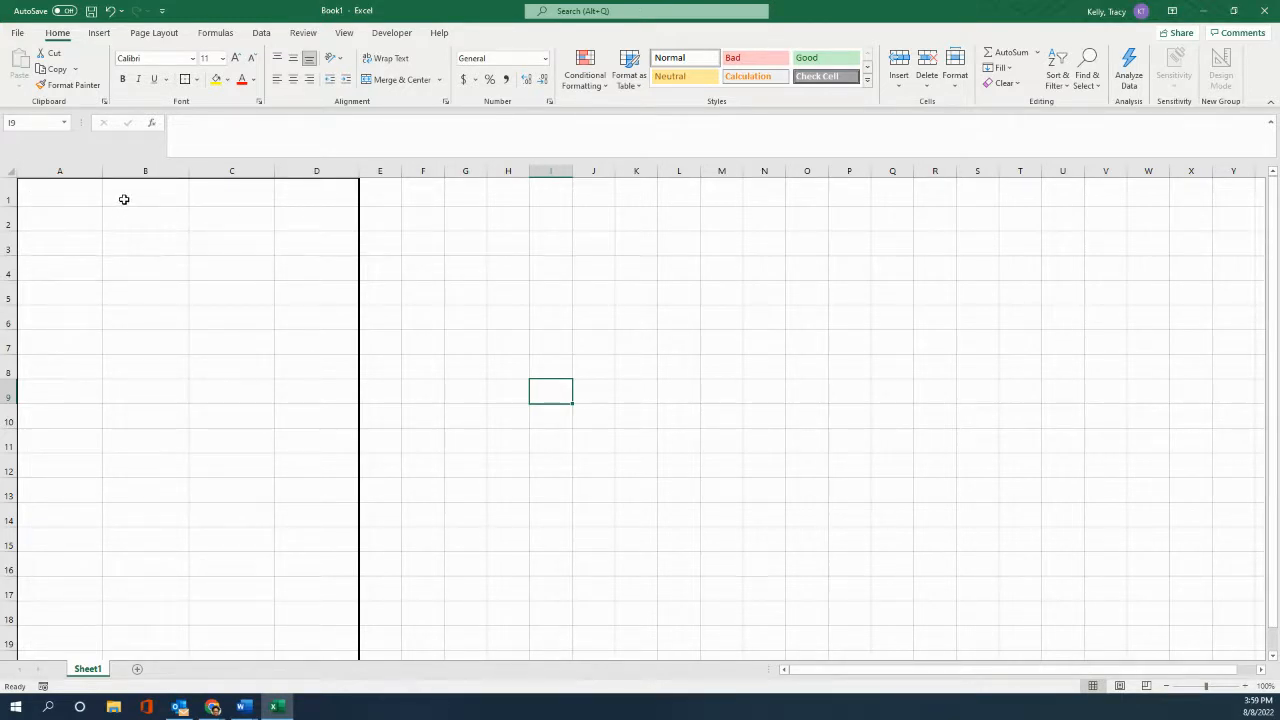
mouse_move(70, 196)
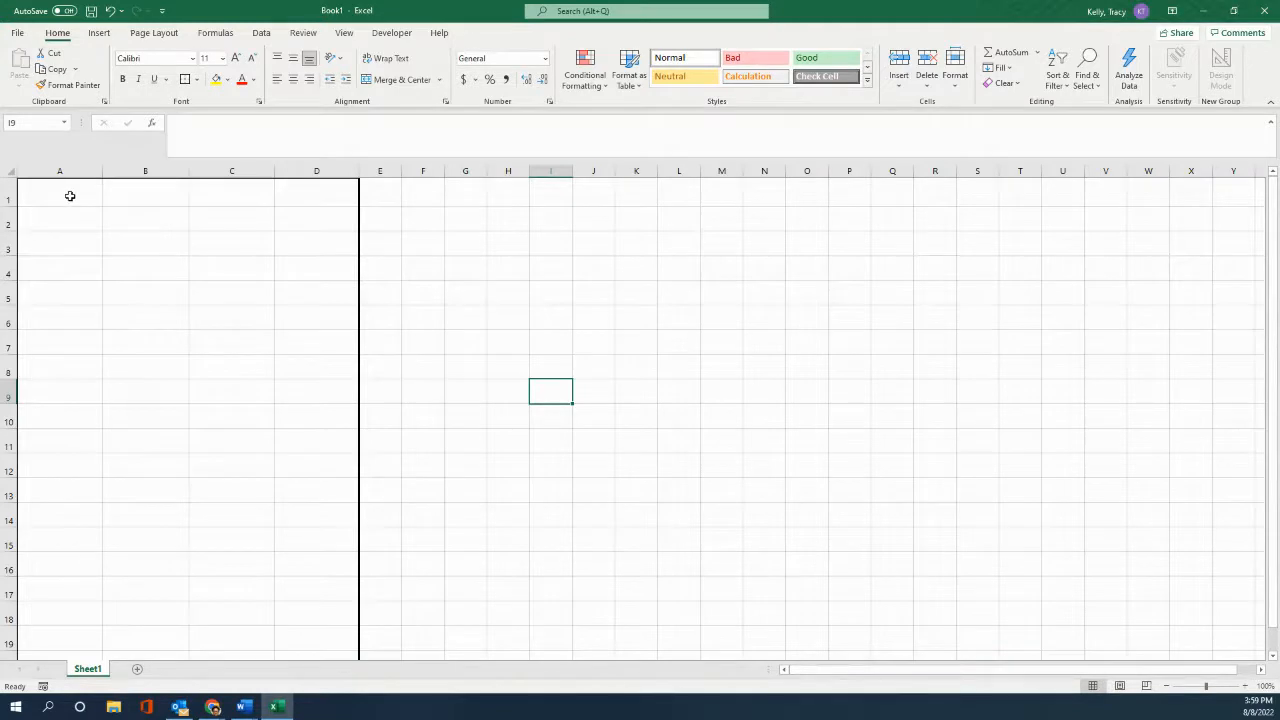
mouse_move(44, 191)
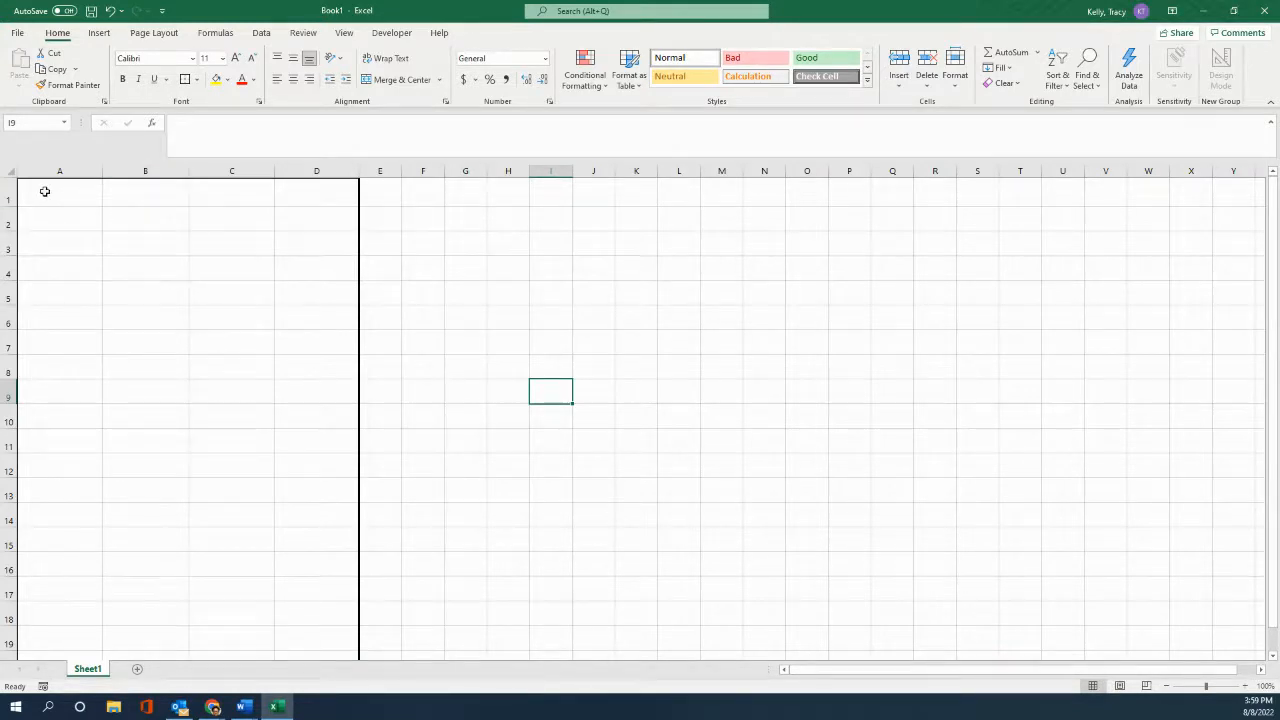
left_click(59, 197)
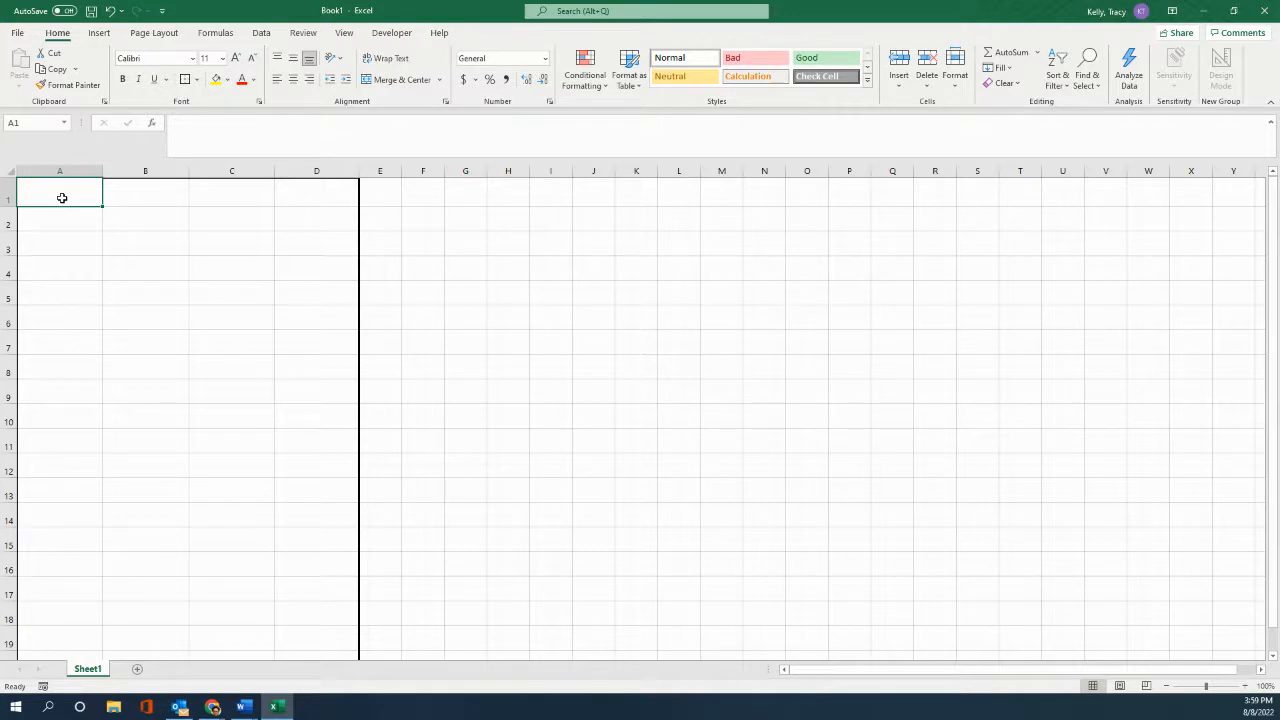
Enter the headers BILL in A1 and Amount in B1
type("B")
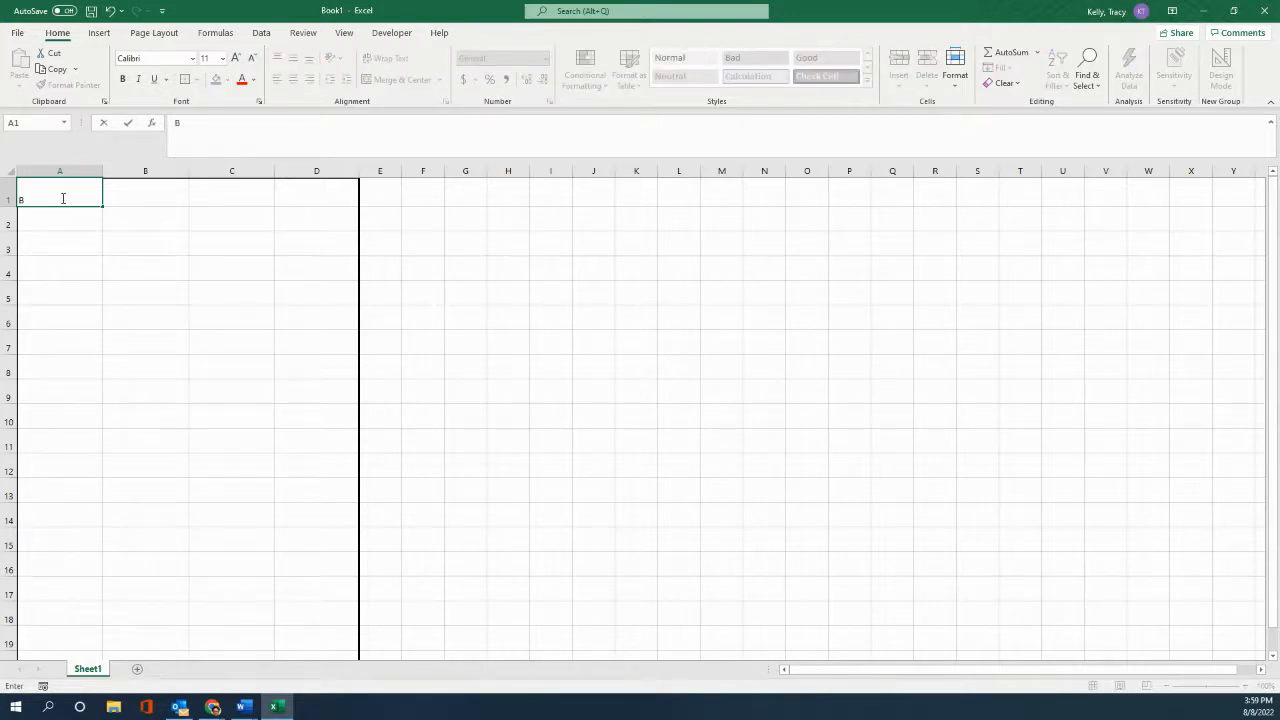
type("il")
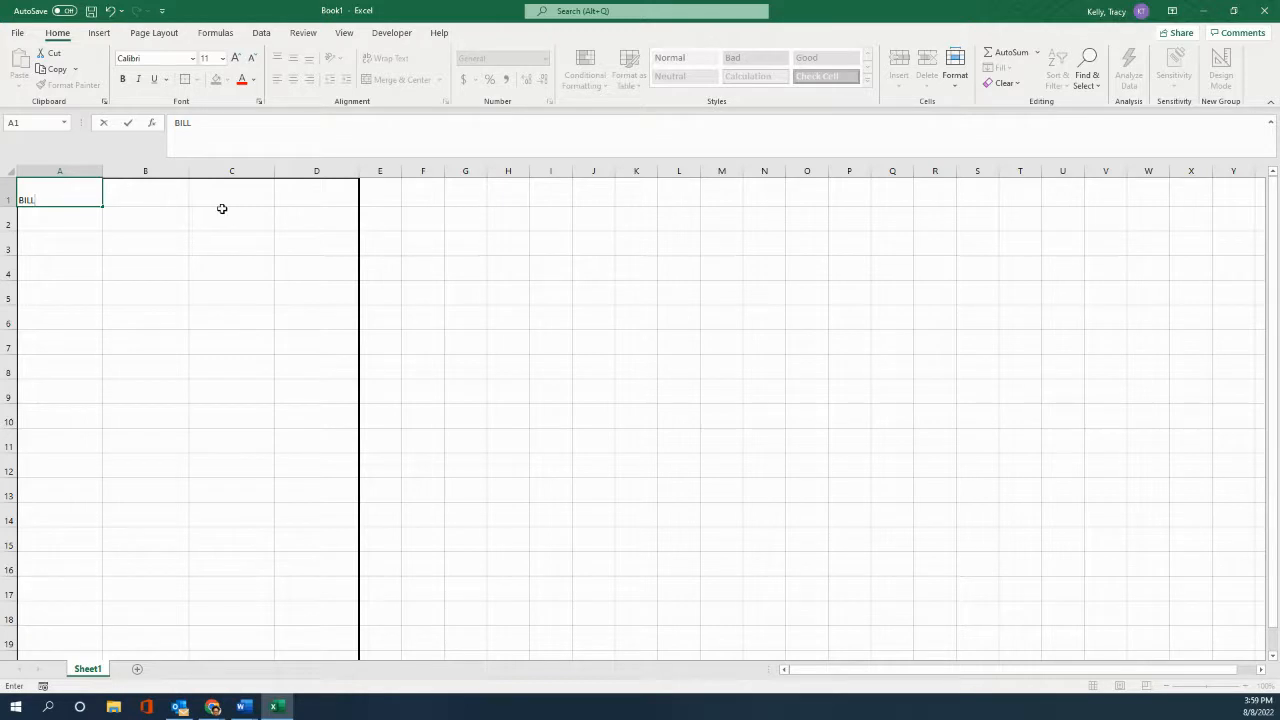
type("A")
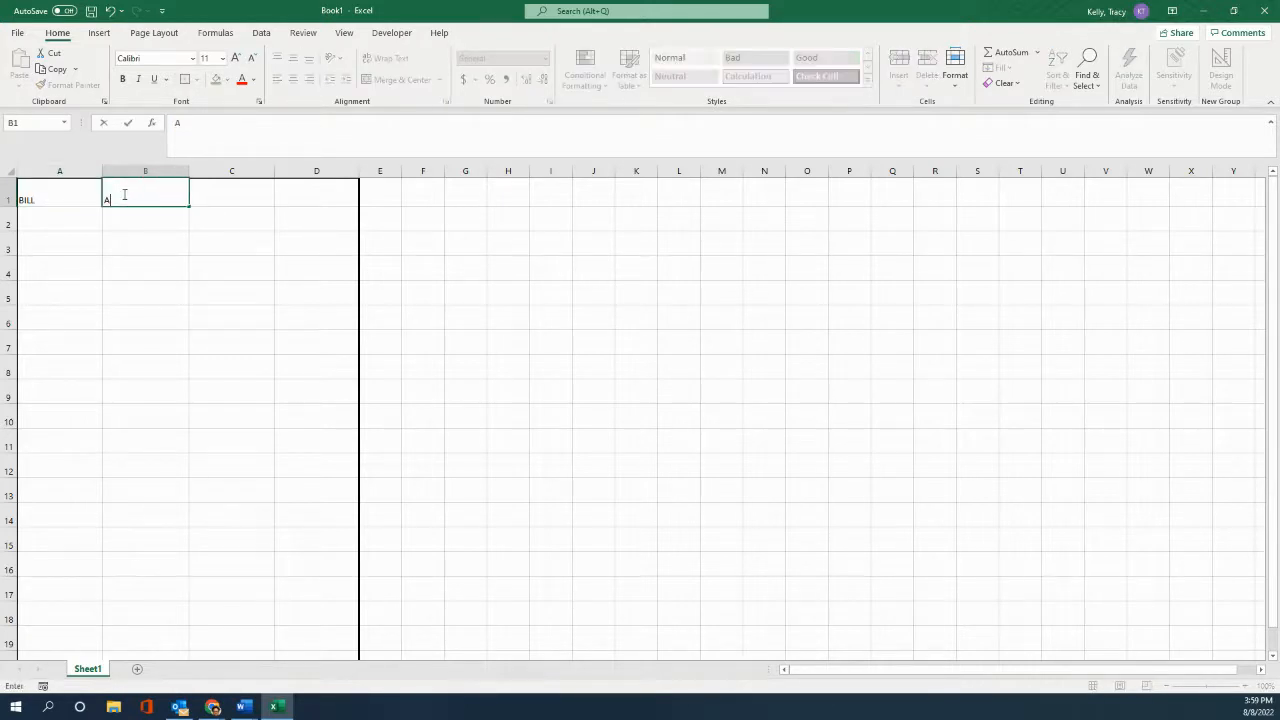
type("mount")
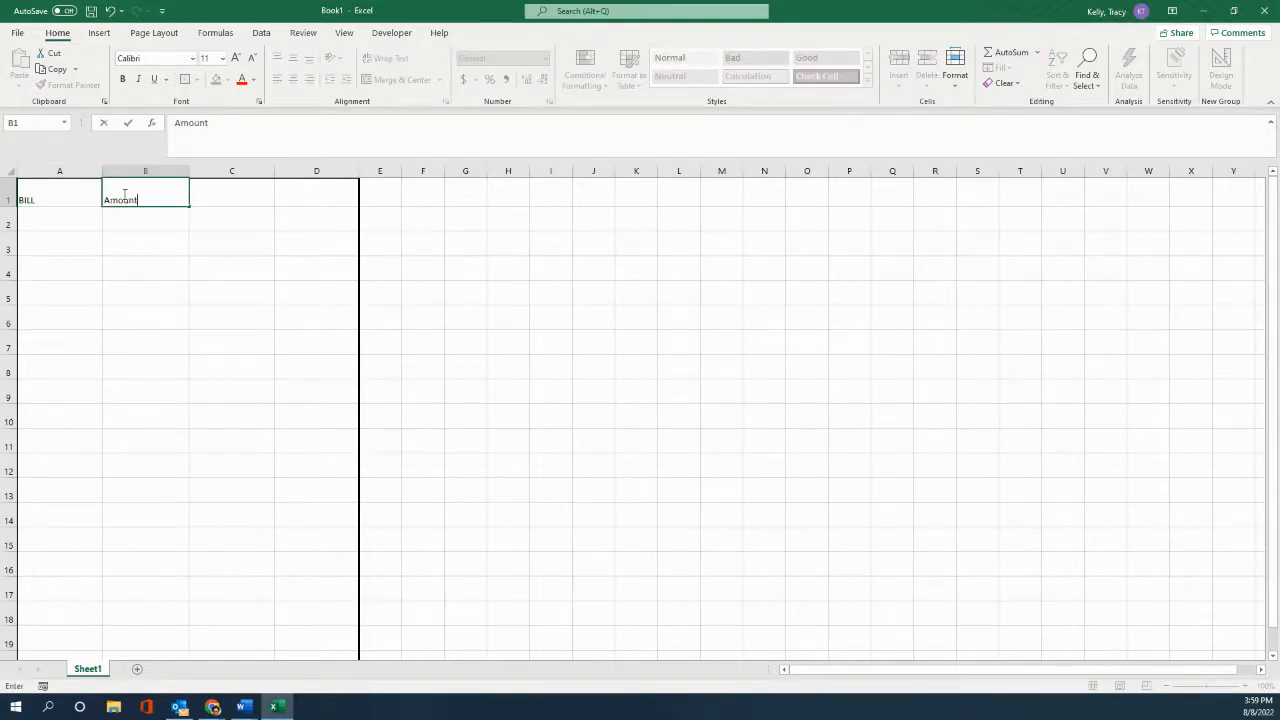
left_click(231, 190)
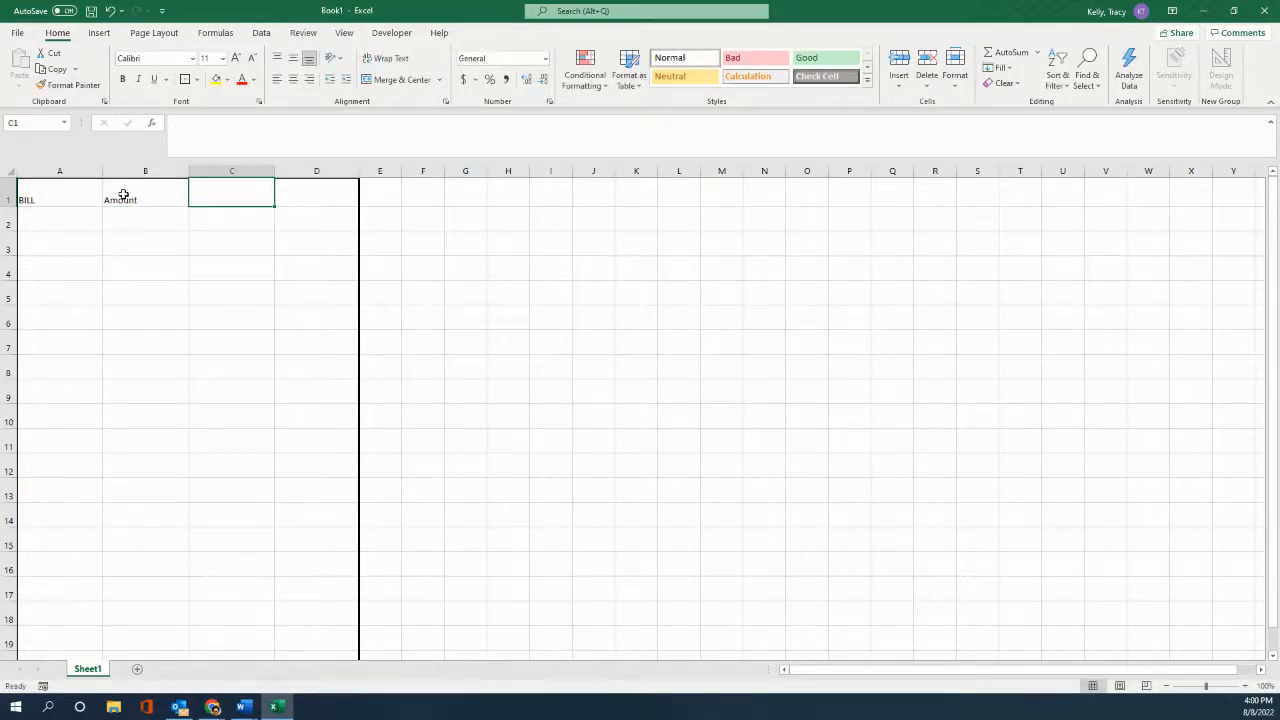
Enter Due Date in C1 and Paid in D1, deleting a stray 'Yes'
type("D")
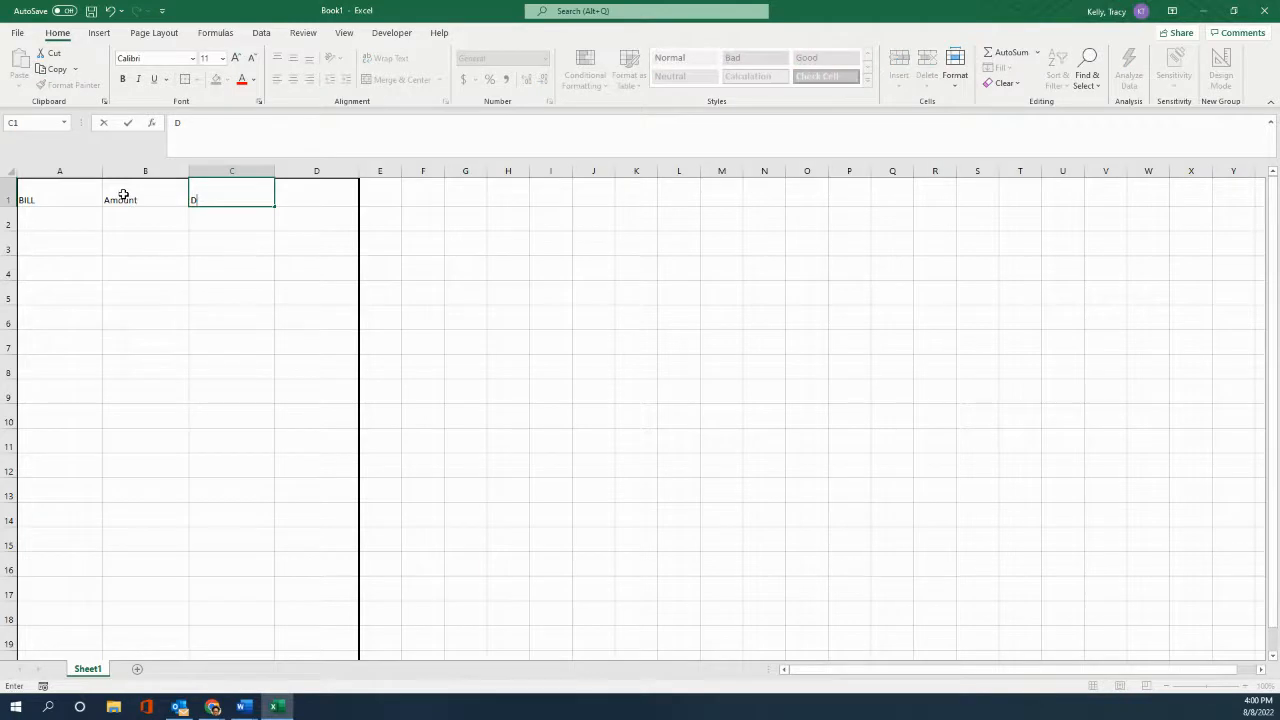
type("ue")
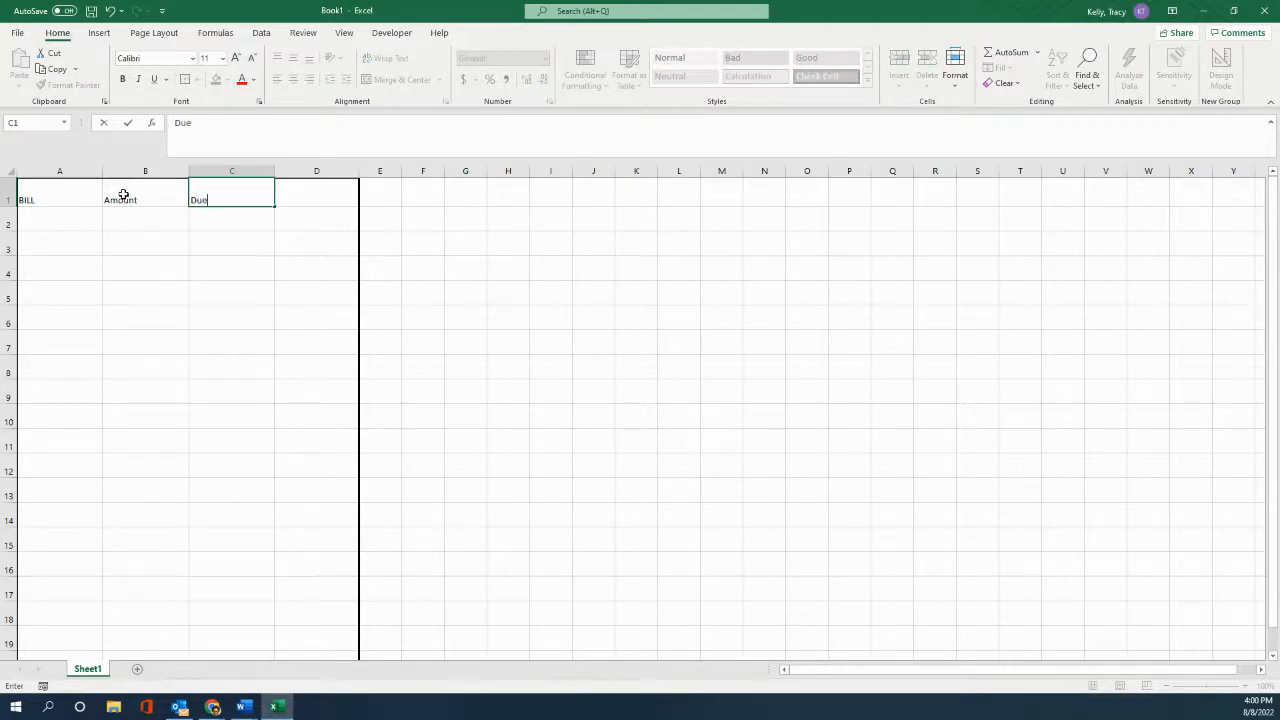
type("Date")
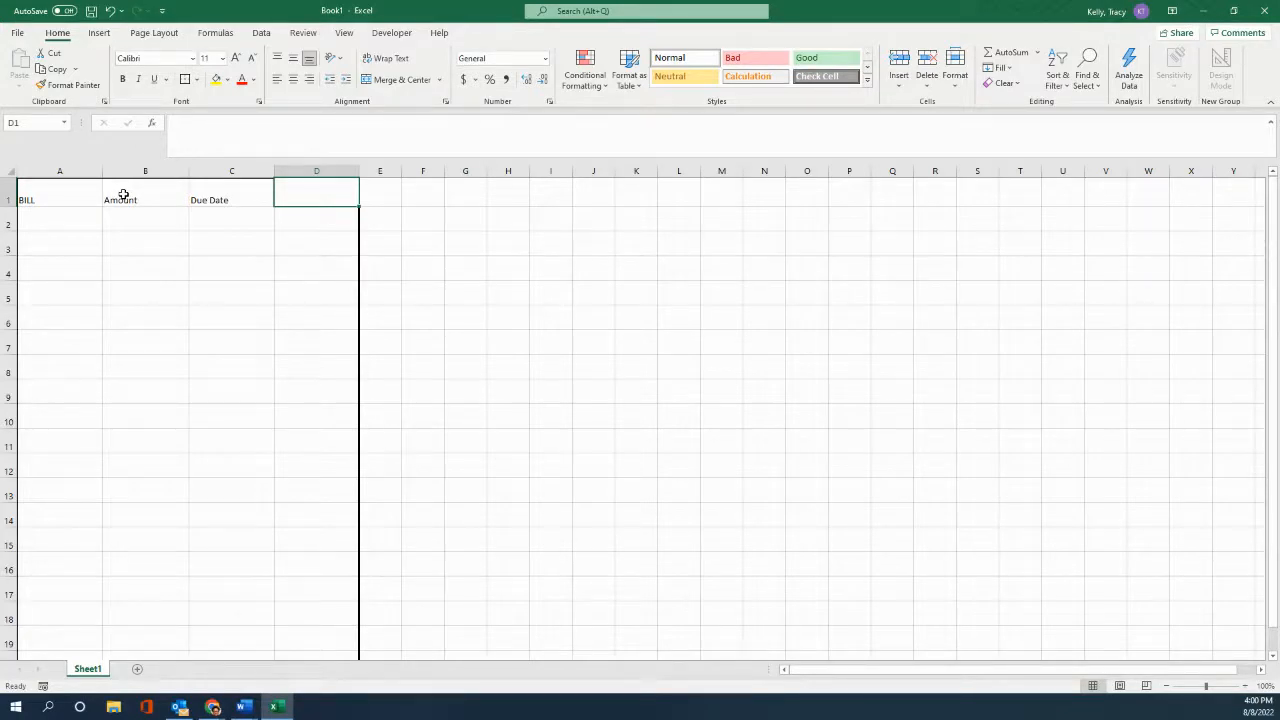
type("Paid")
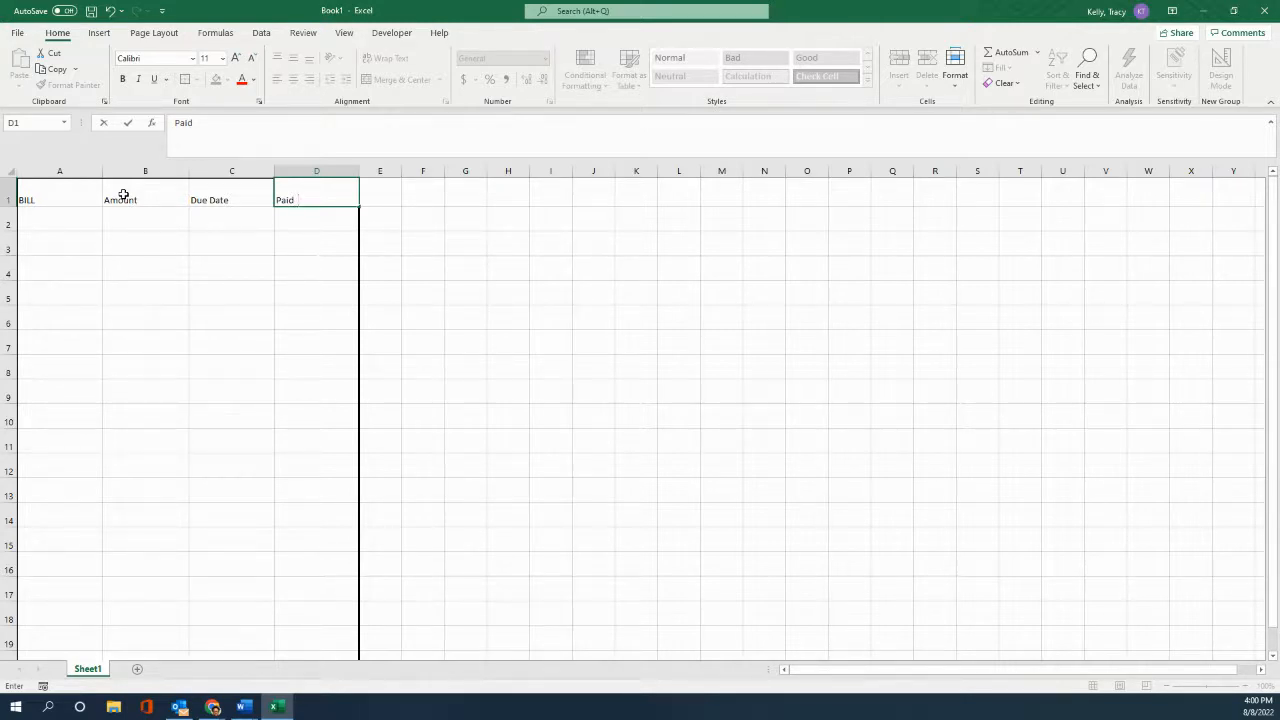
type("Yes")
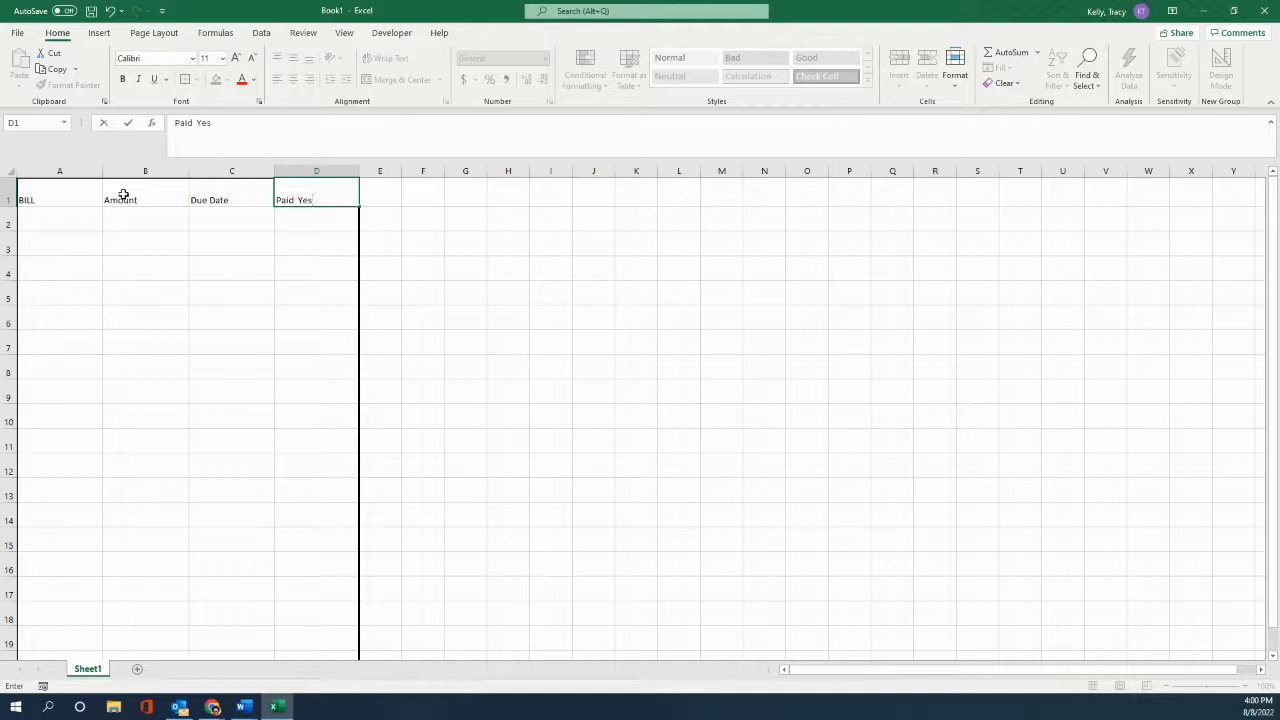
key("Backspace")
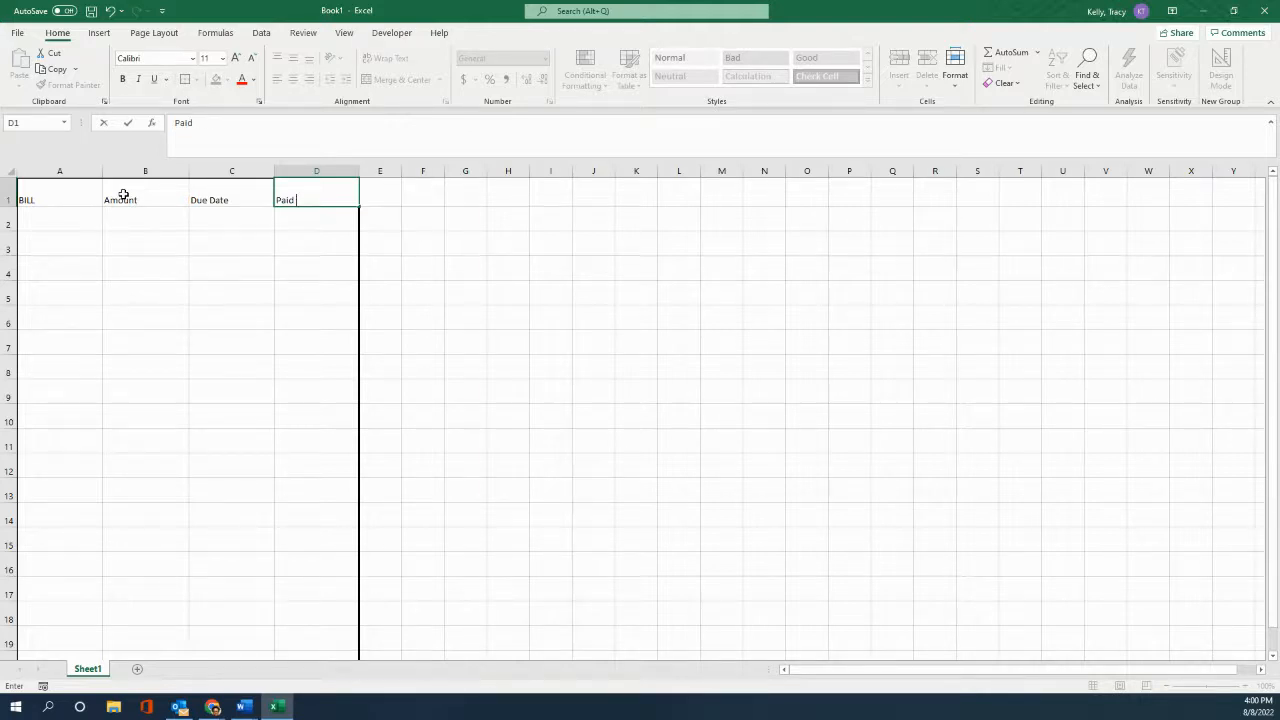
left_click(58, 199)
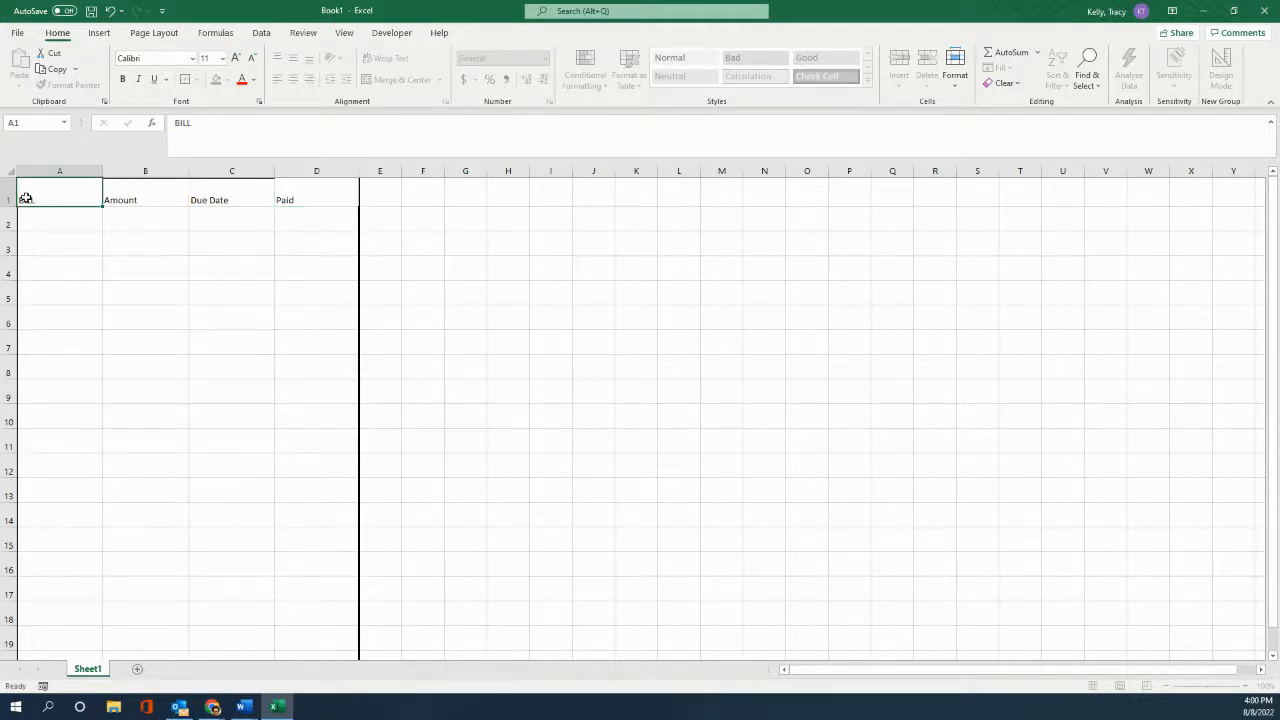
Center the BILL, Amount, Due Date and Paid headers in A1:D1
left_click_drag(25, 197, 312, 197)
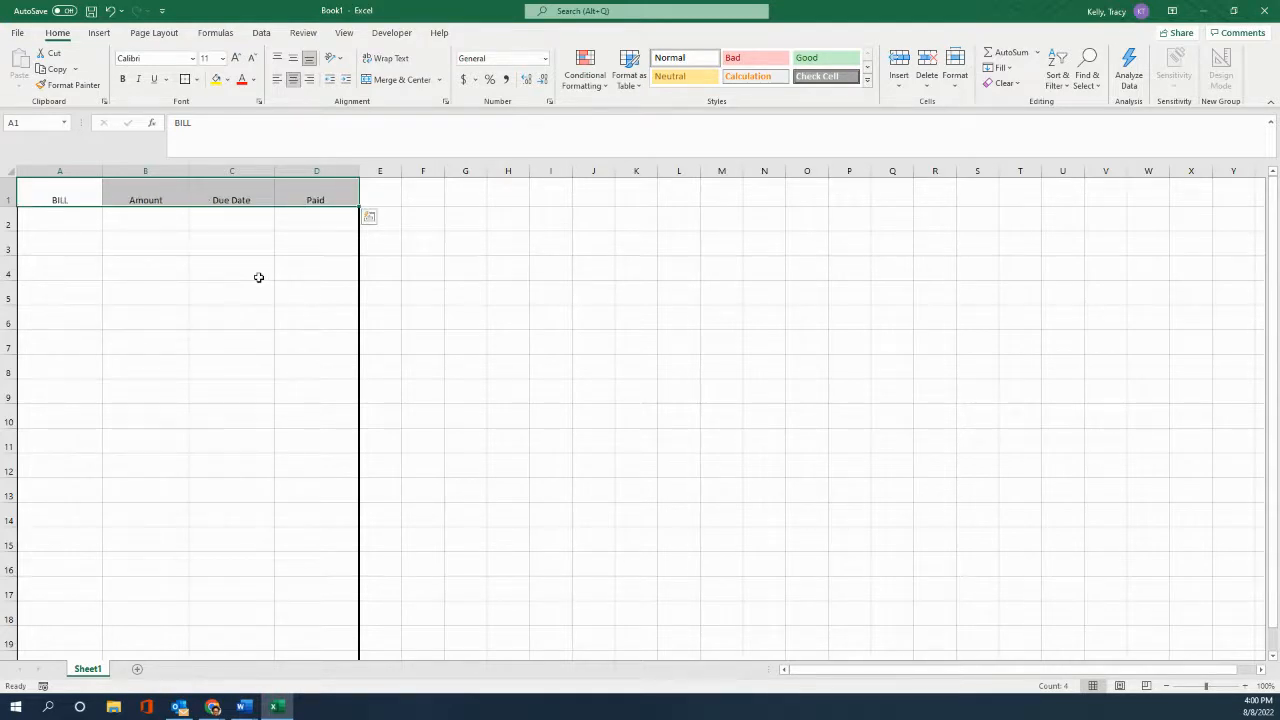
mouse_move(276, 224)
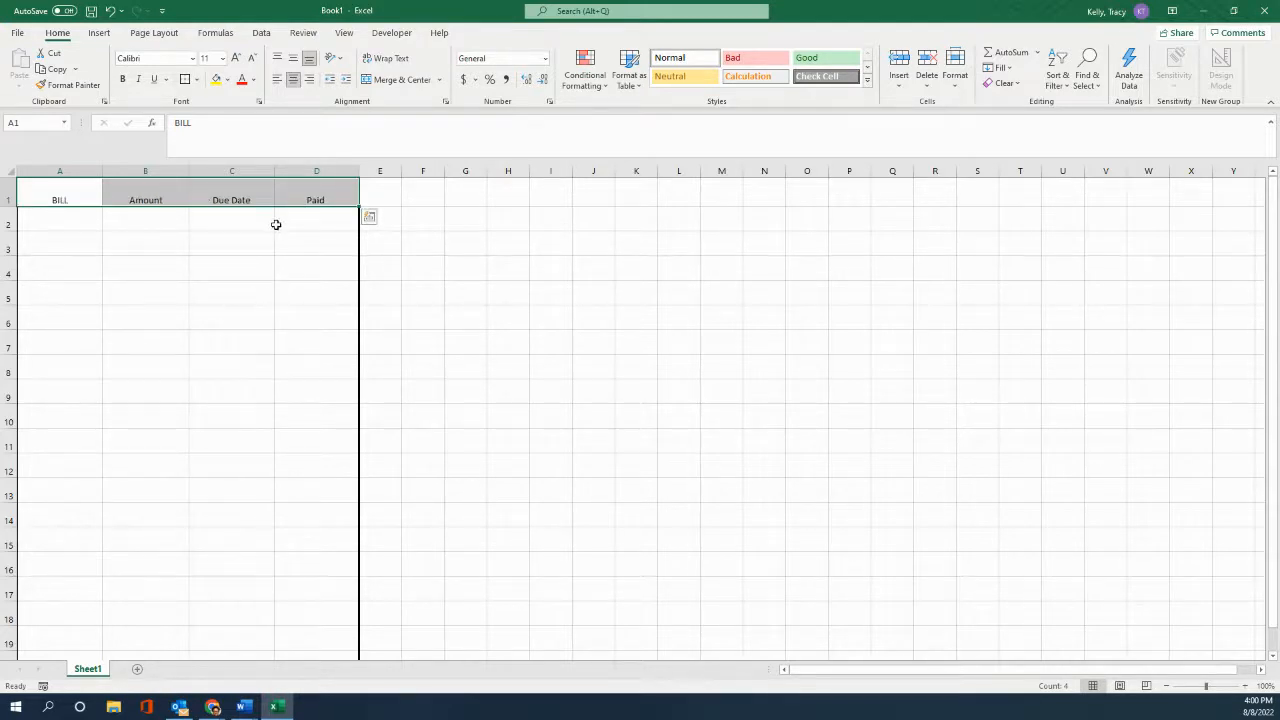
left_click(316, 223)
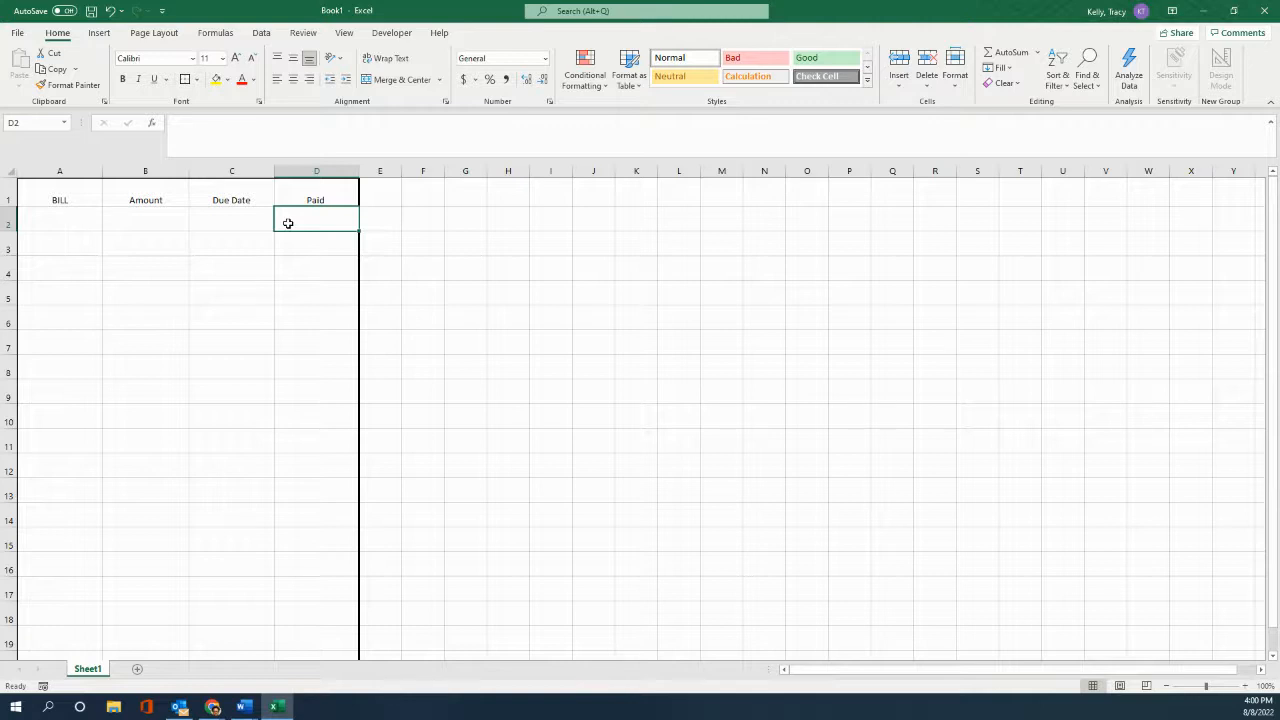
Enter a centered 'yes or no' in D2 and copy it down to row 19
type("yes")
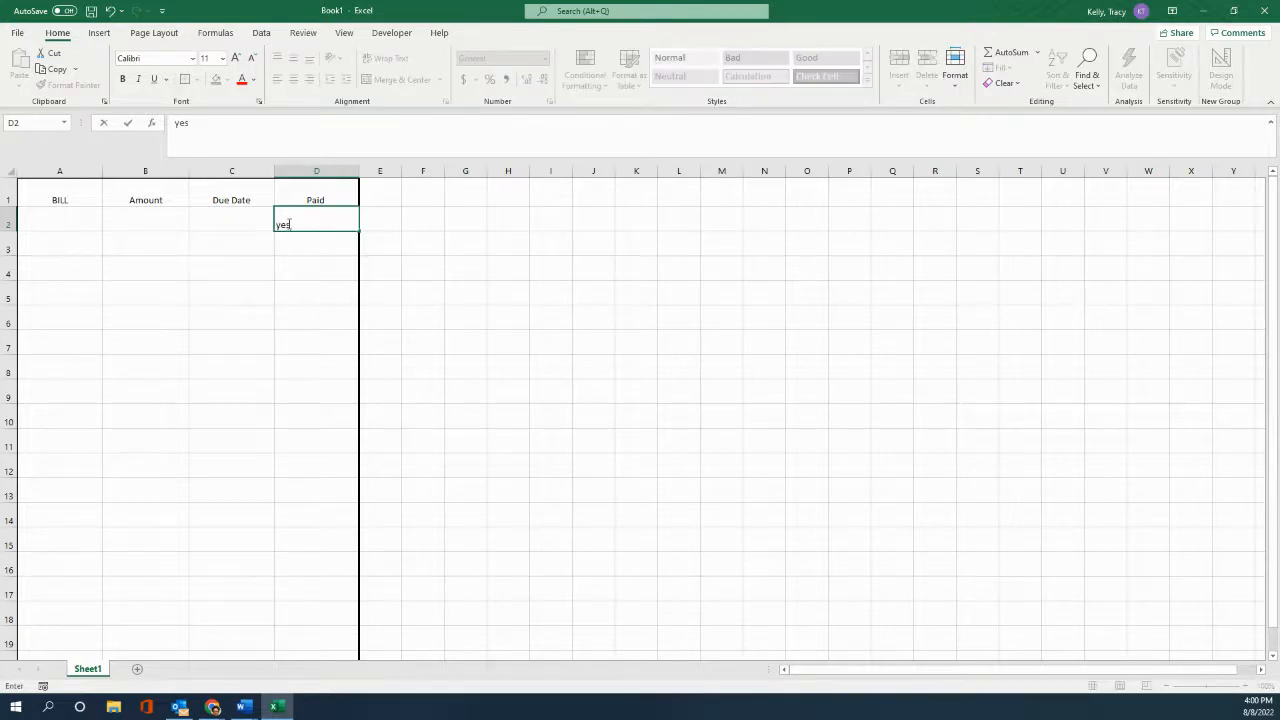
type("or no")
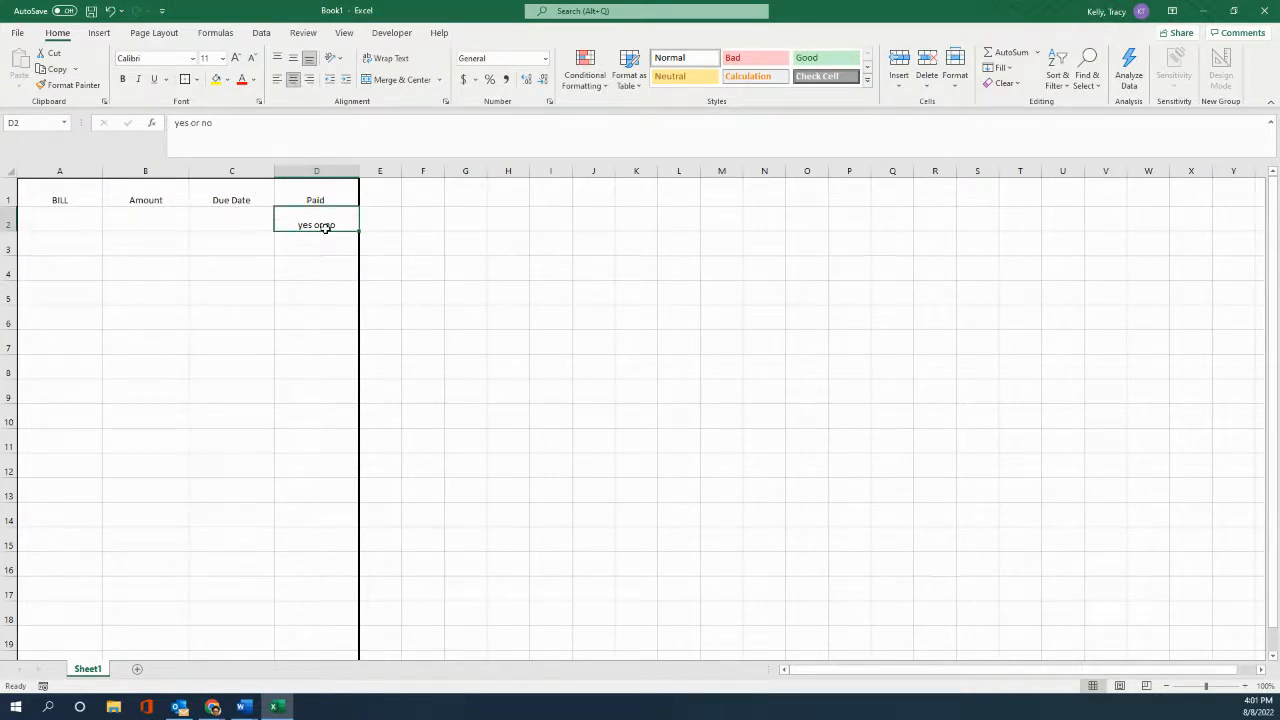
key("ctrl+c")
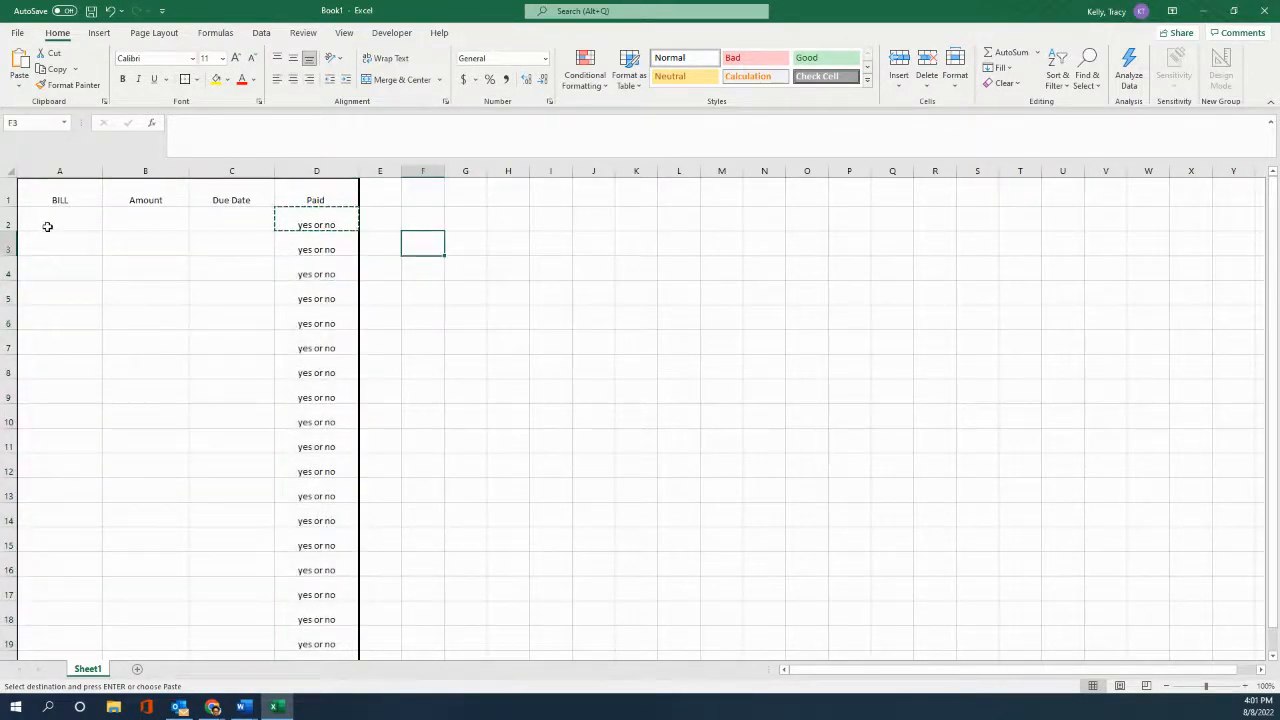
left_click(59, 219)
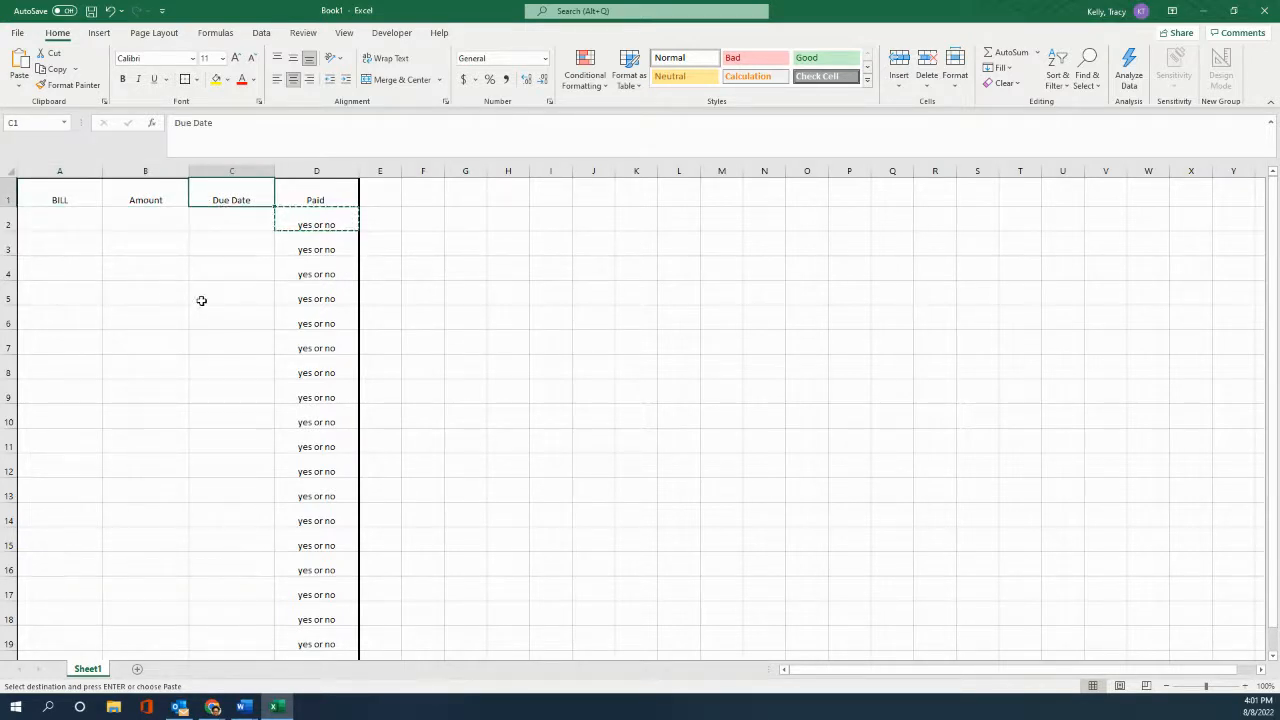
left_click(59, 200)
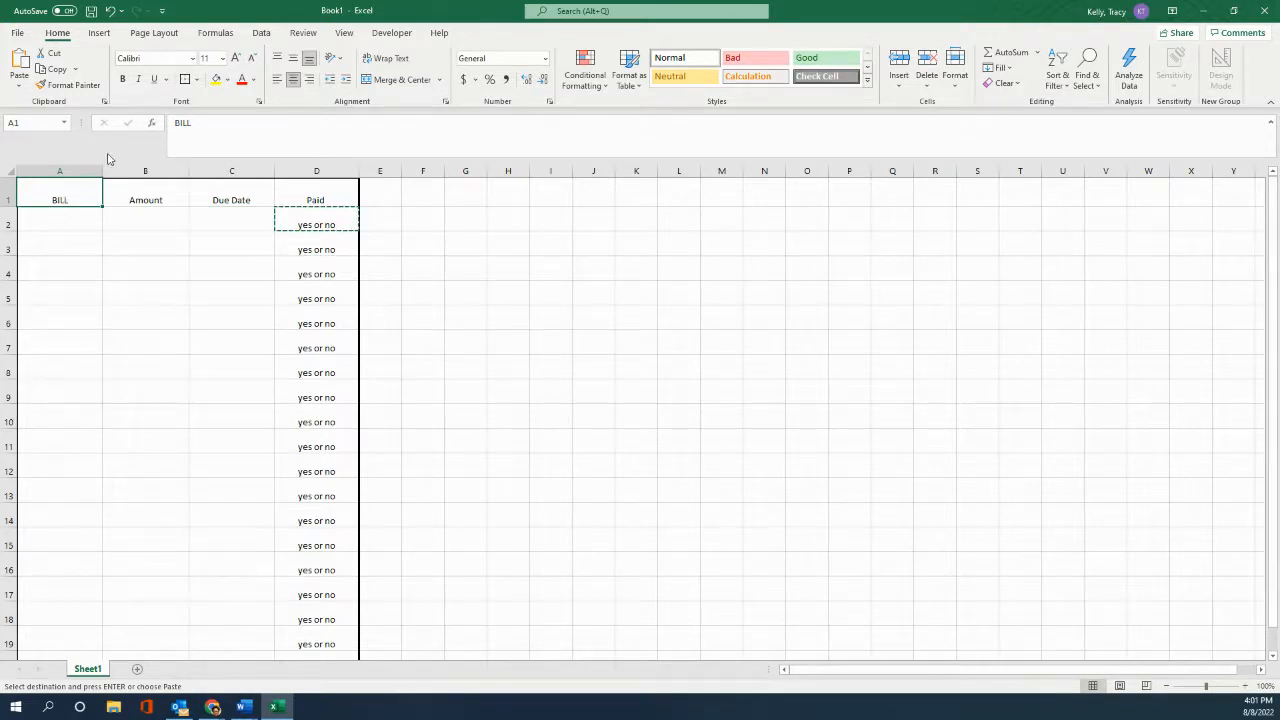
mouse_move(209, 58)
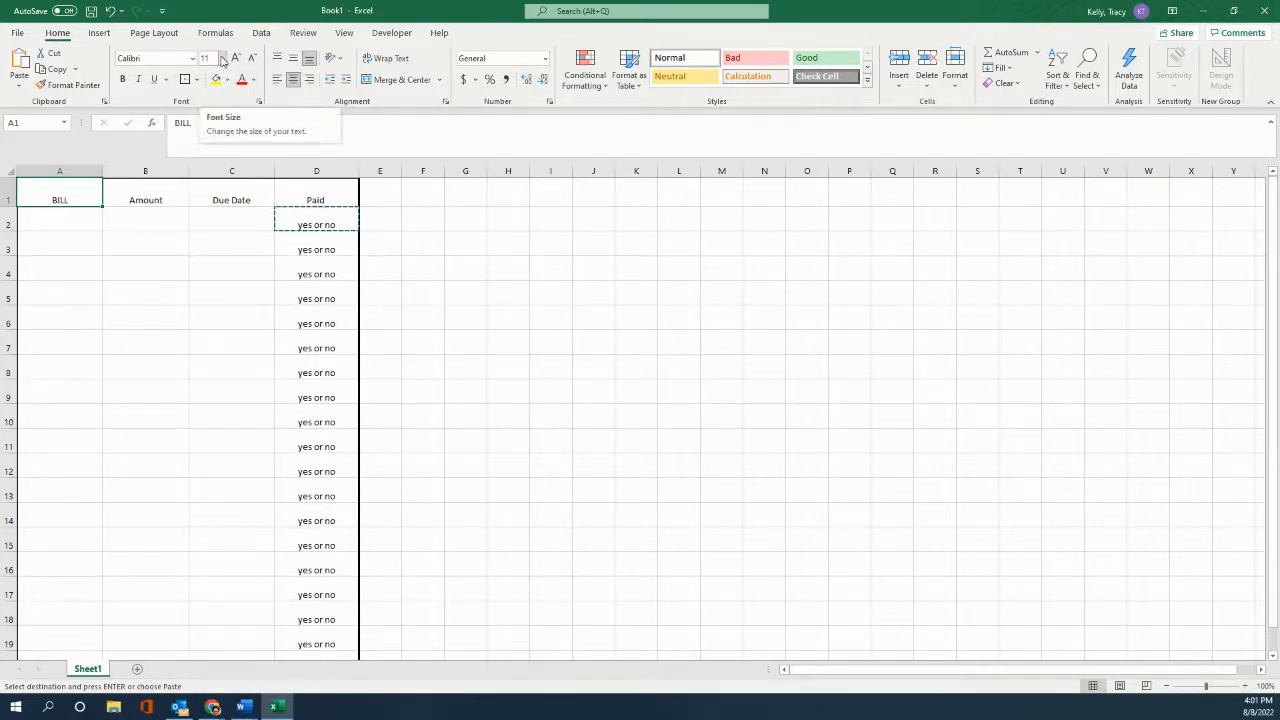
Set the BILL and Amount headers to 18-point font size
left_click(208, 58)
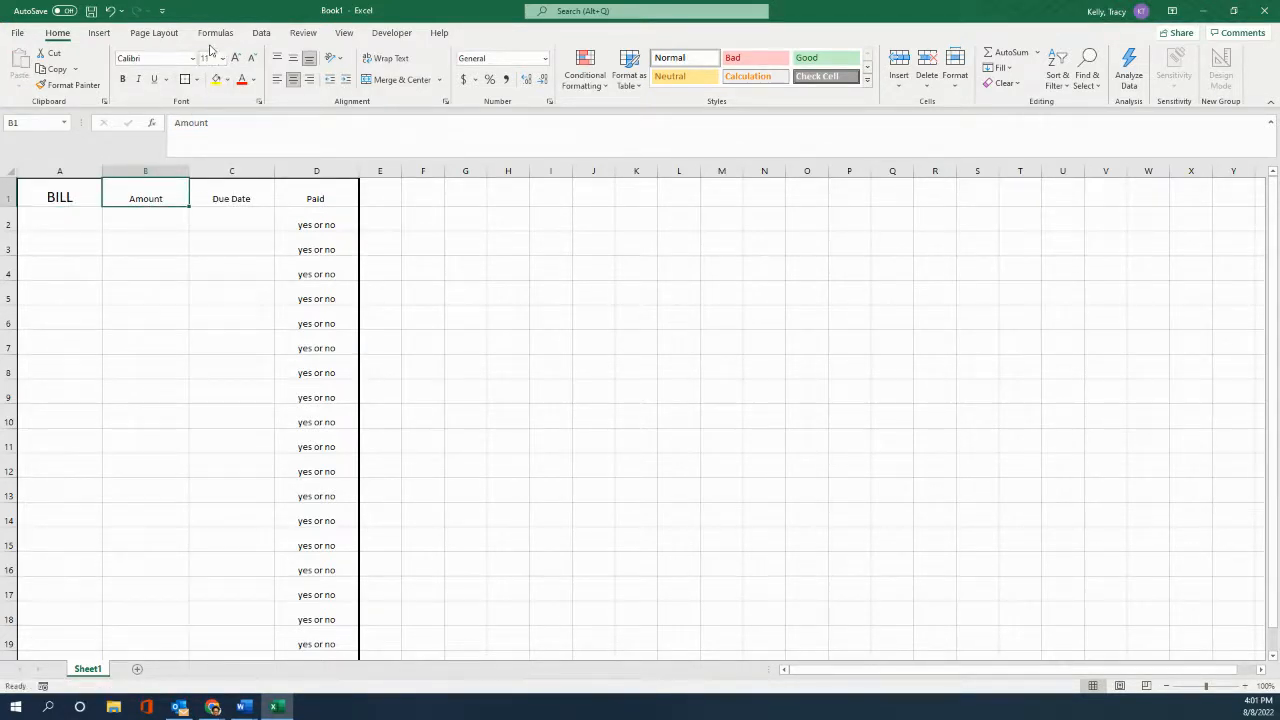
left_click(219, 58)
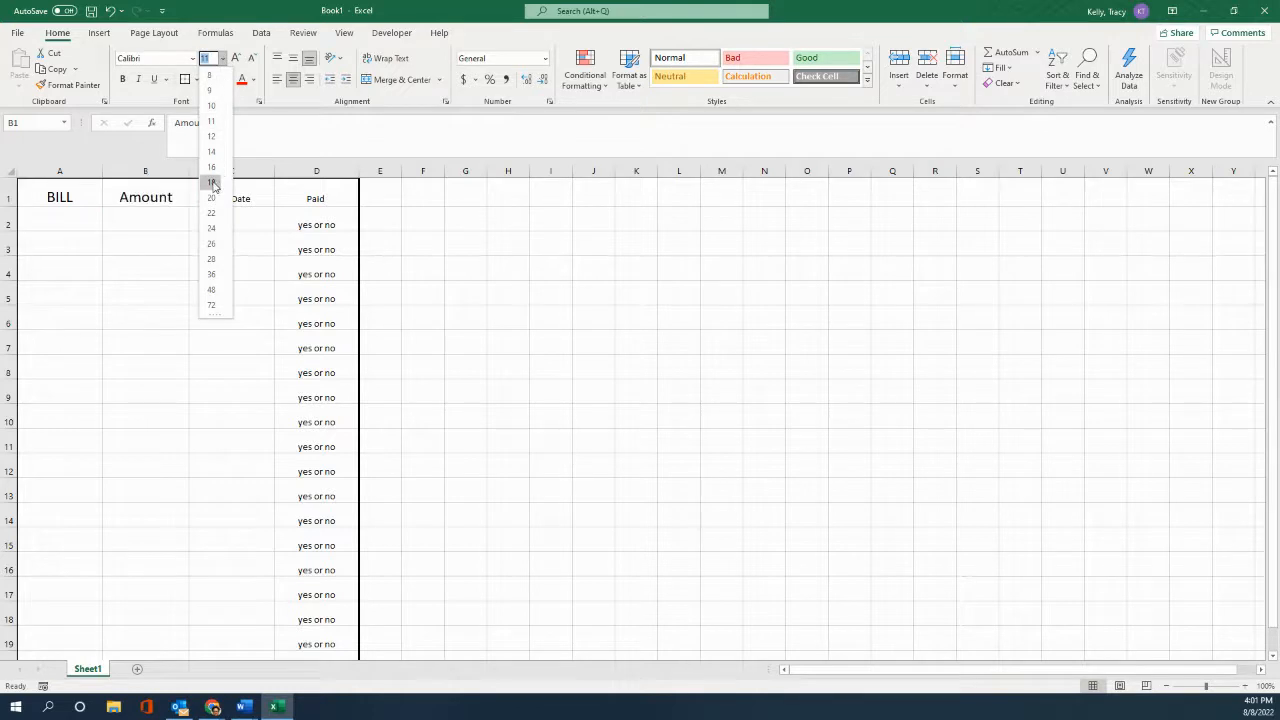
left_click(211, 183)
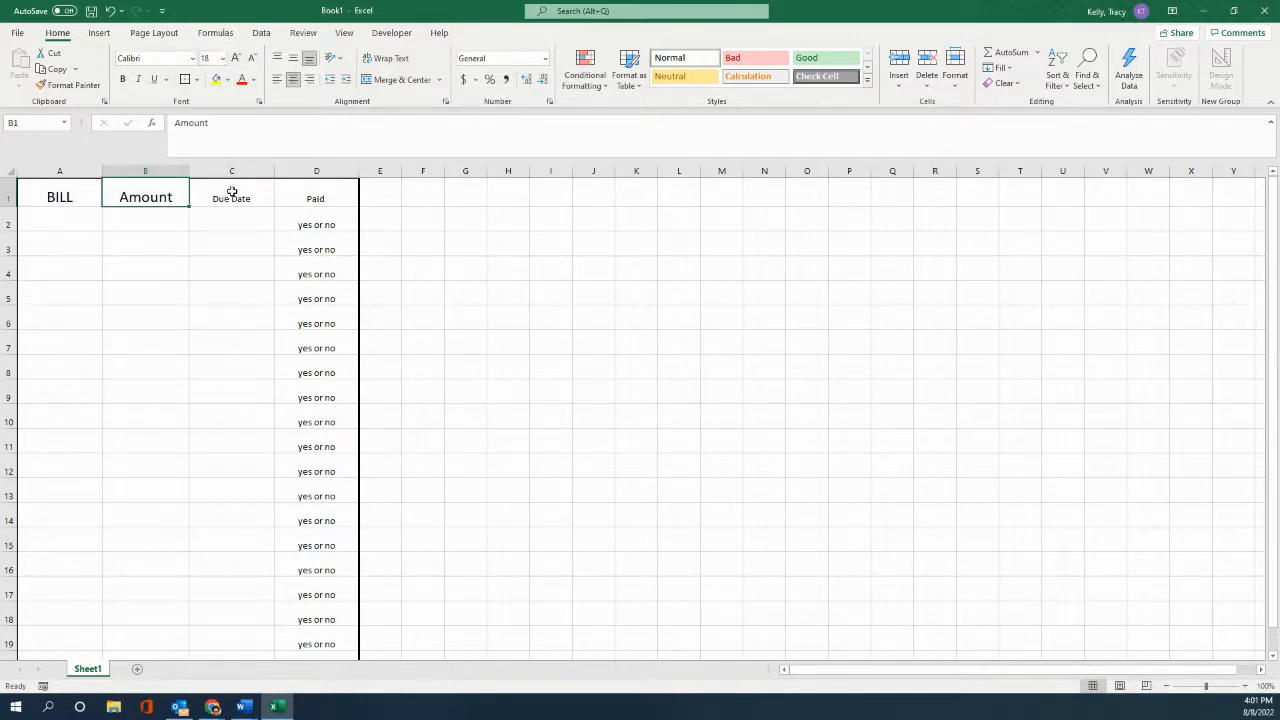
Set the Due Date and Paid headers to 18-point font size
left_click(221, 58)
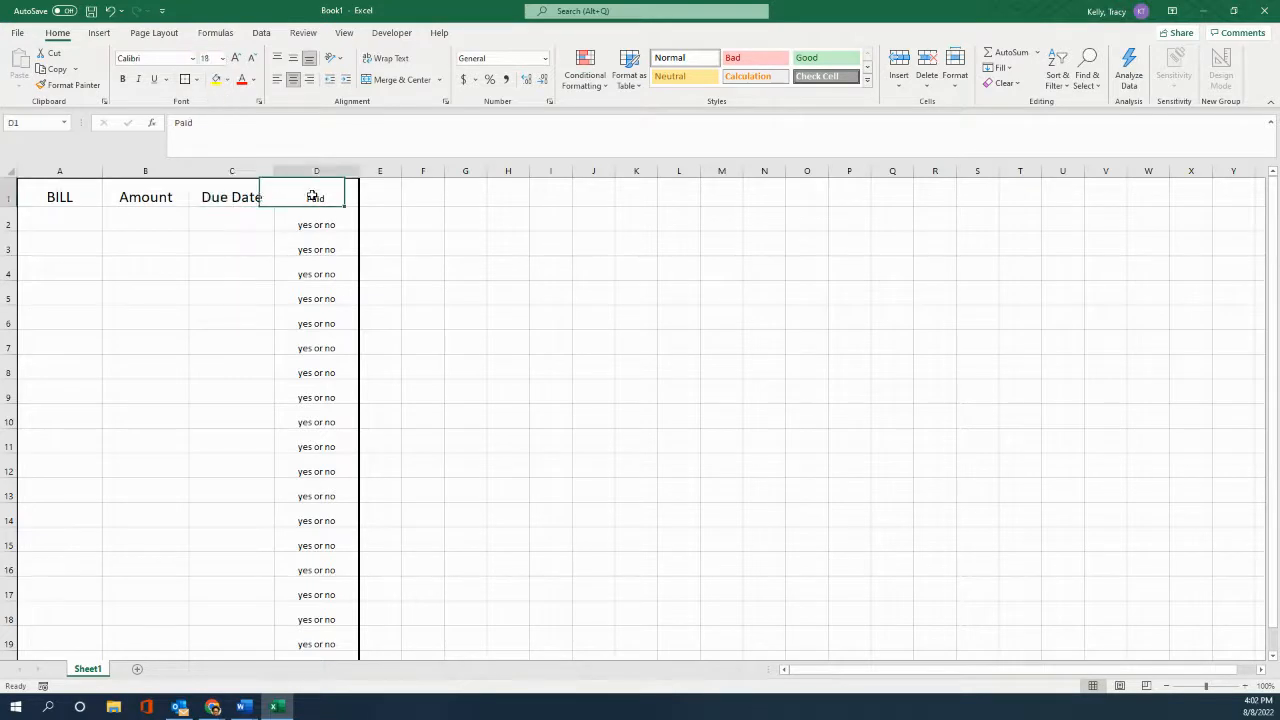
left_click(222, 58)
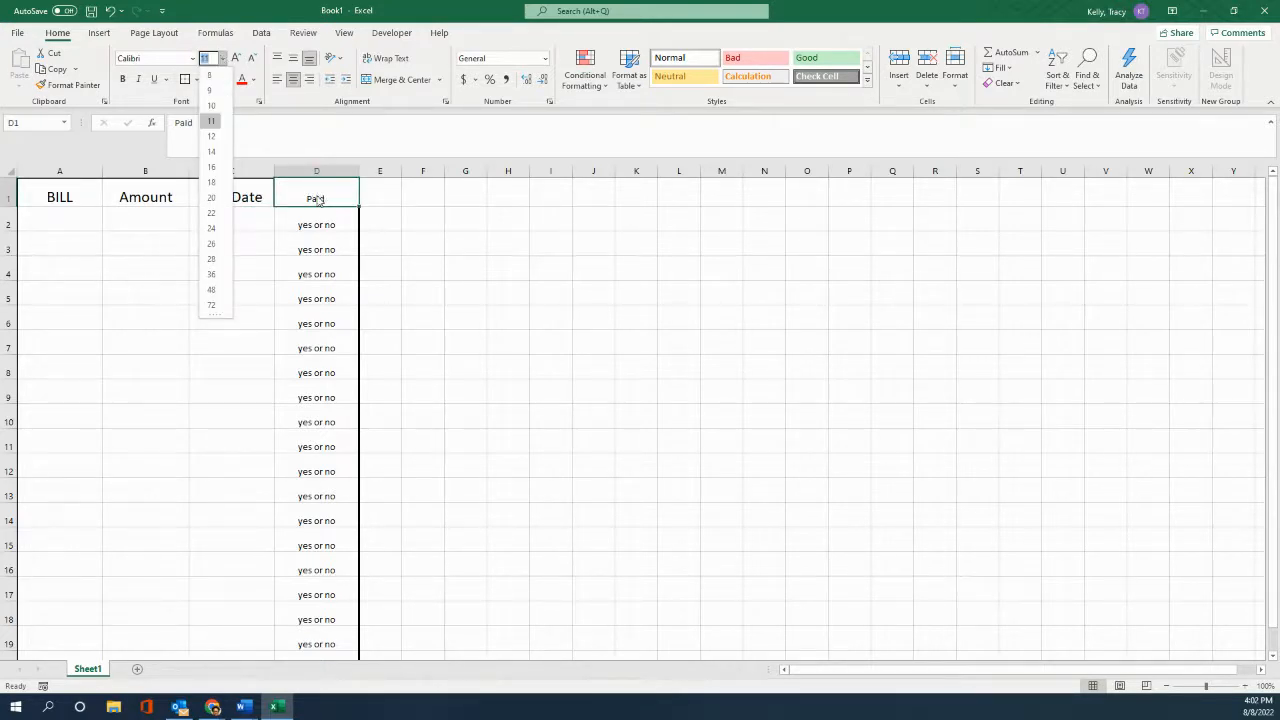
left_click(316, 196)
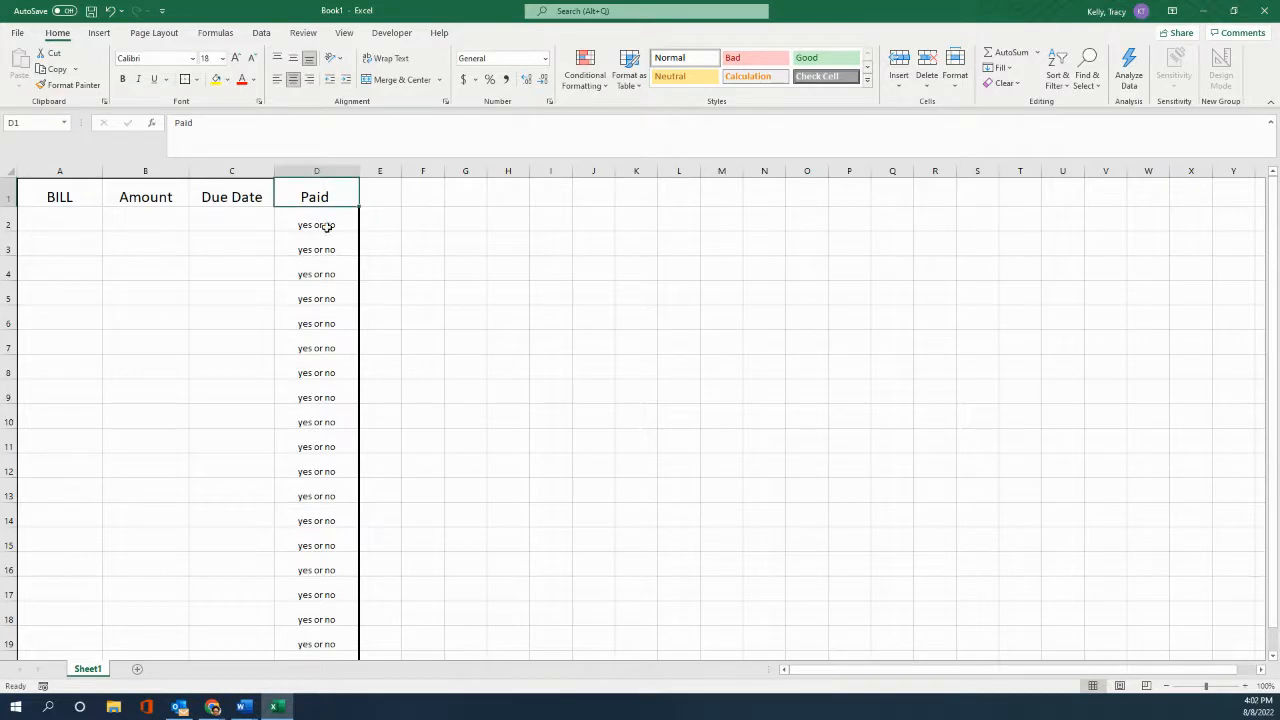
left_click(508, 293)
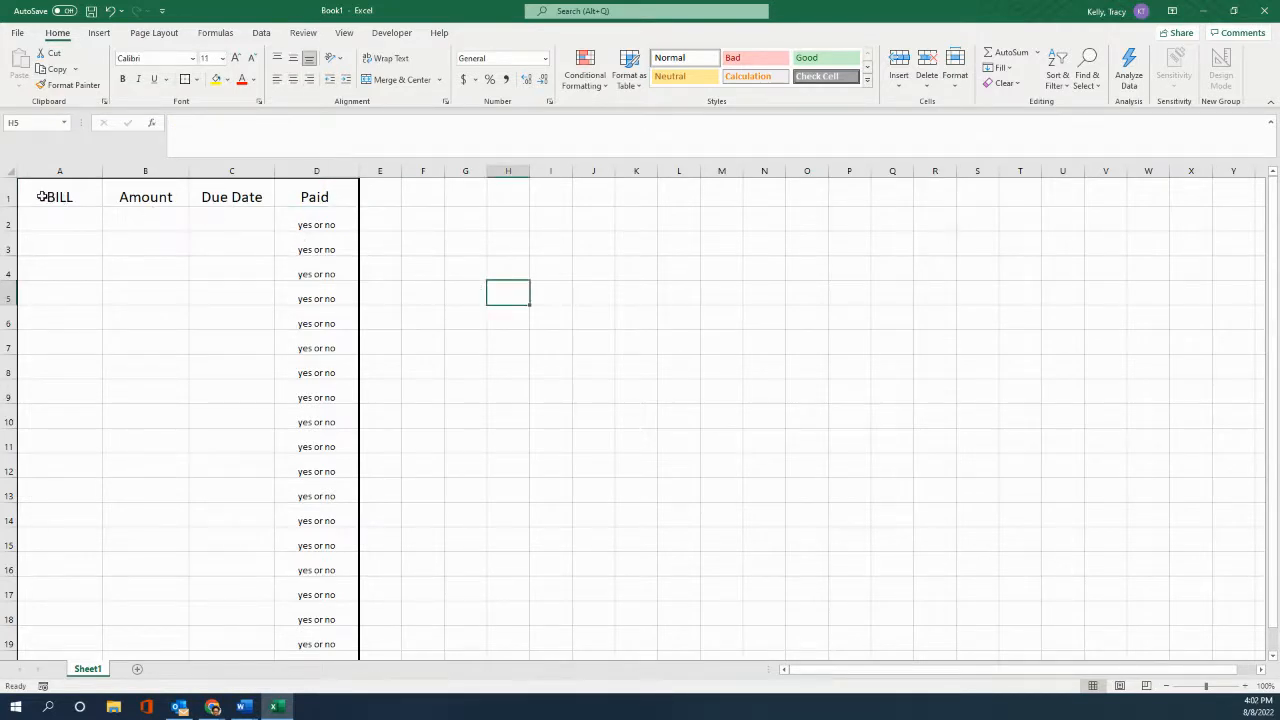
left_click_drag(59, 197, 316, 197)
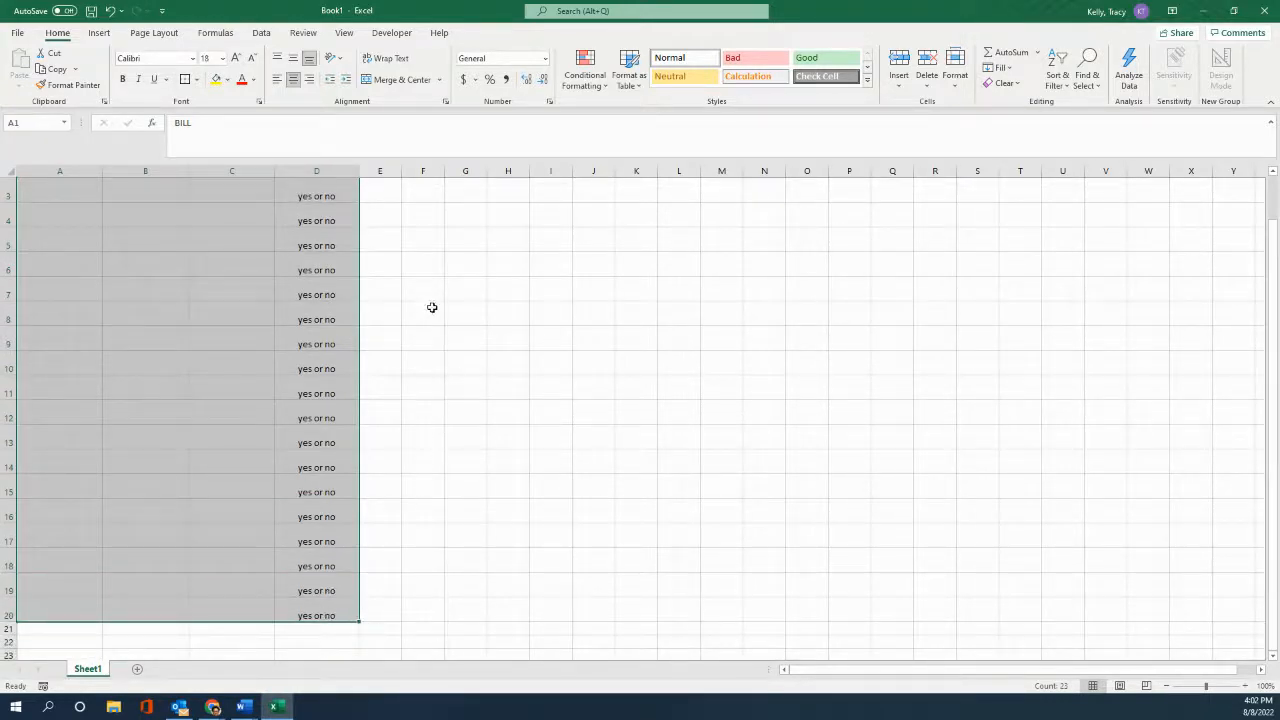
mouse_move(419, 271)
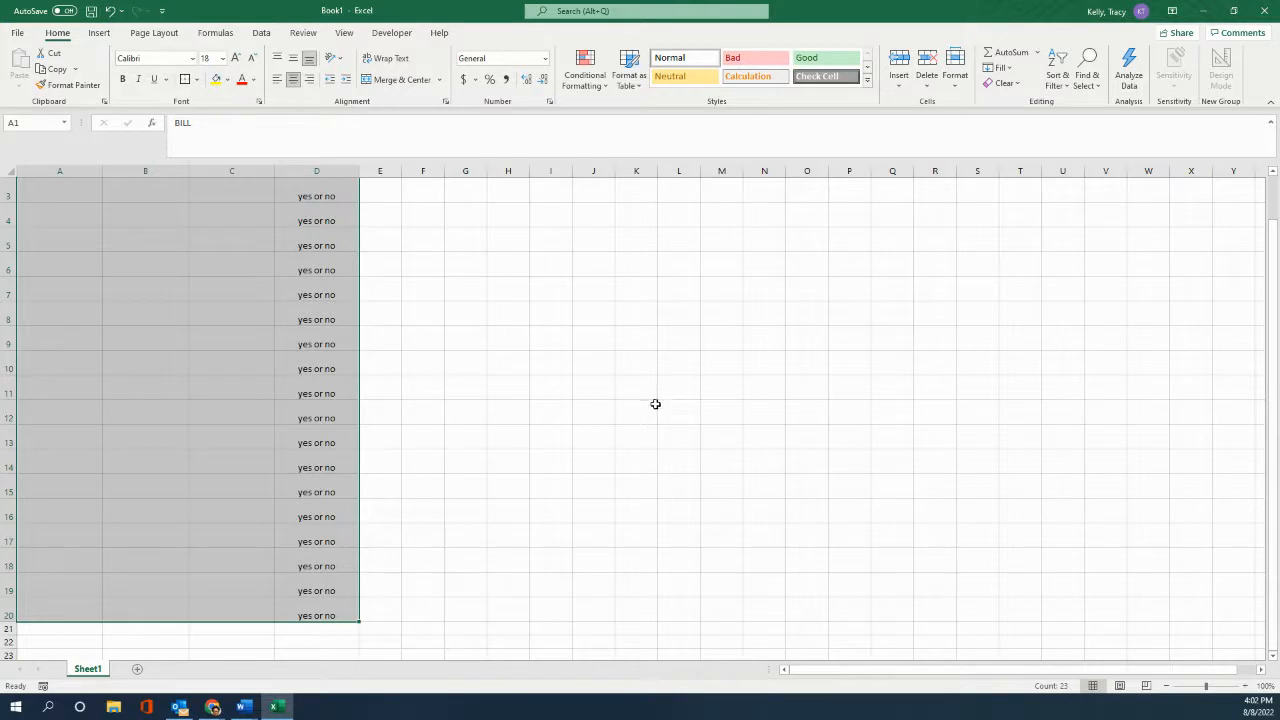
mouse_move(581, 463)
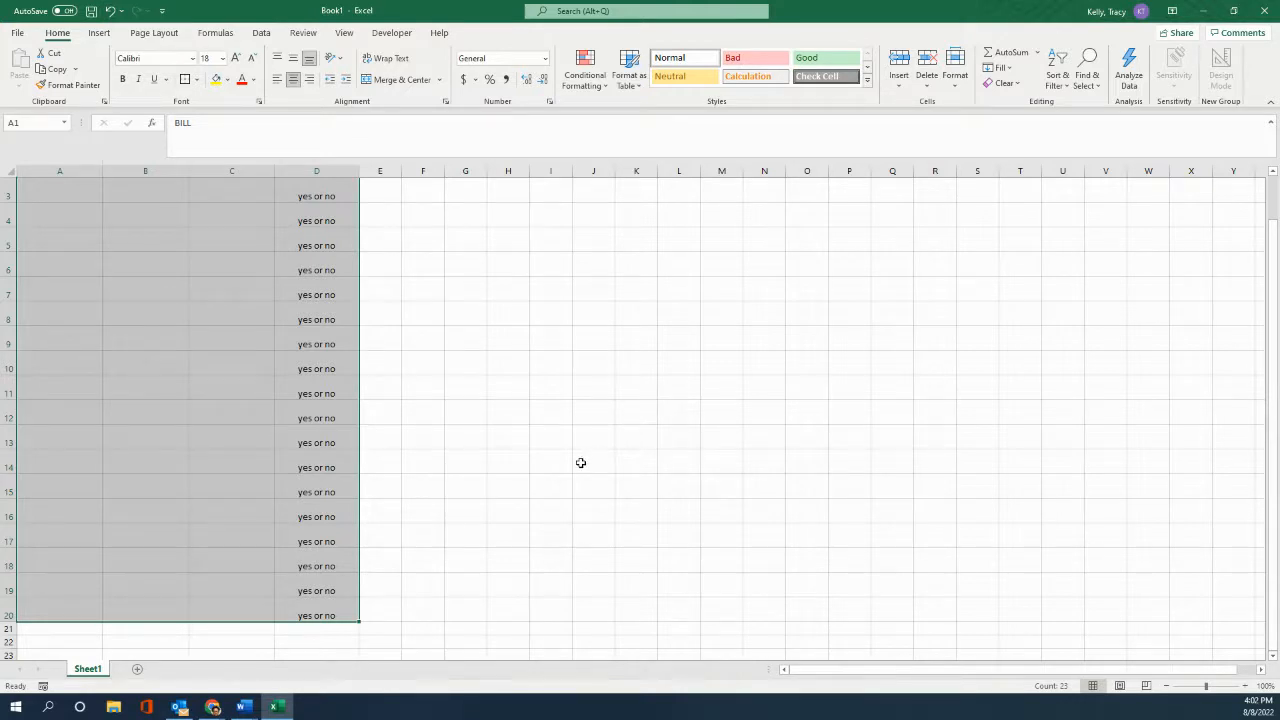
mouse_move(554, 454)
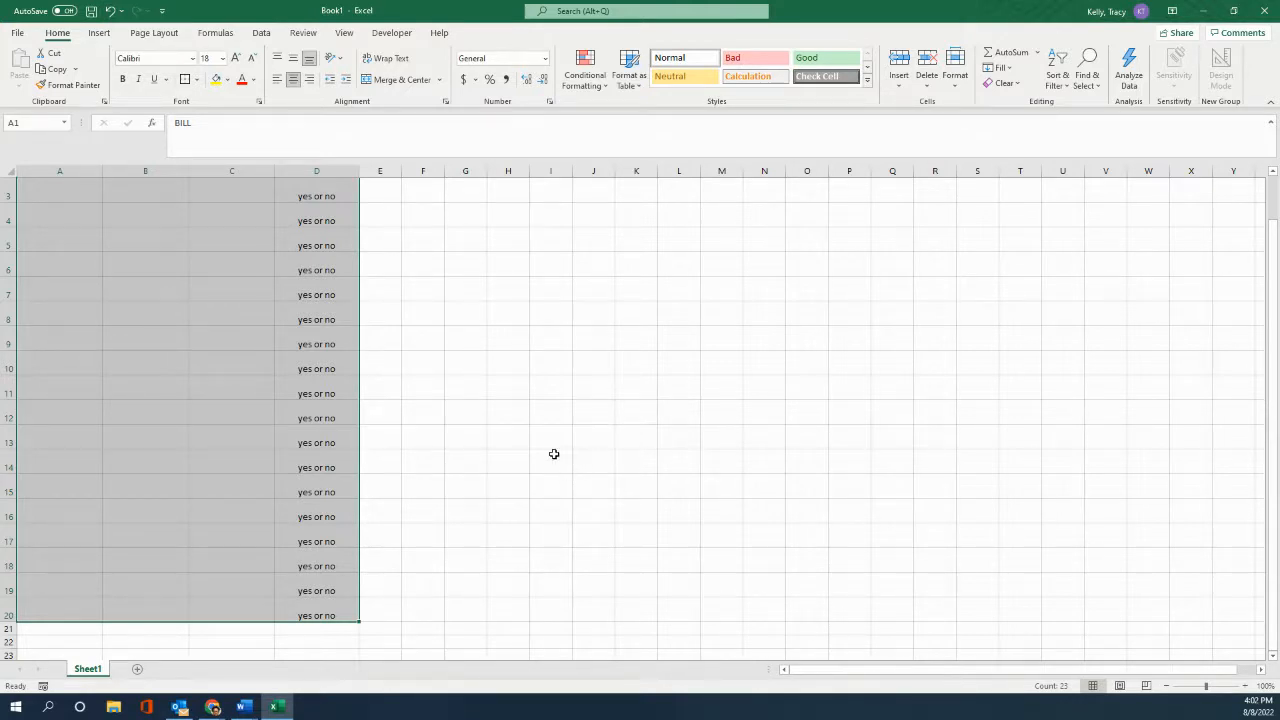
Apply All Borders to the table range A1:D20
scroll("up", 3)
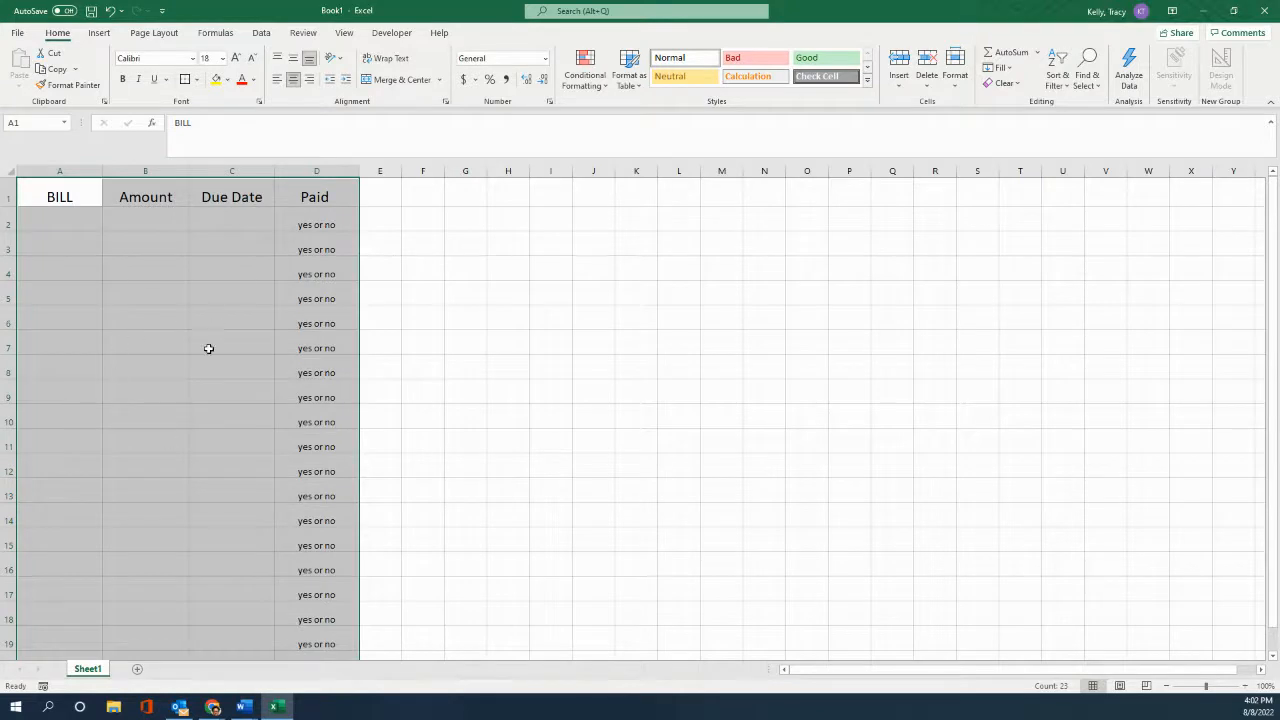
mouse_move(200, 264)
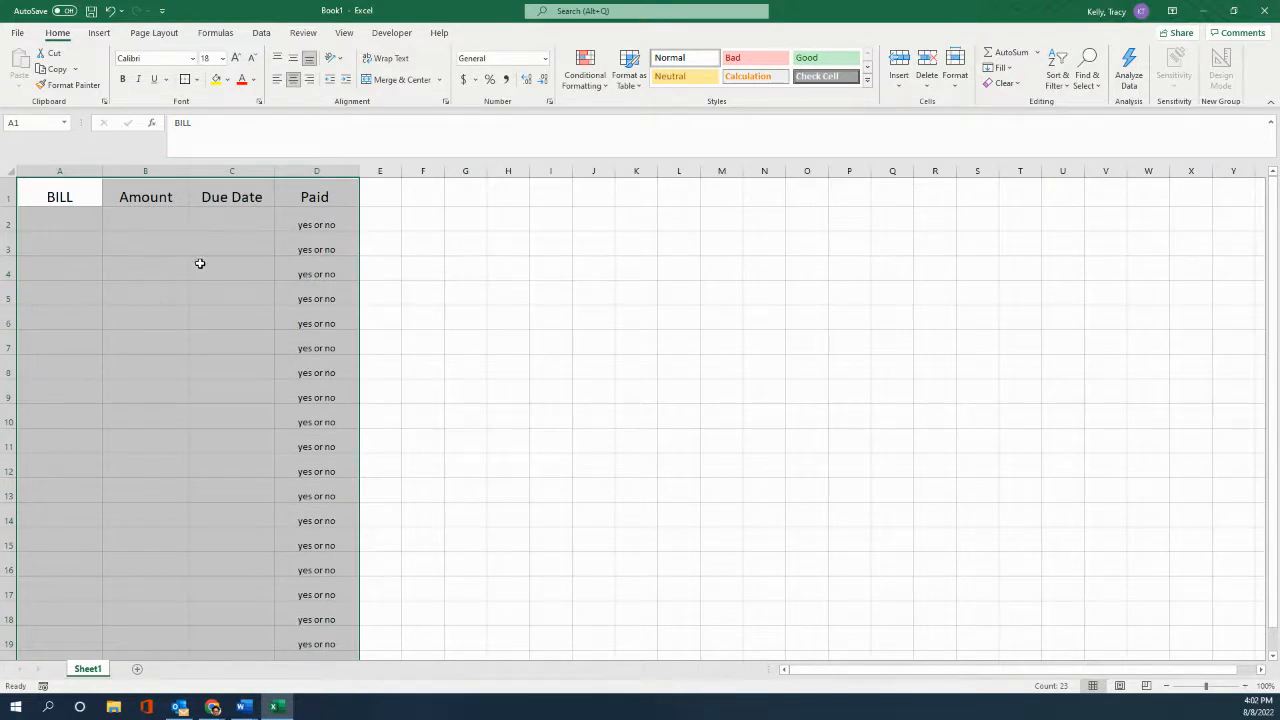
mouse_move(199, 259)
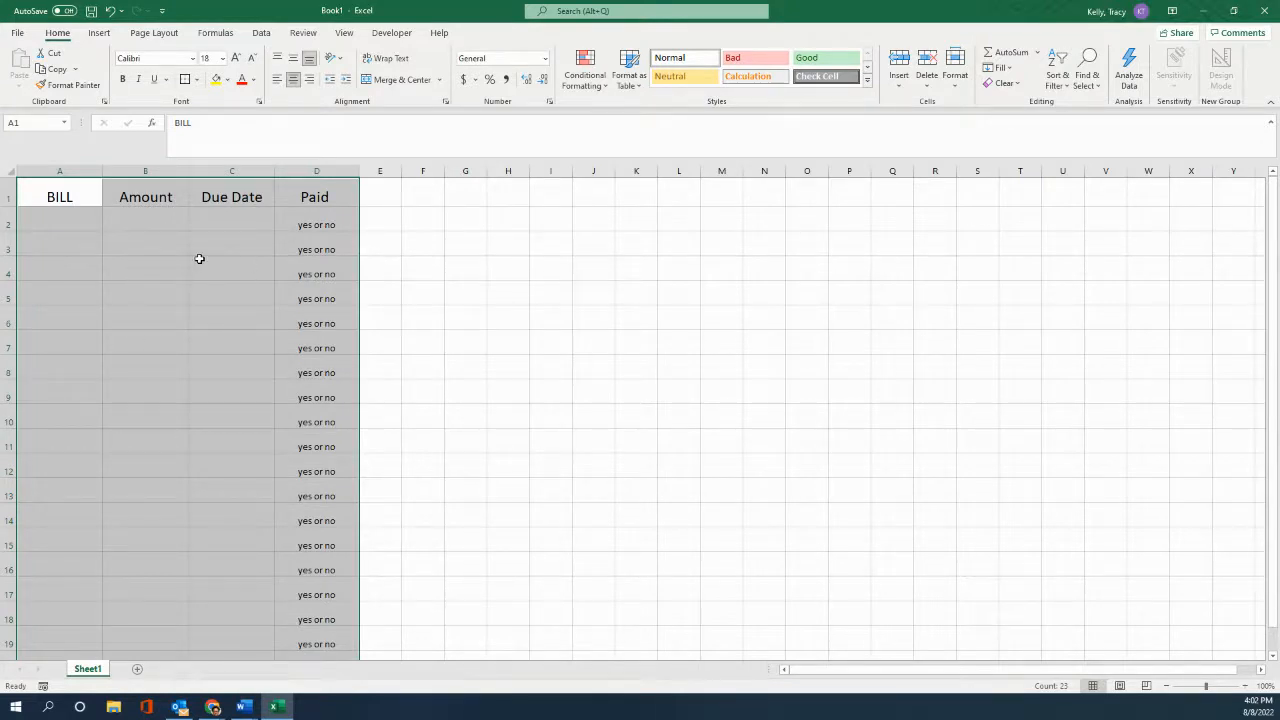
left_click(196, 80)
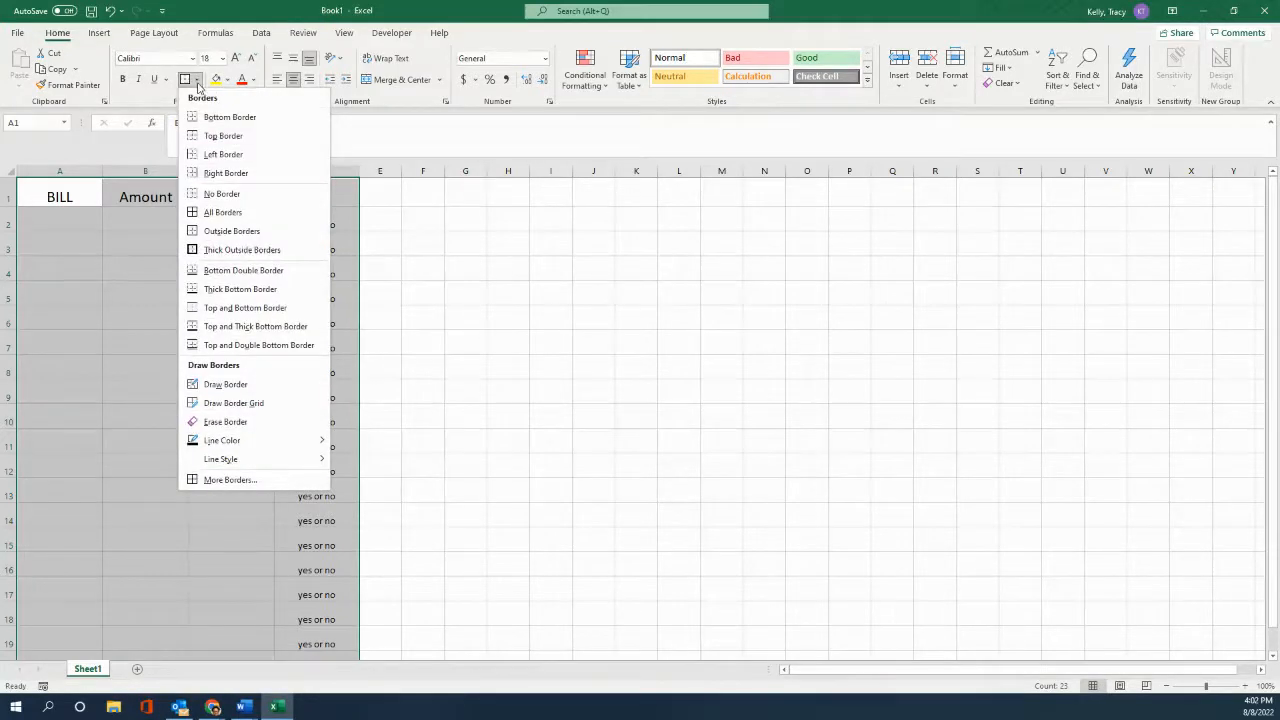
mouse_move(205, 105)
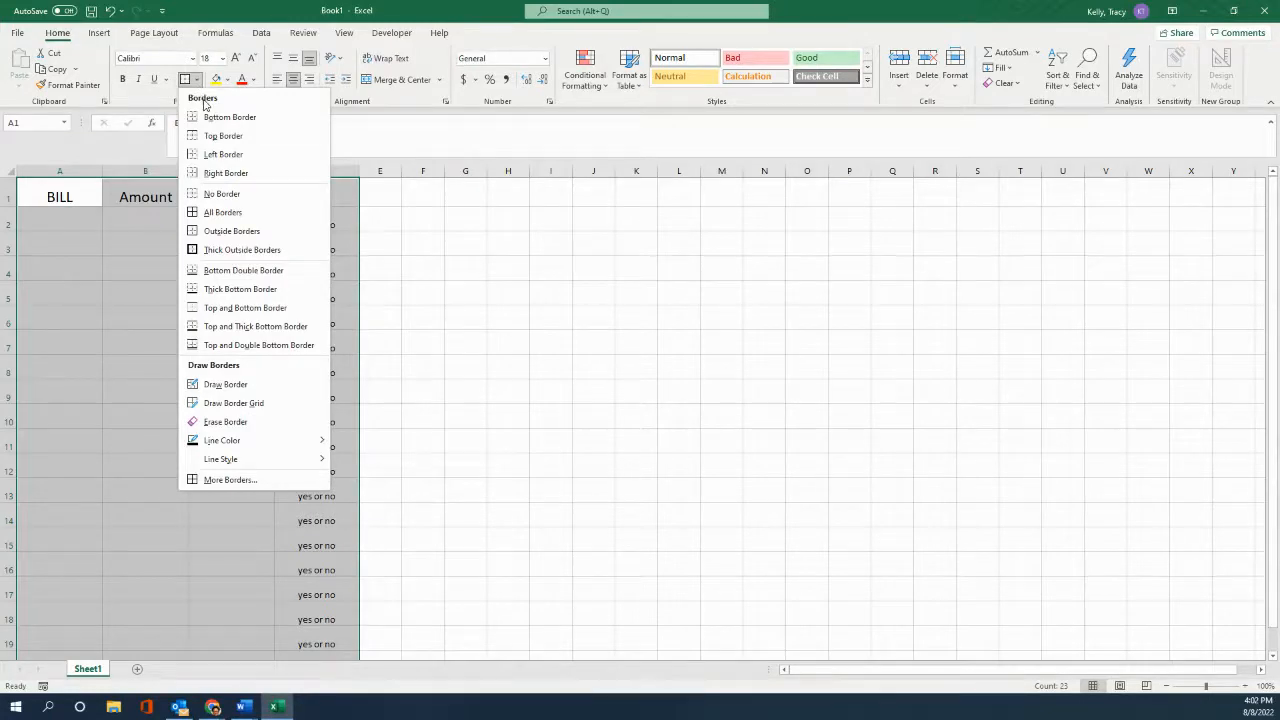
mouse_move(222, 212)
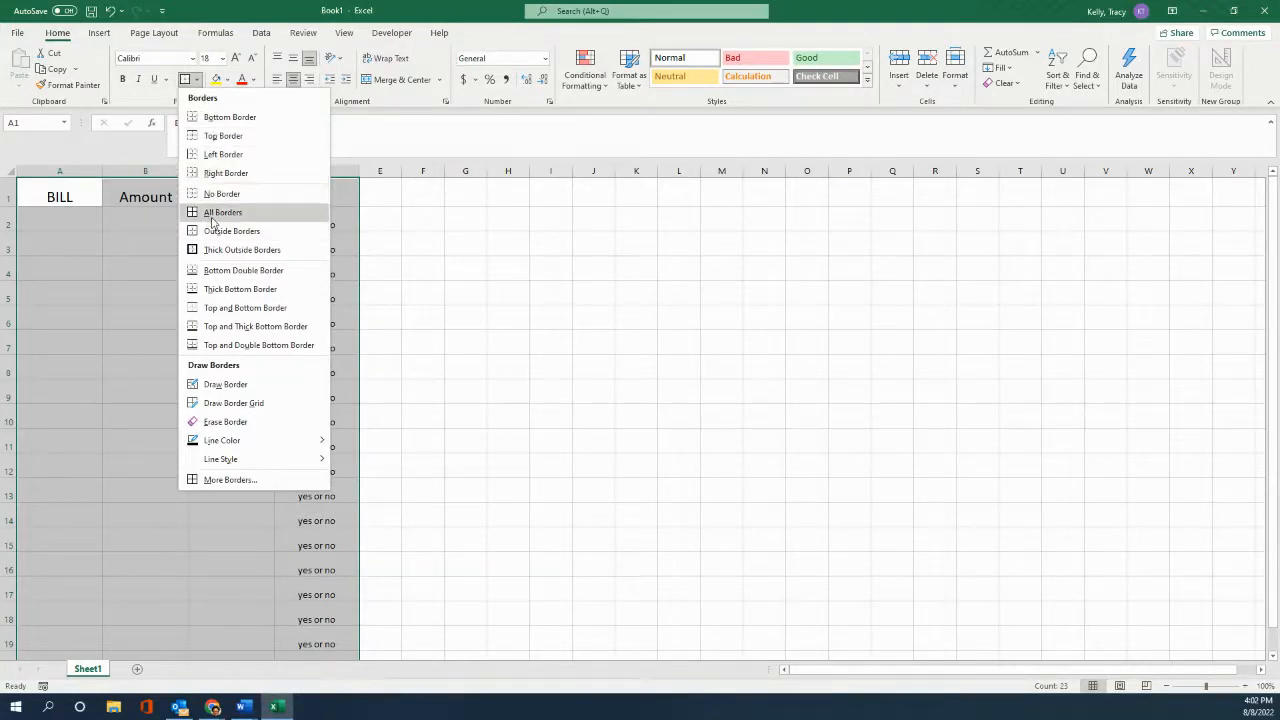
left_click(222, 212)
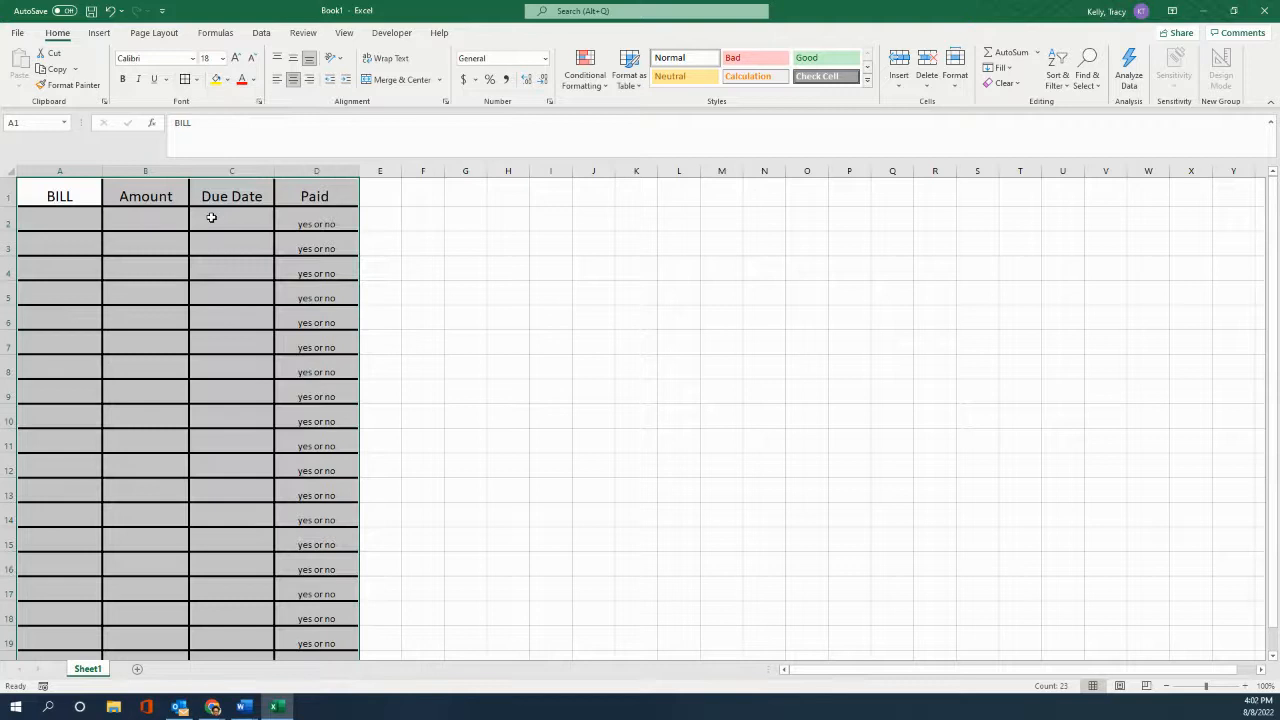
left_click(423, 396)
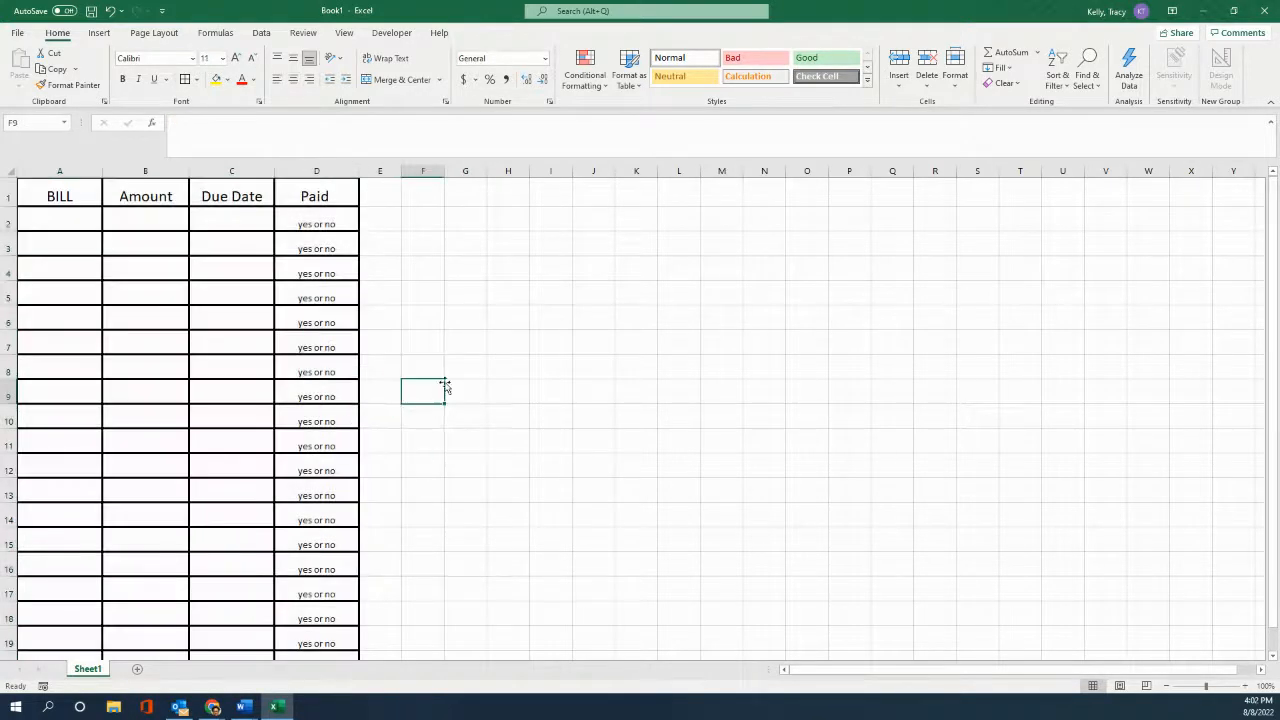
mouse_move(157, 182)
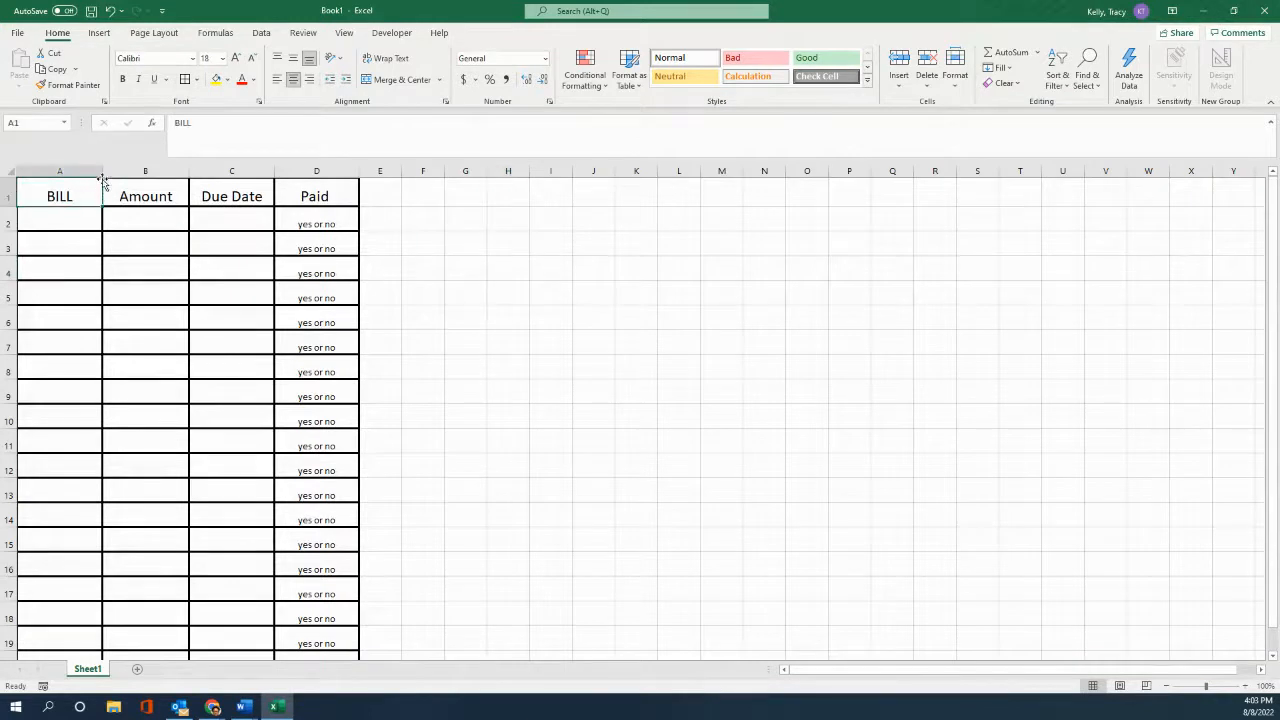
Drag the column A boundary rightward to widen the Bill column
left_click_drag(103, 170, 120, 170)
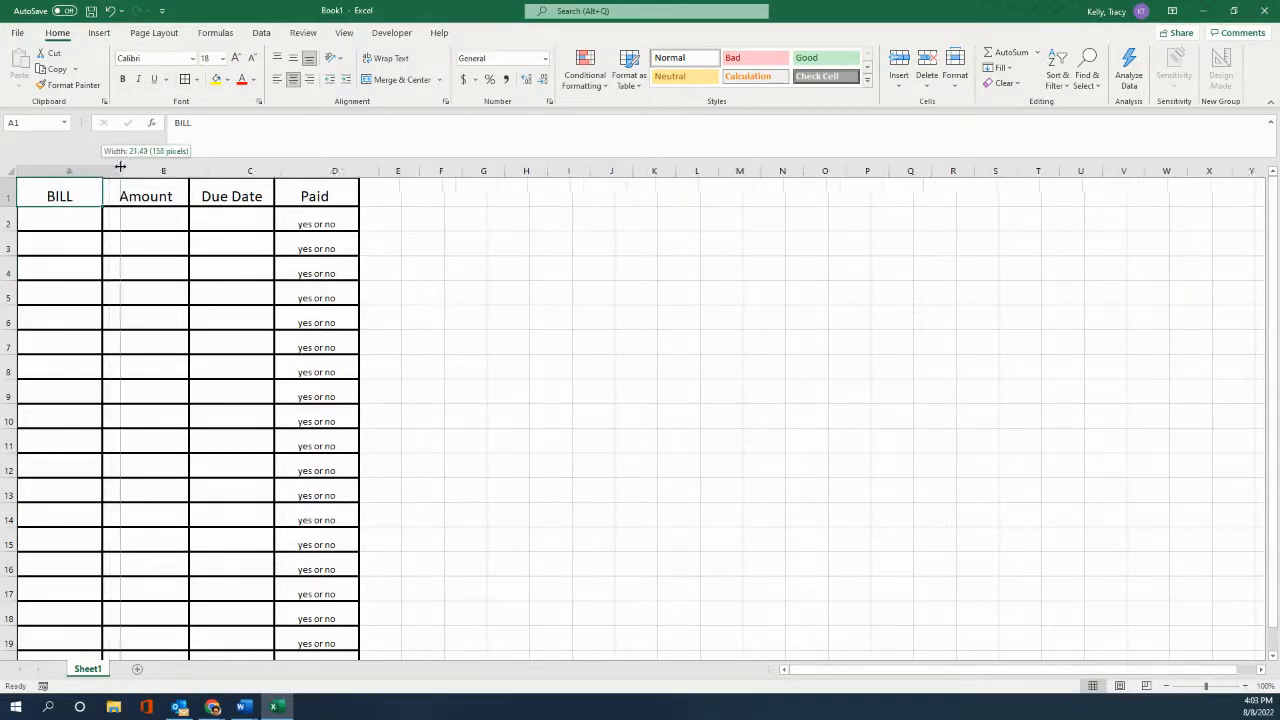
left_click_drag(120, 166, 124, 166)
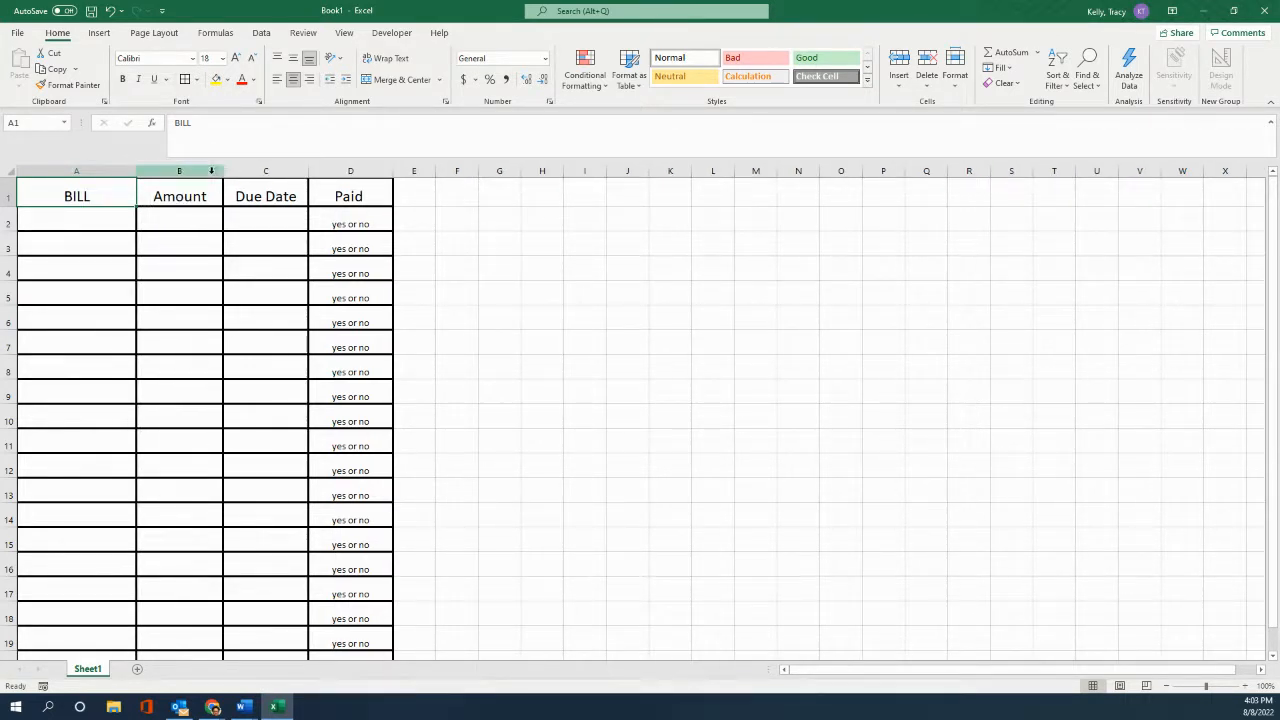
mouse_move(222, 170)
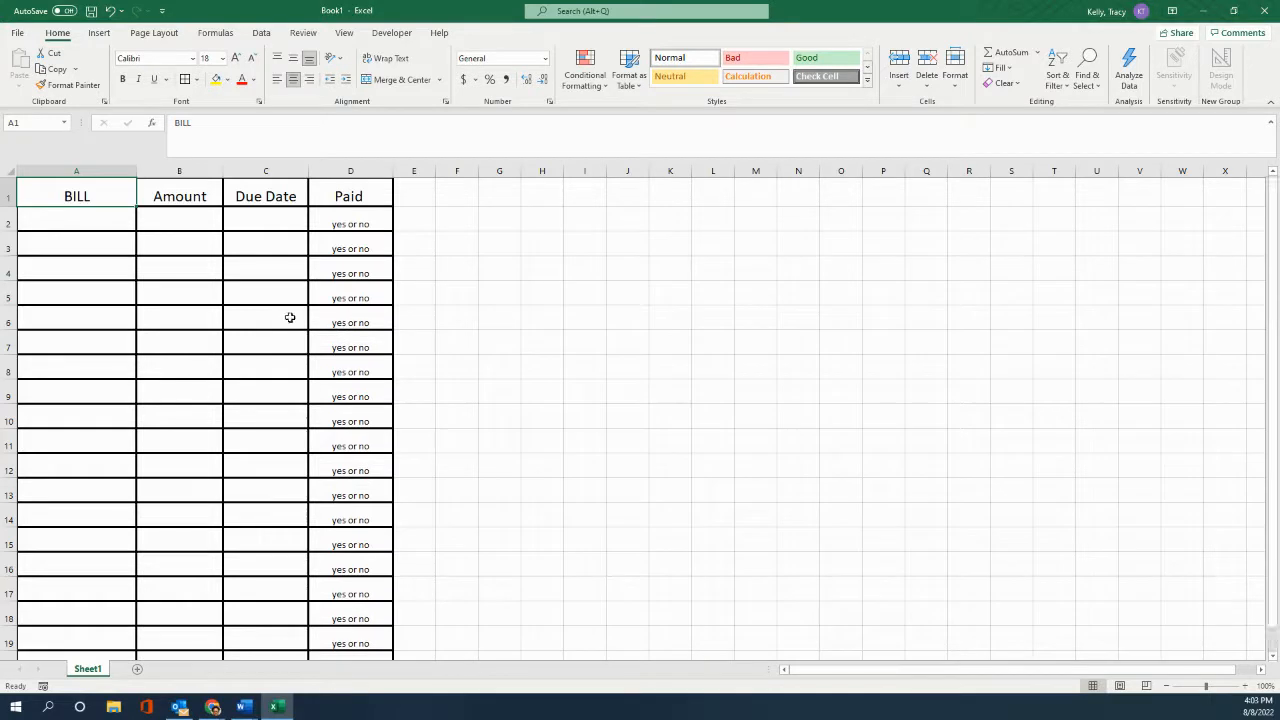
mouse_move(298, 338)
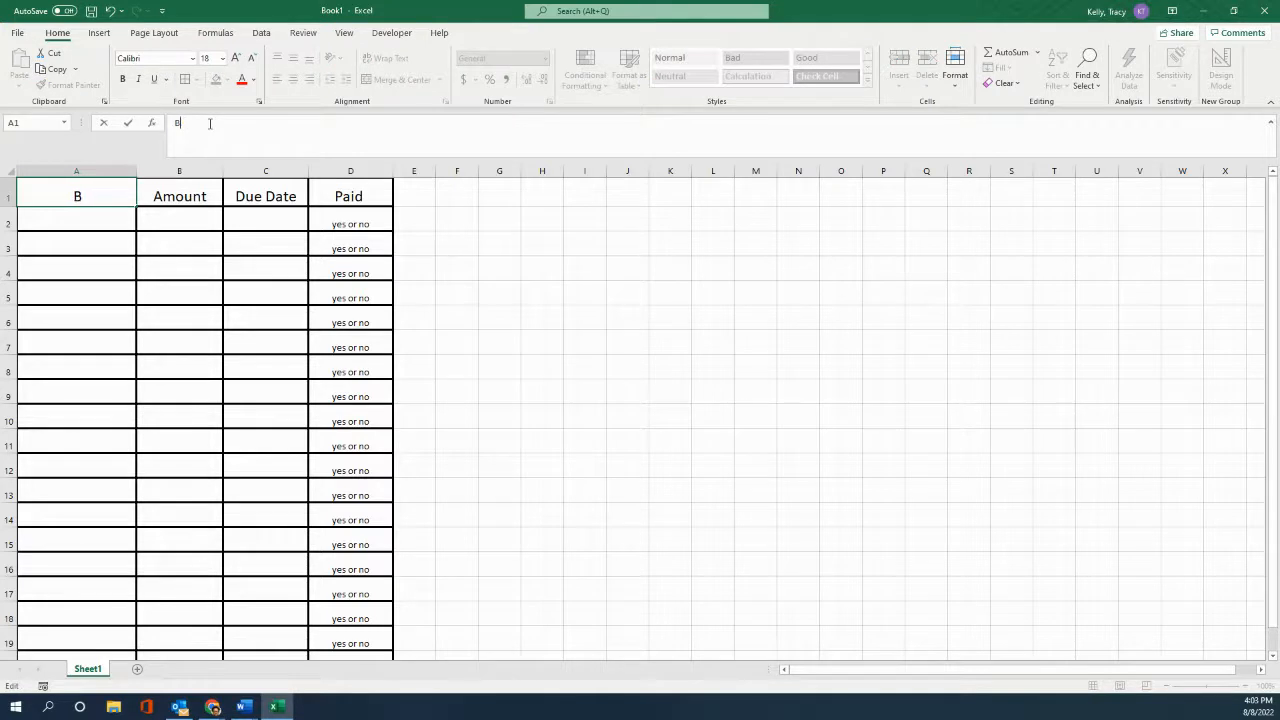
Retype header A1 as 'Bill' in place of 'BILL'
type("ill")
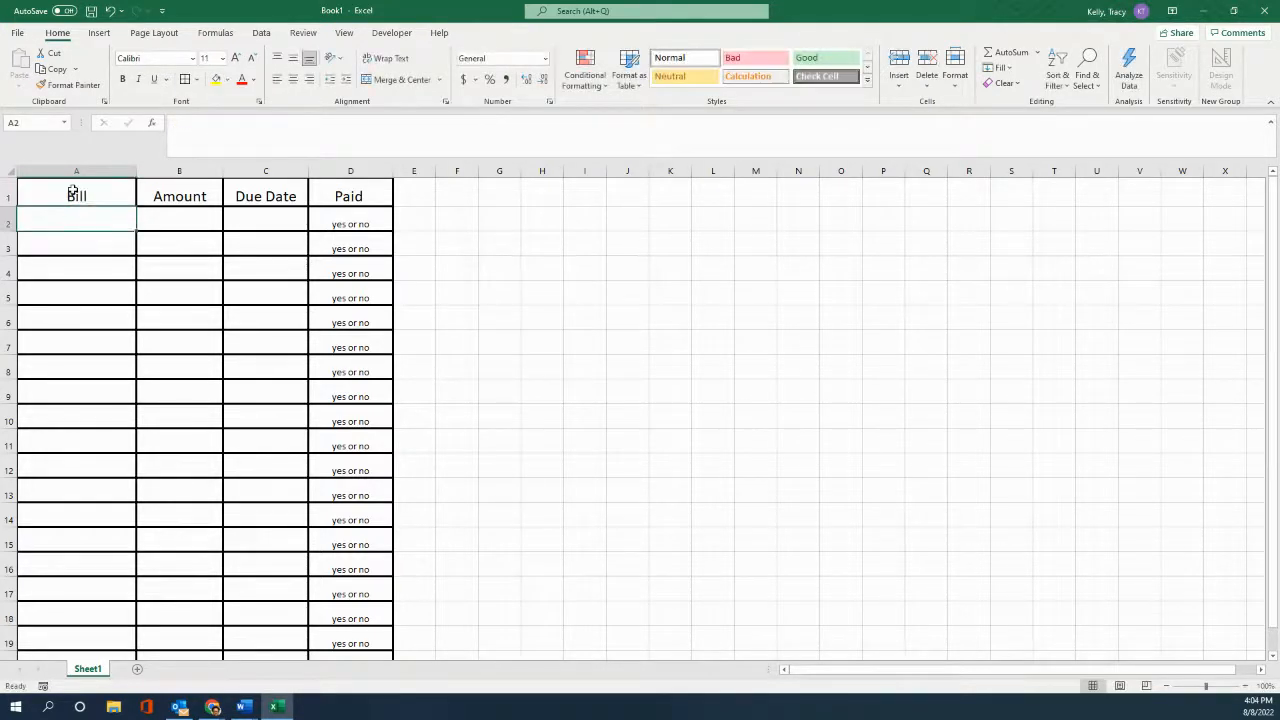
scroll("down", 3)
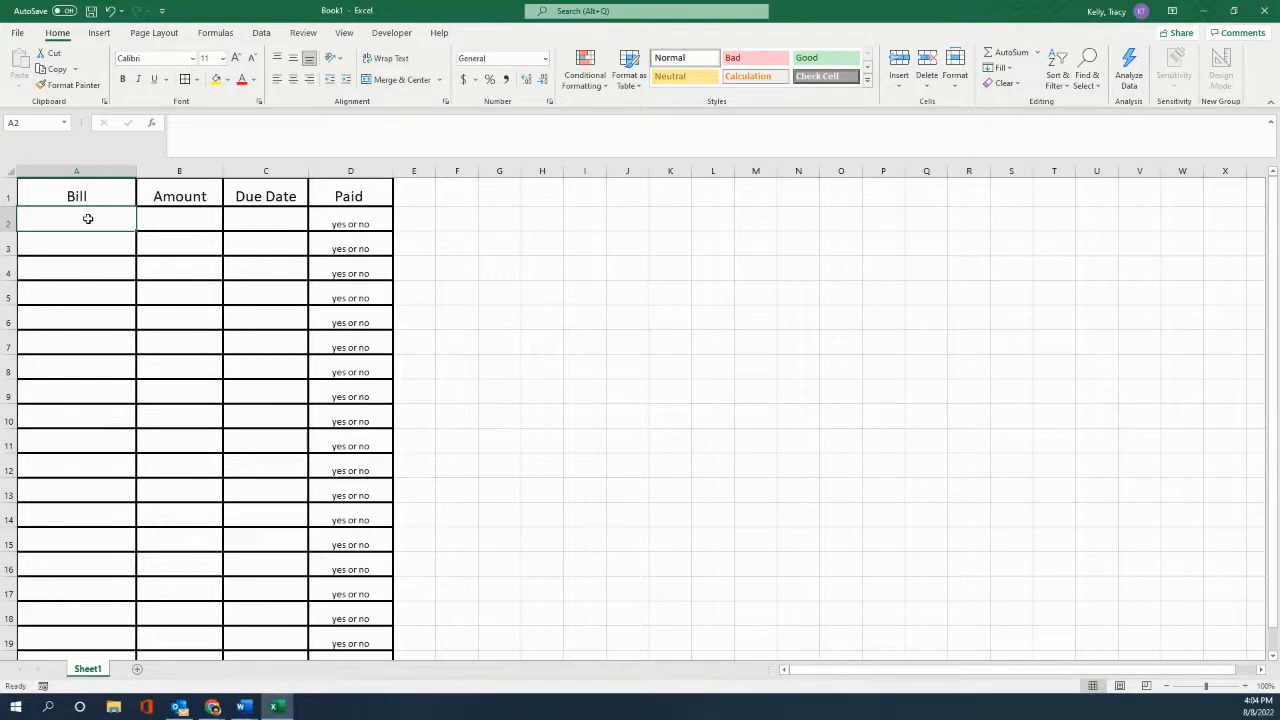
mouse_move(163, 638)
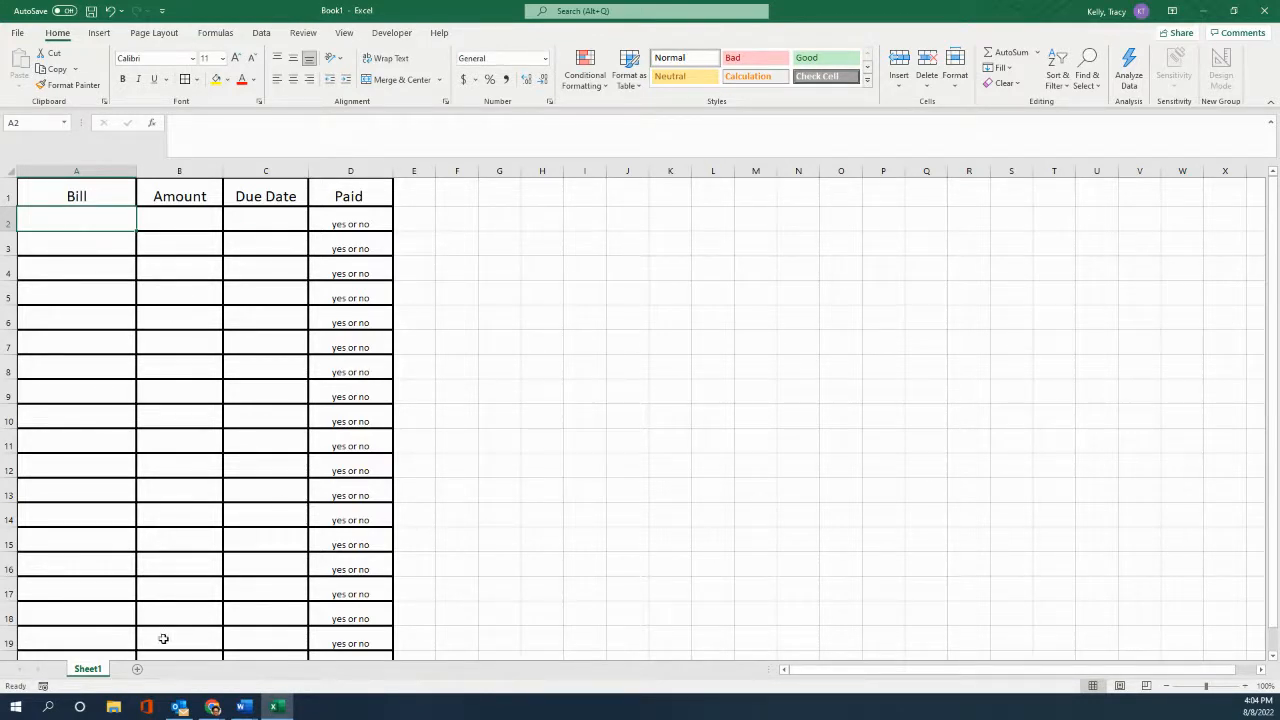
mouse_move(128, 618)
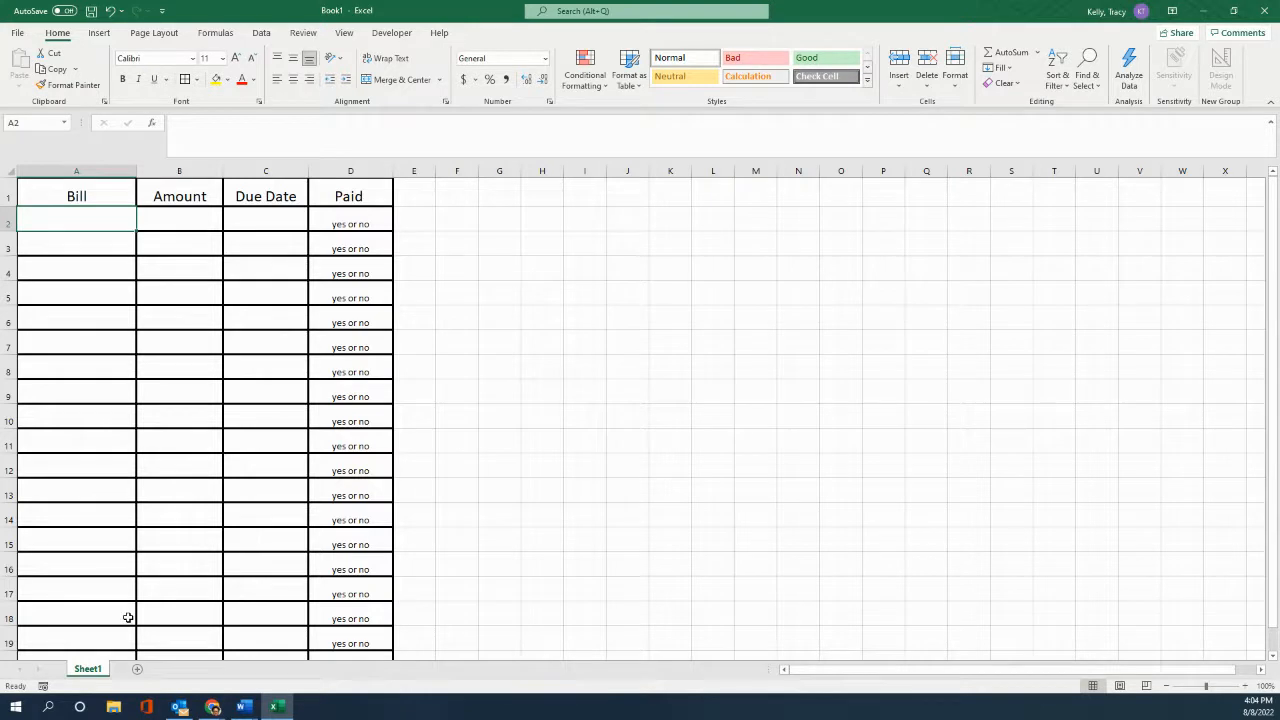
mouse_move(148, 427)
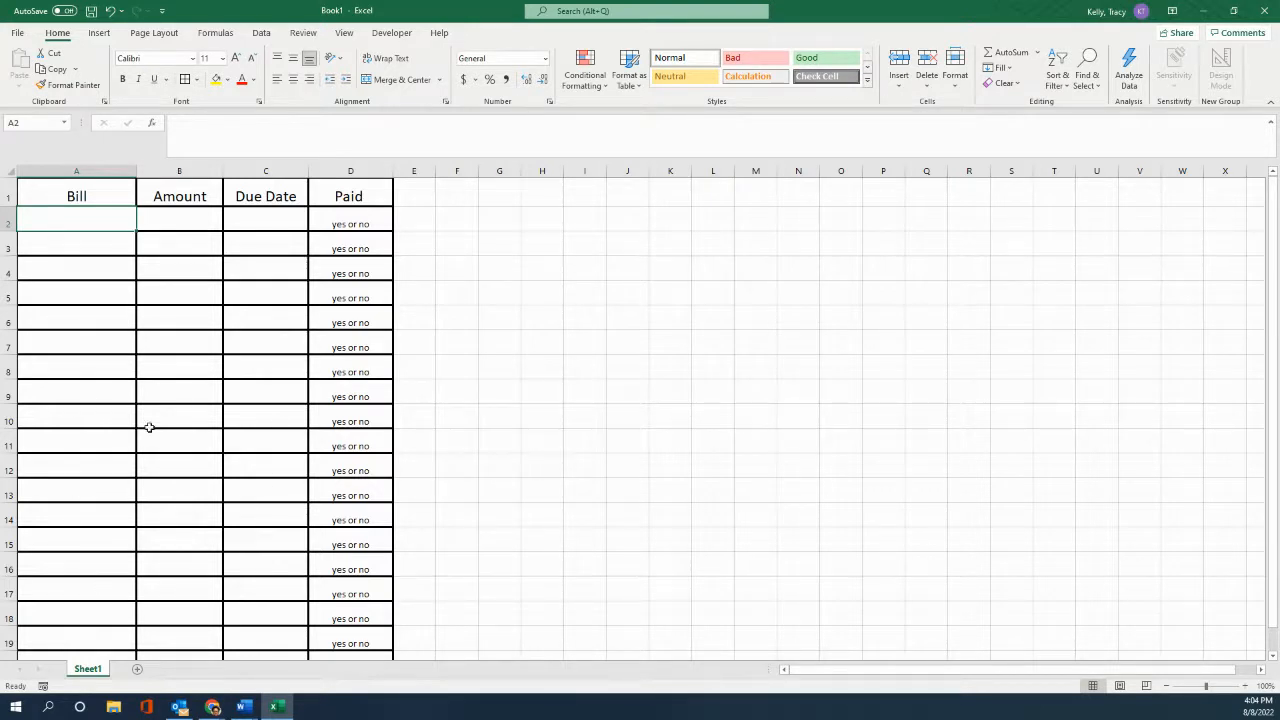
mouse_move(243, 350)
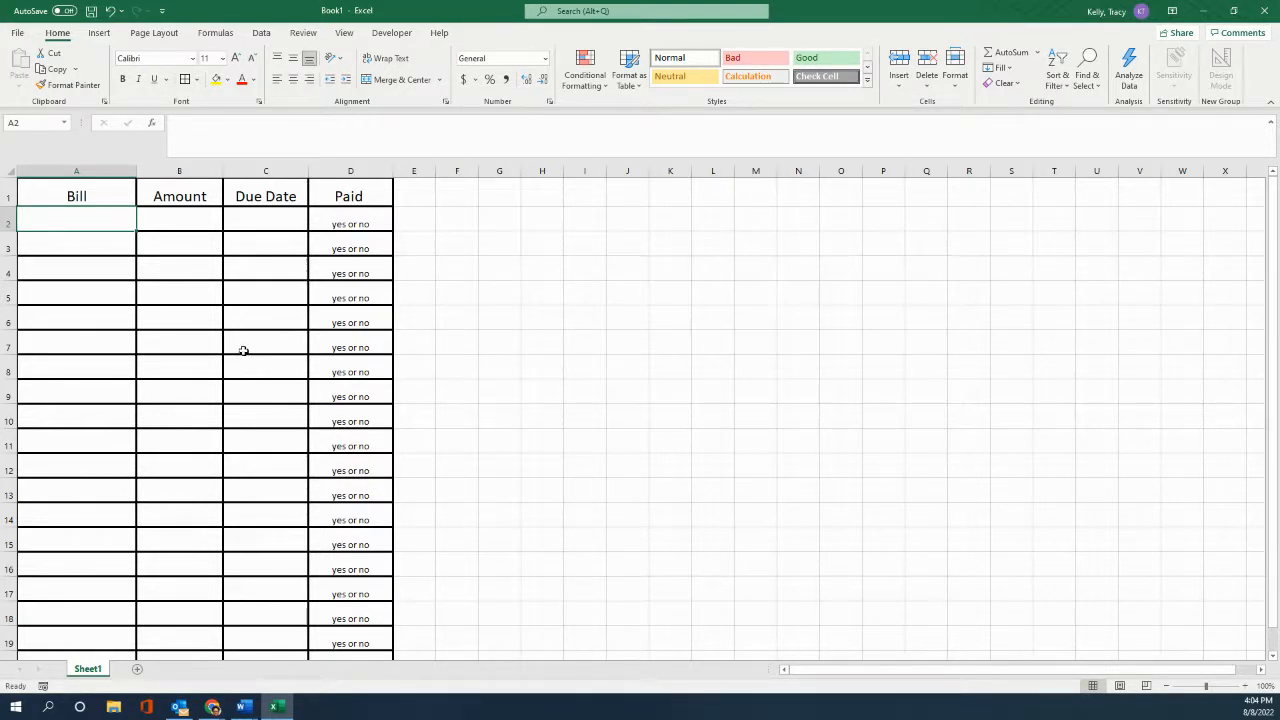
mouse_move(251, 345)
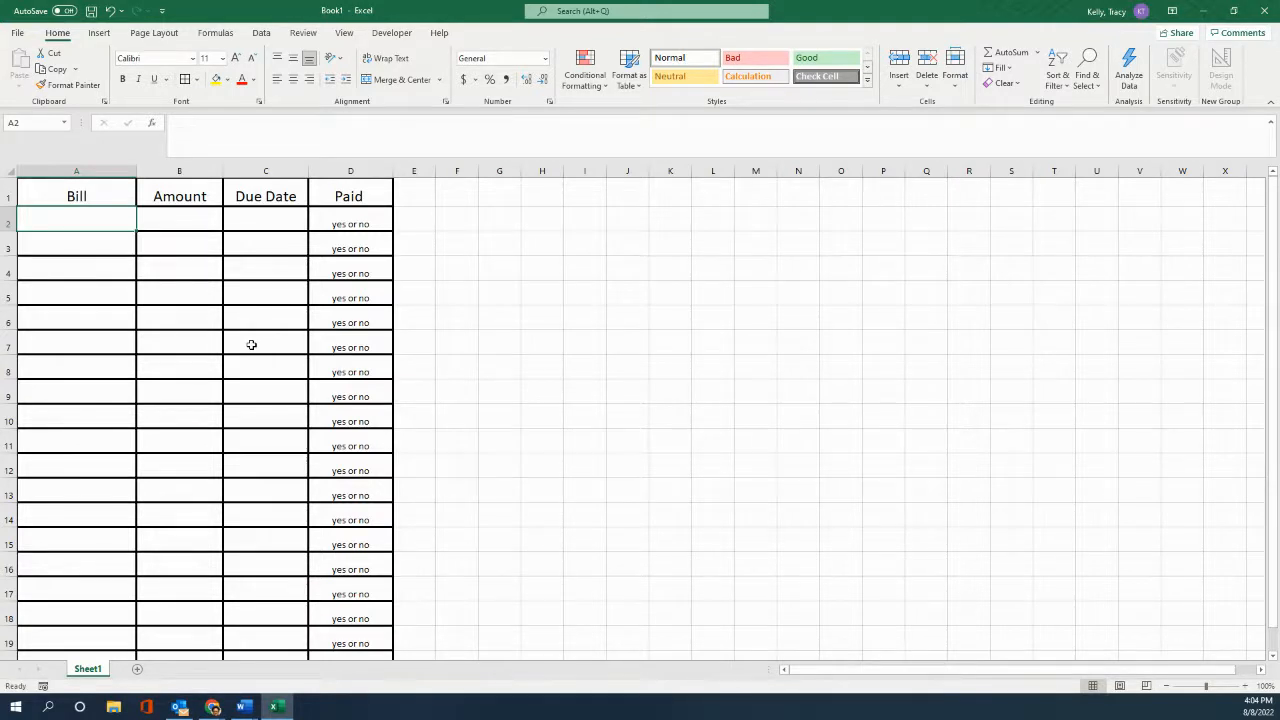
mouse_move(148, 255)
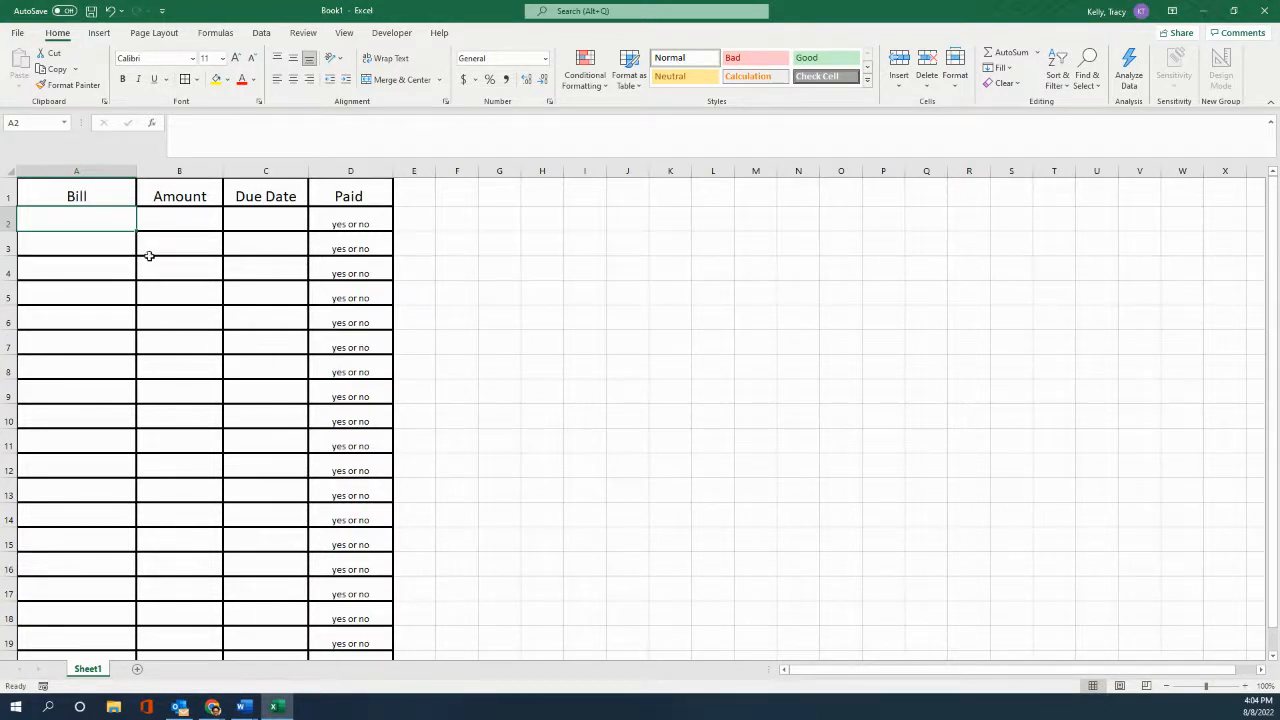